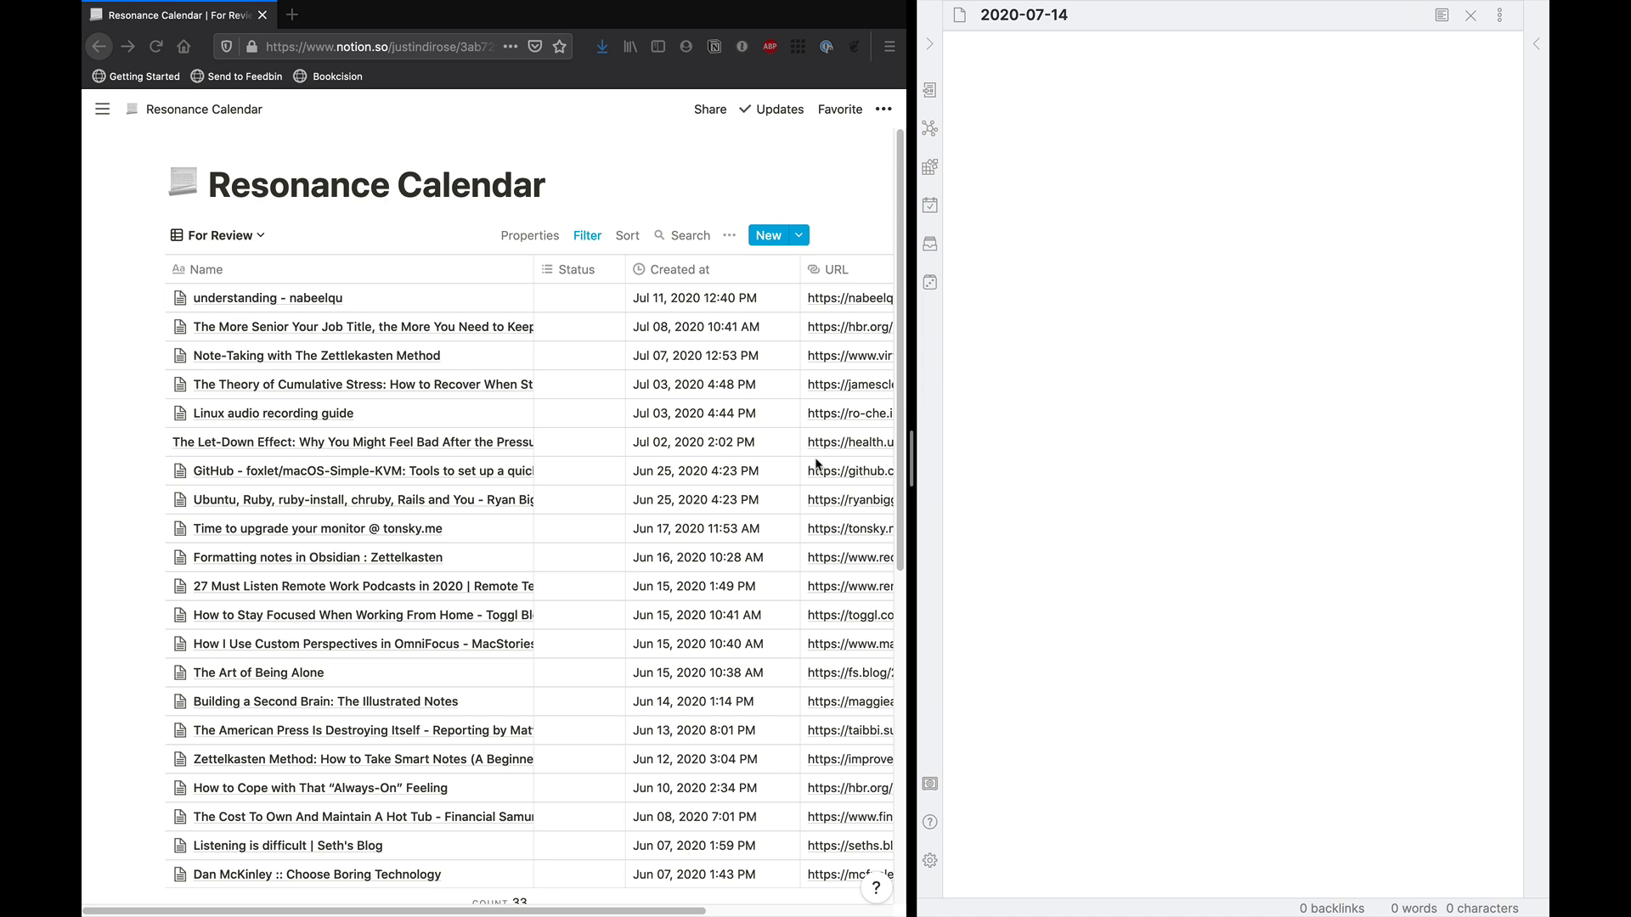
Bring up the saved Notion page for the Toggl work-from-home focus article beside the daily note.
left_click(984, 63)
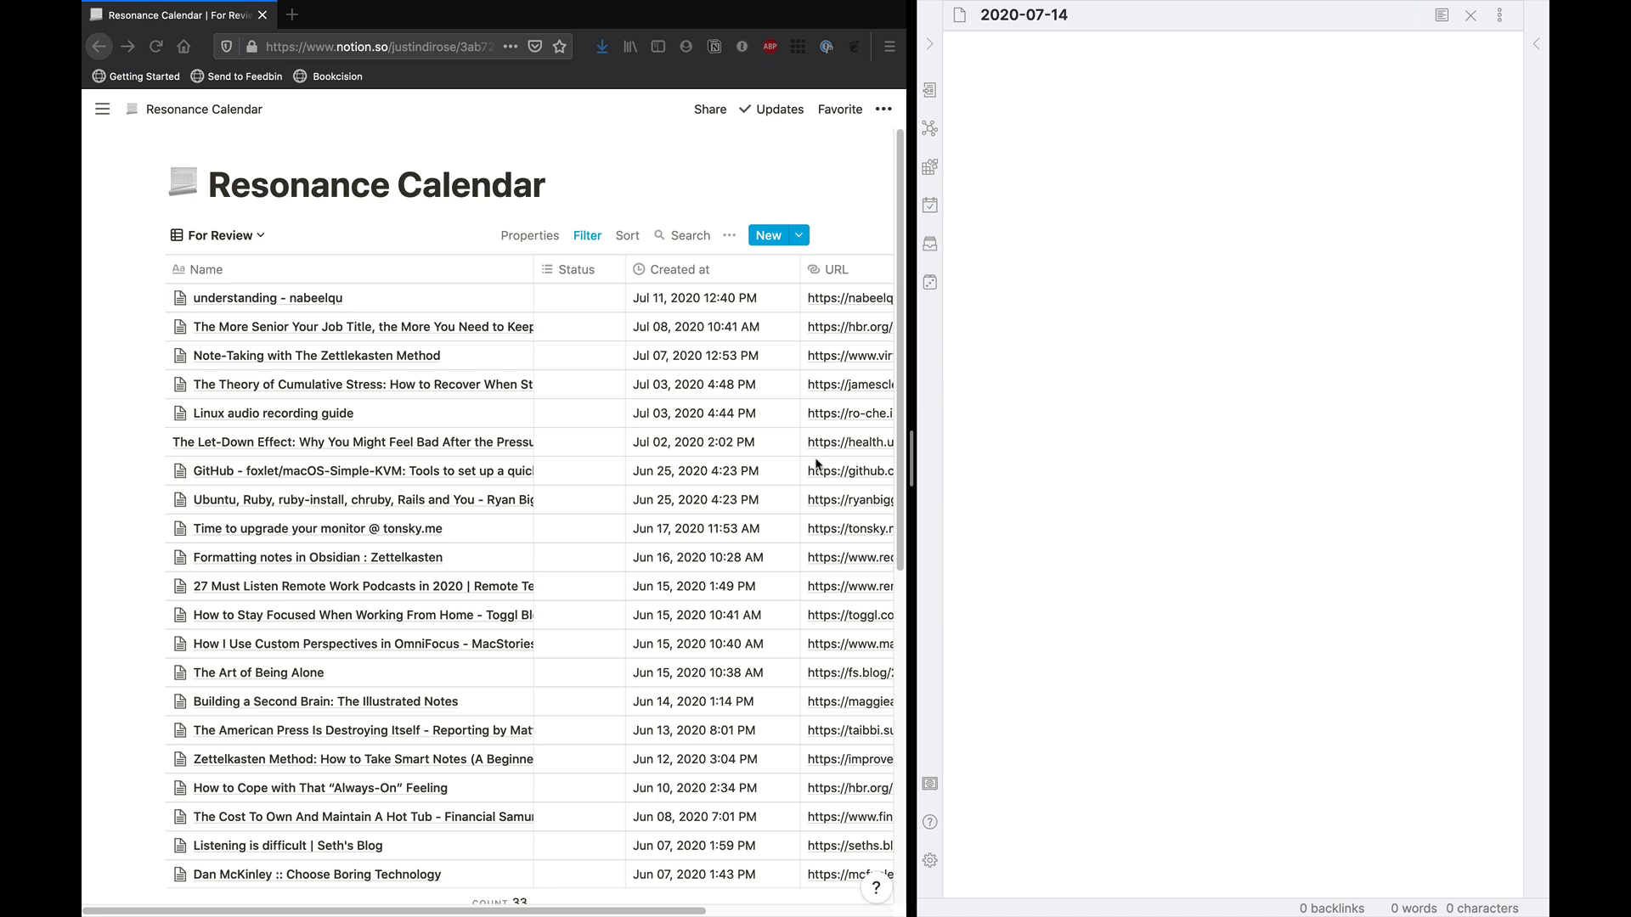
left_click(985, 63)
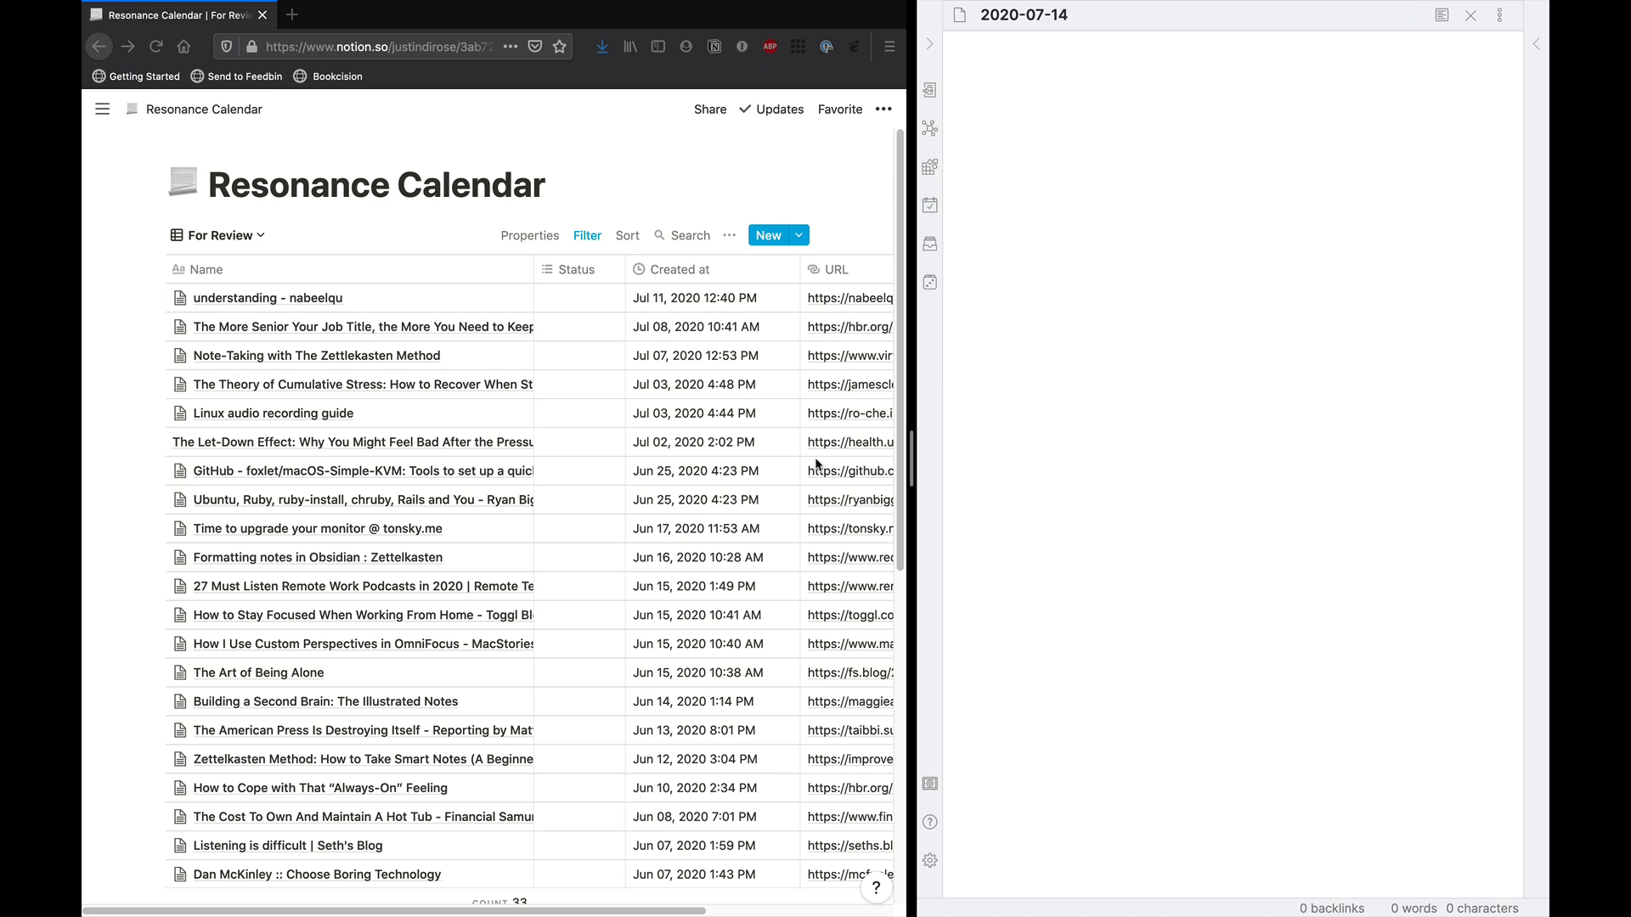
left_click(985, 61)
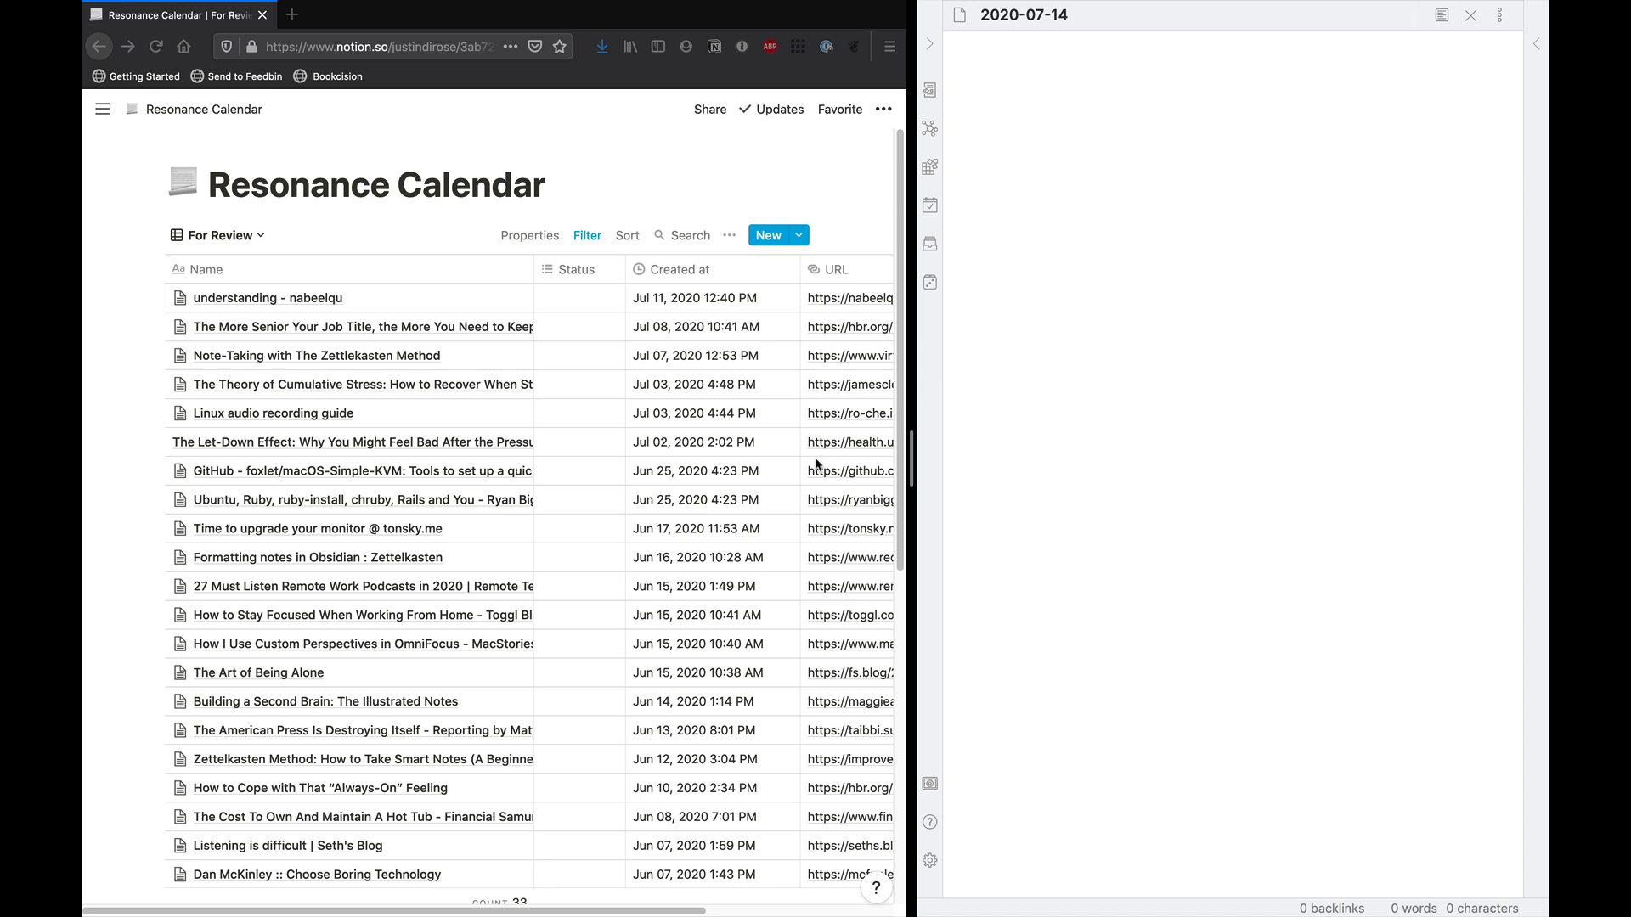
left_click(984, 63)
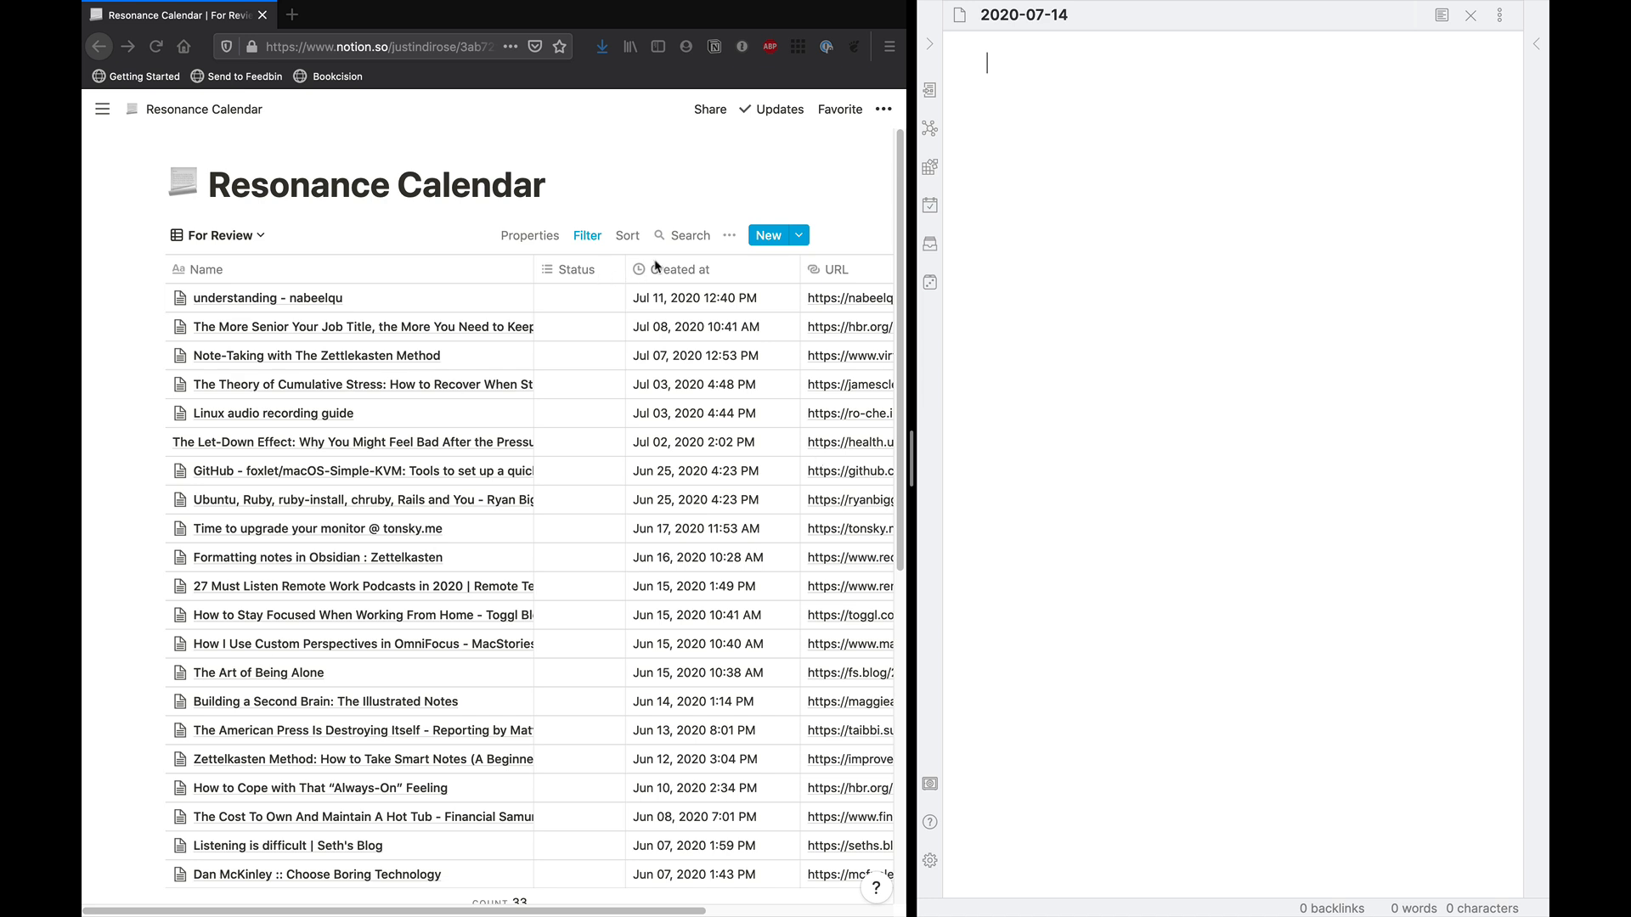
mouse_move(855, 270)
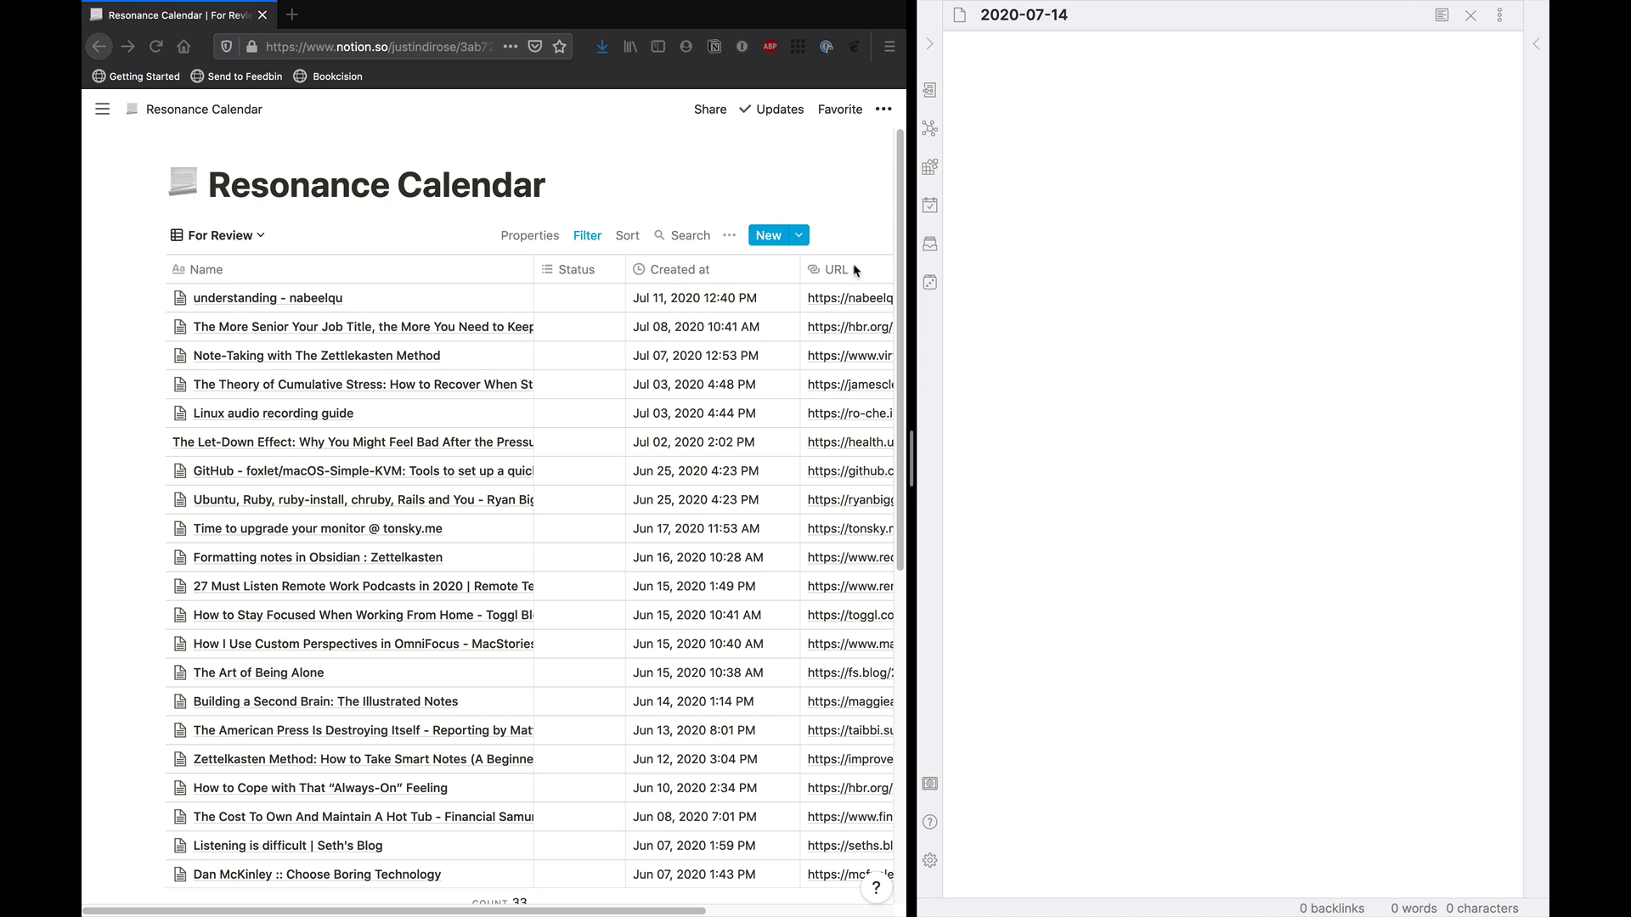
mouse_move(166, 661)
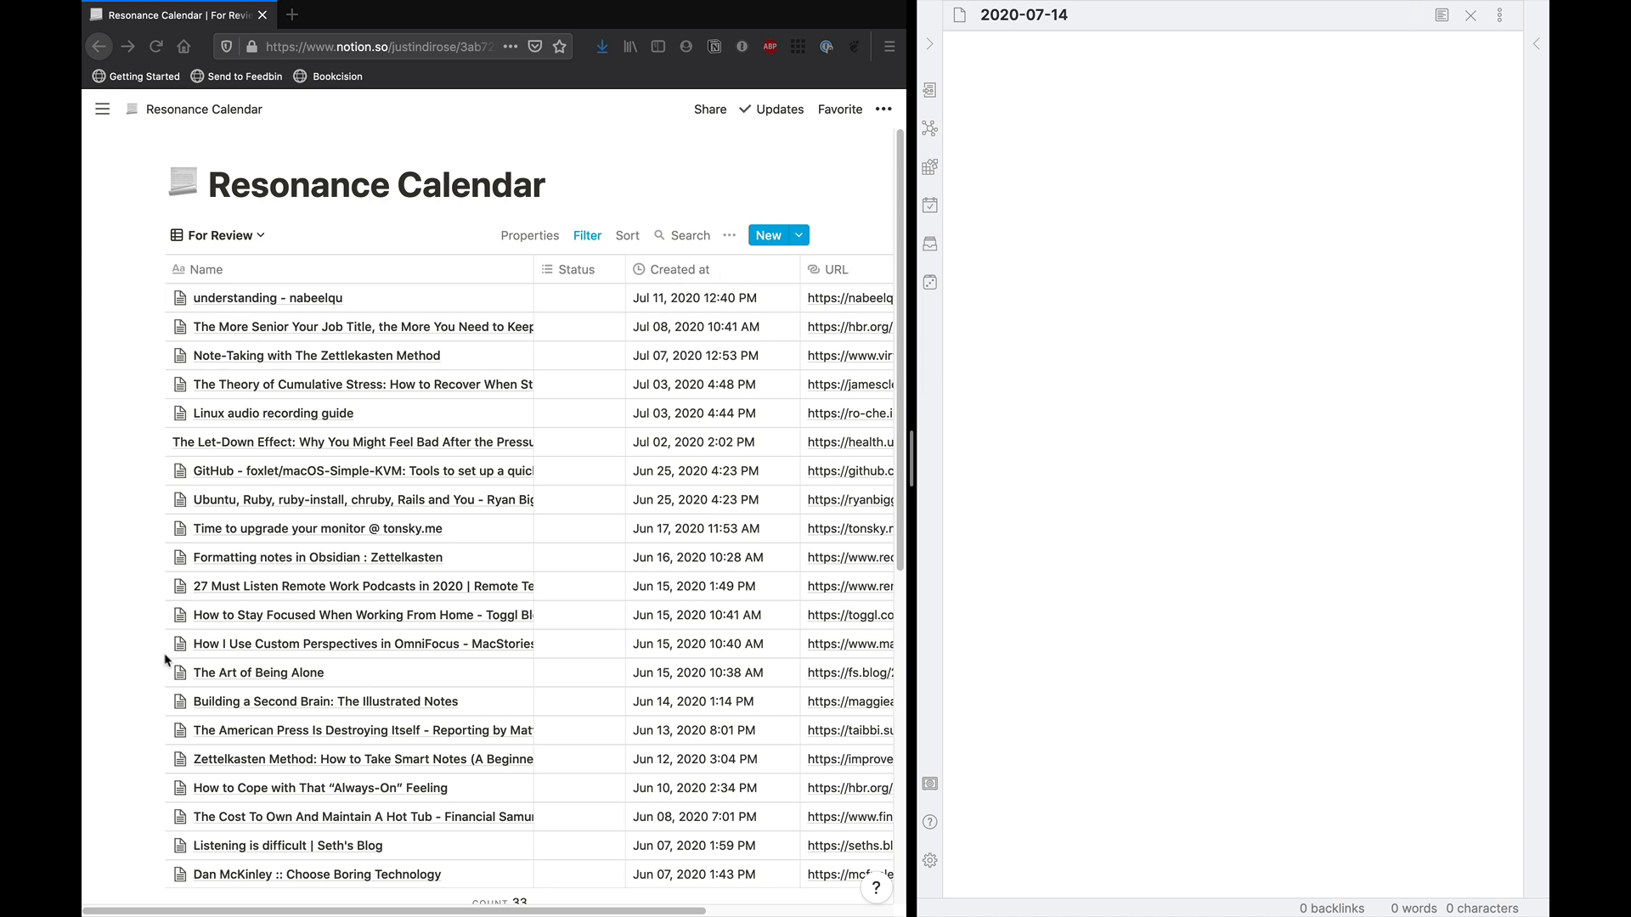
mouse_move(702, 157)
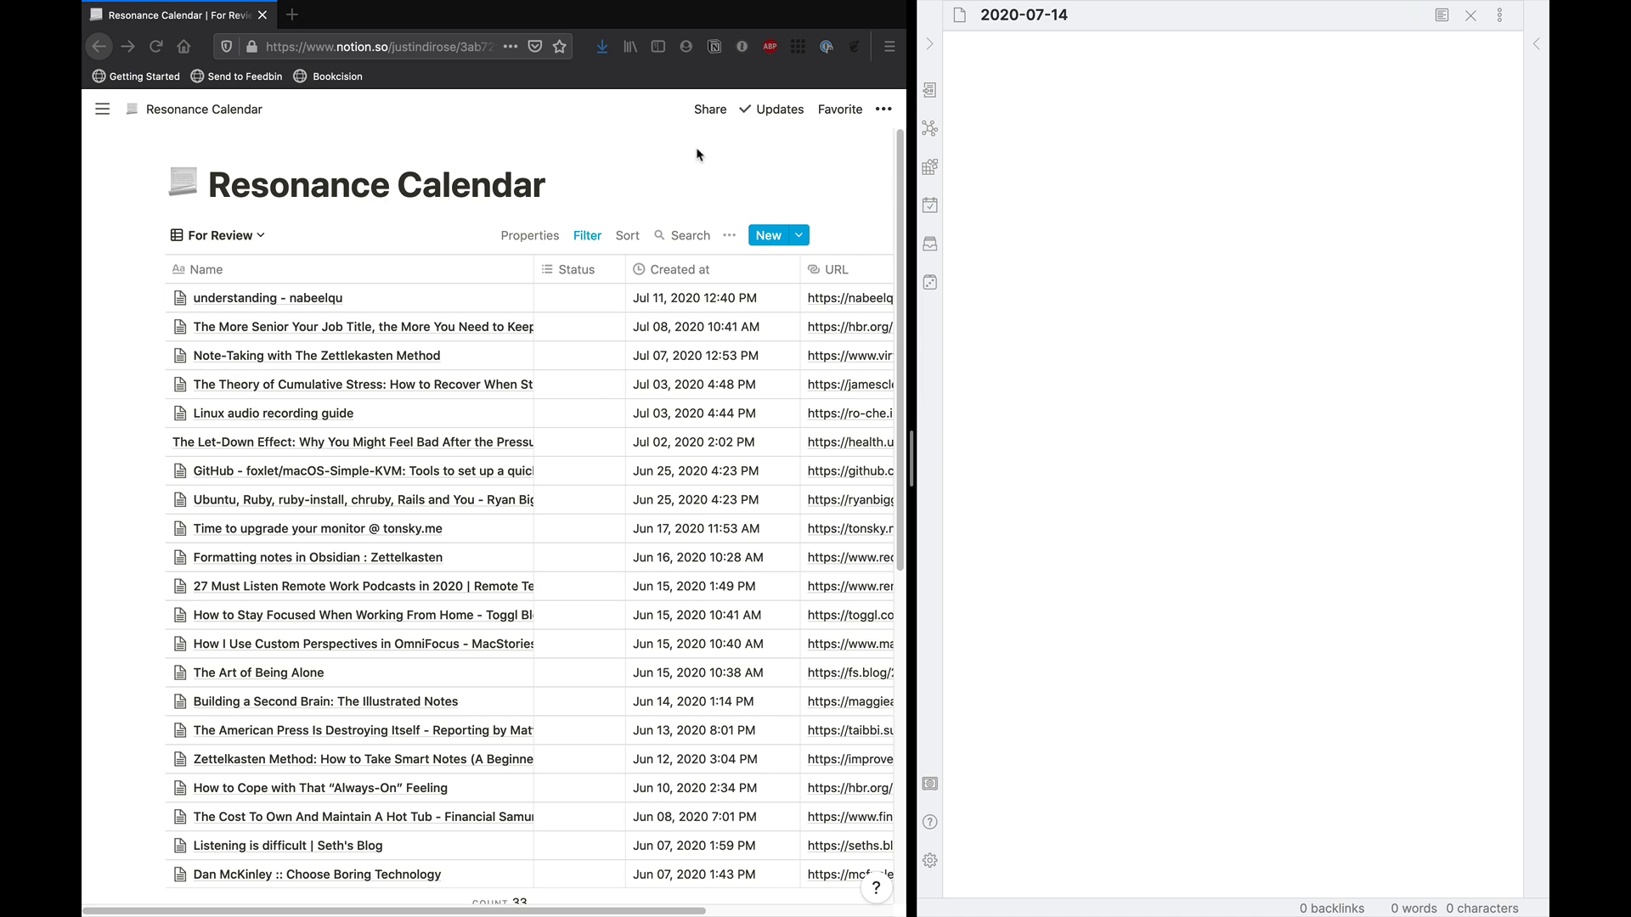
left_click(985, 63)
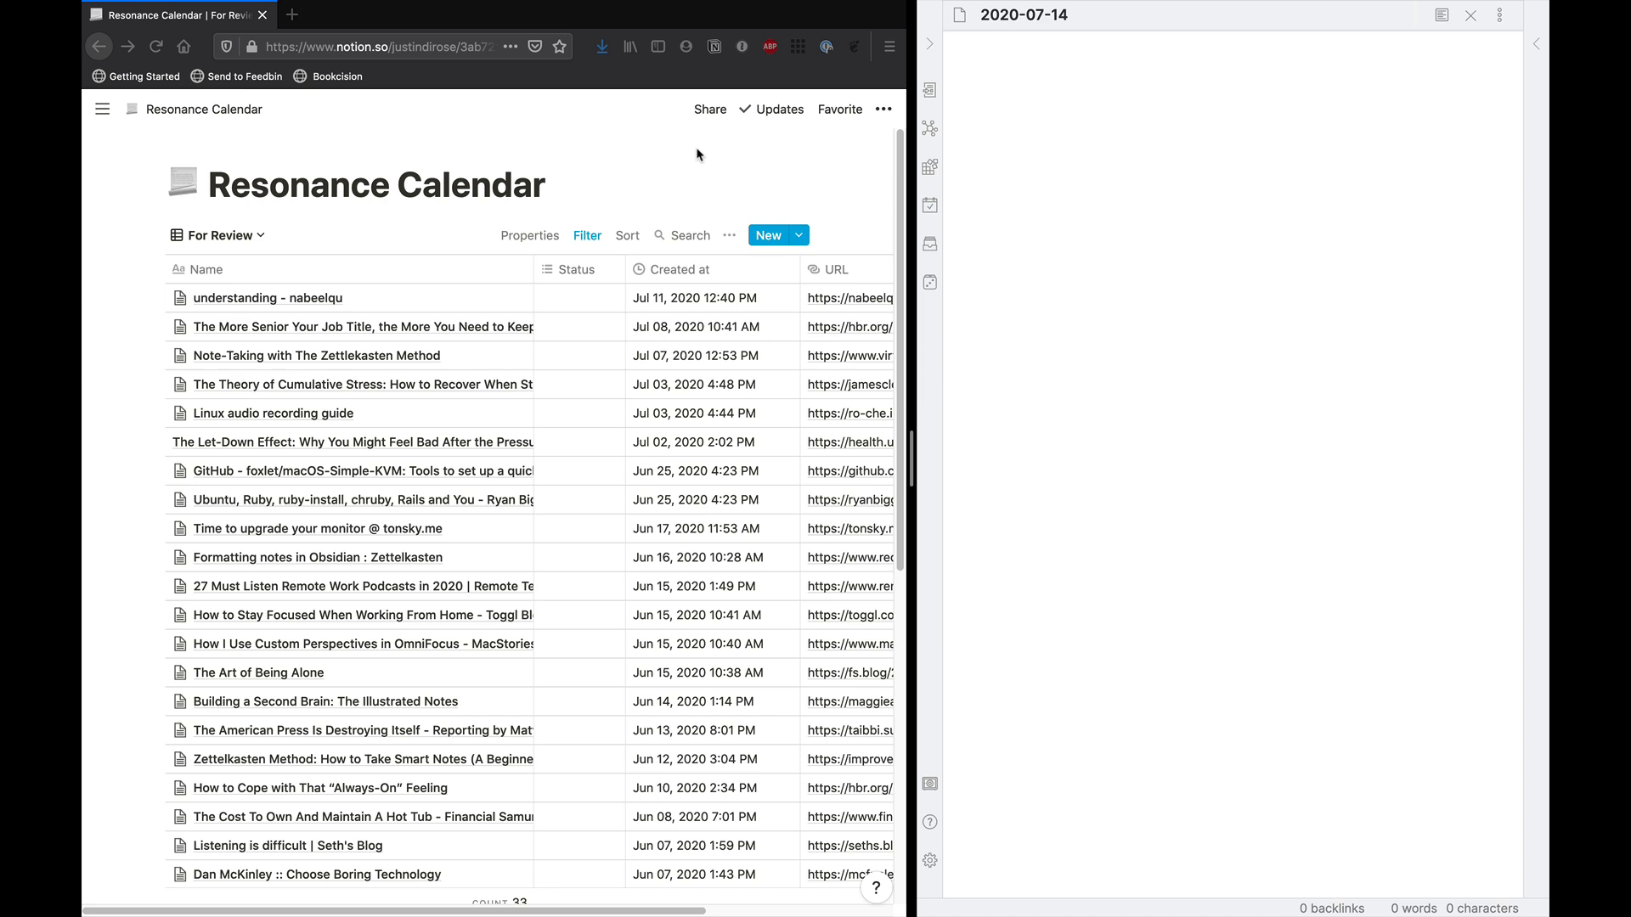
left_click(984, 61)
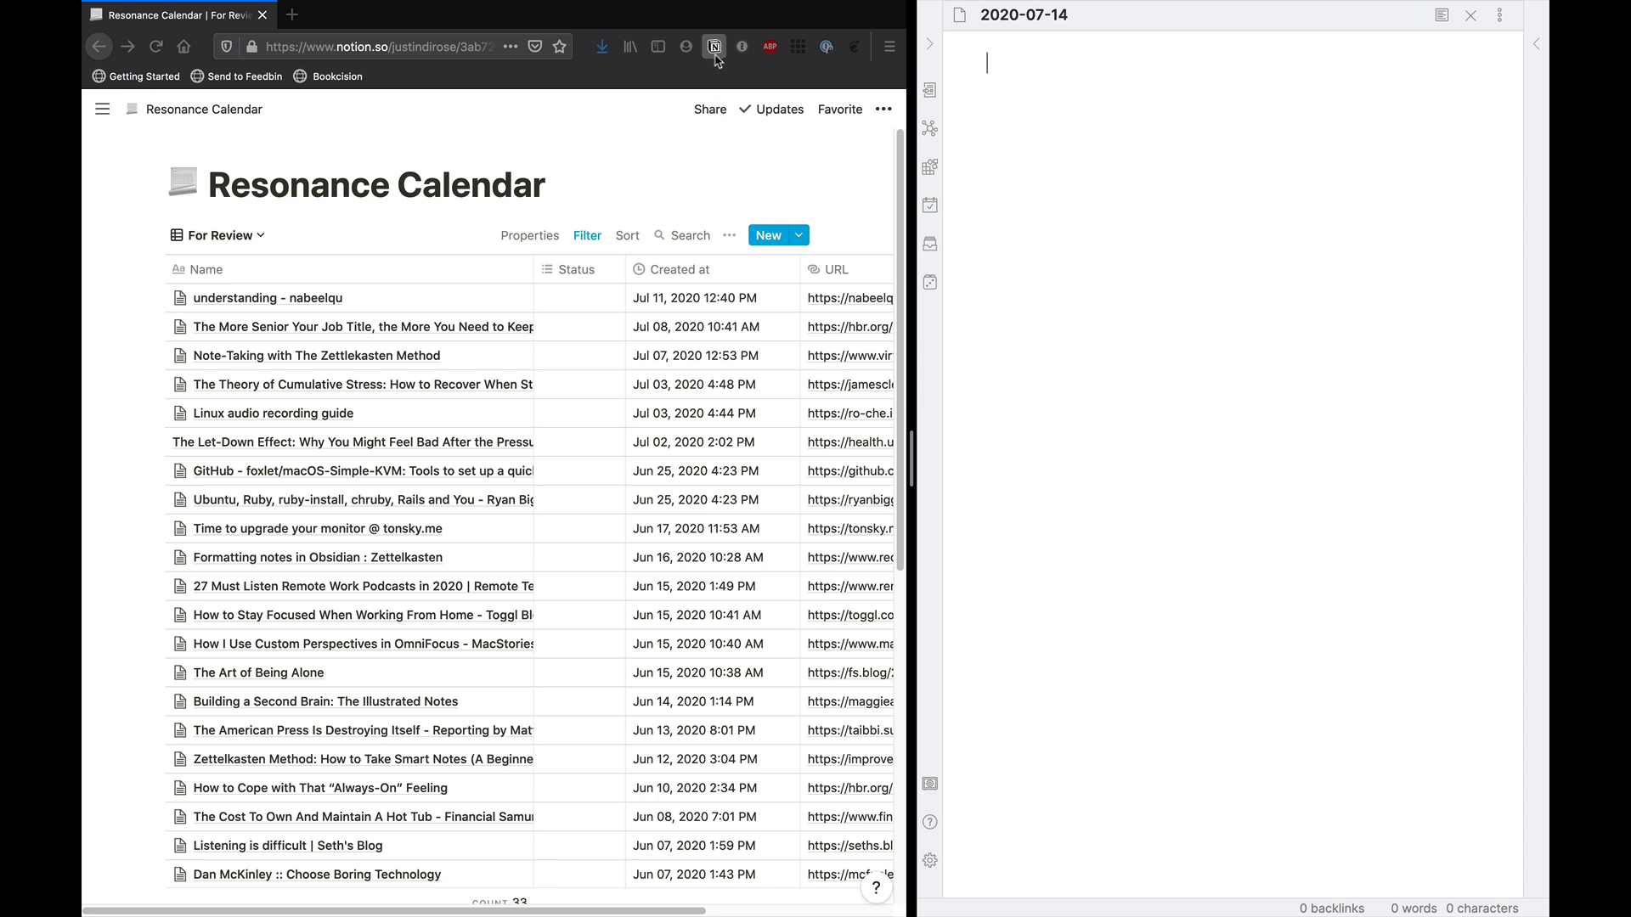
mouse_move(715, 45)
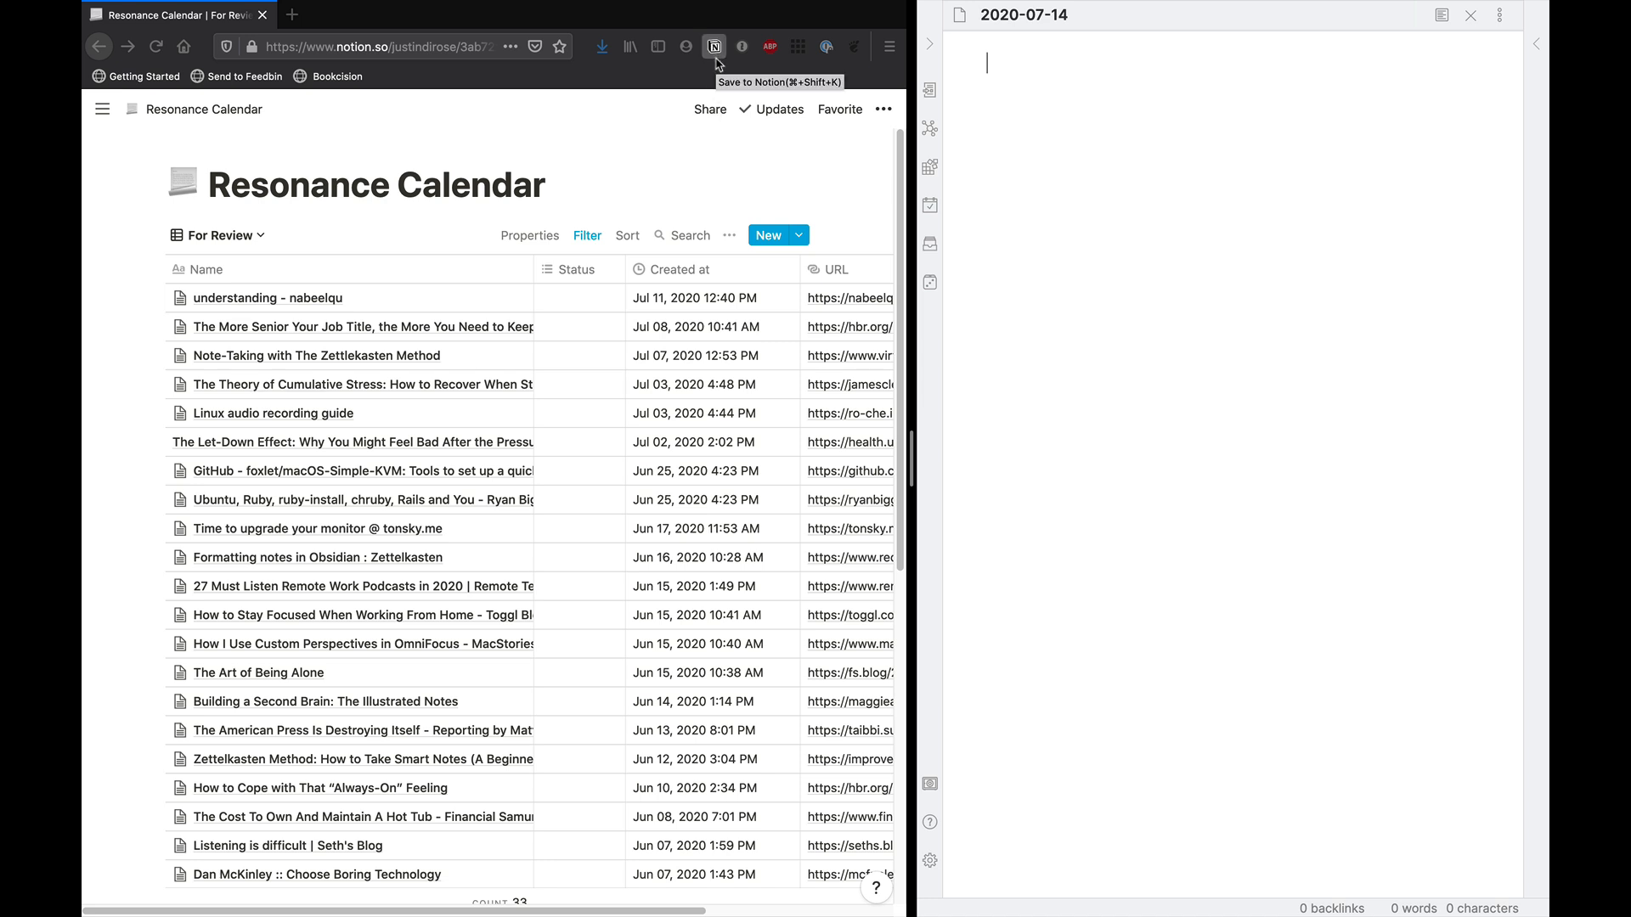
mouse_move(664, 158)
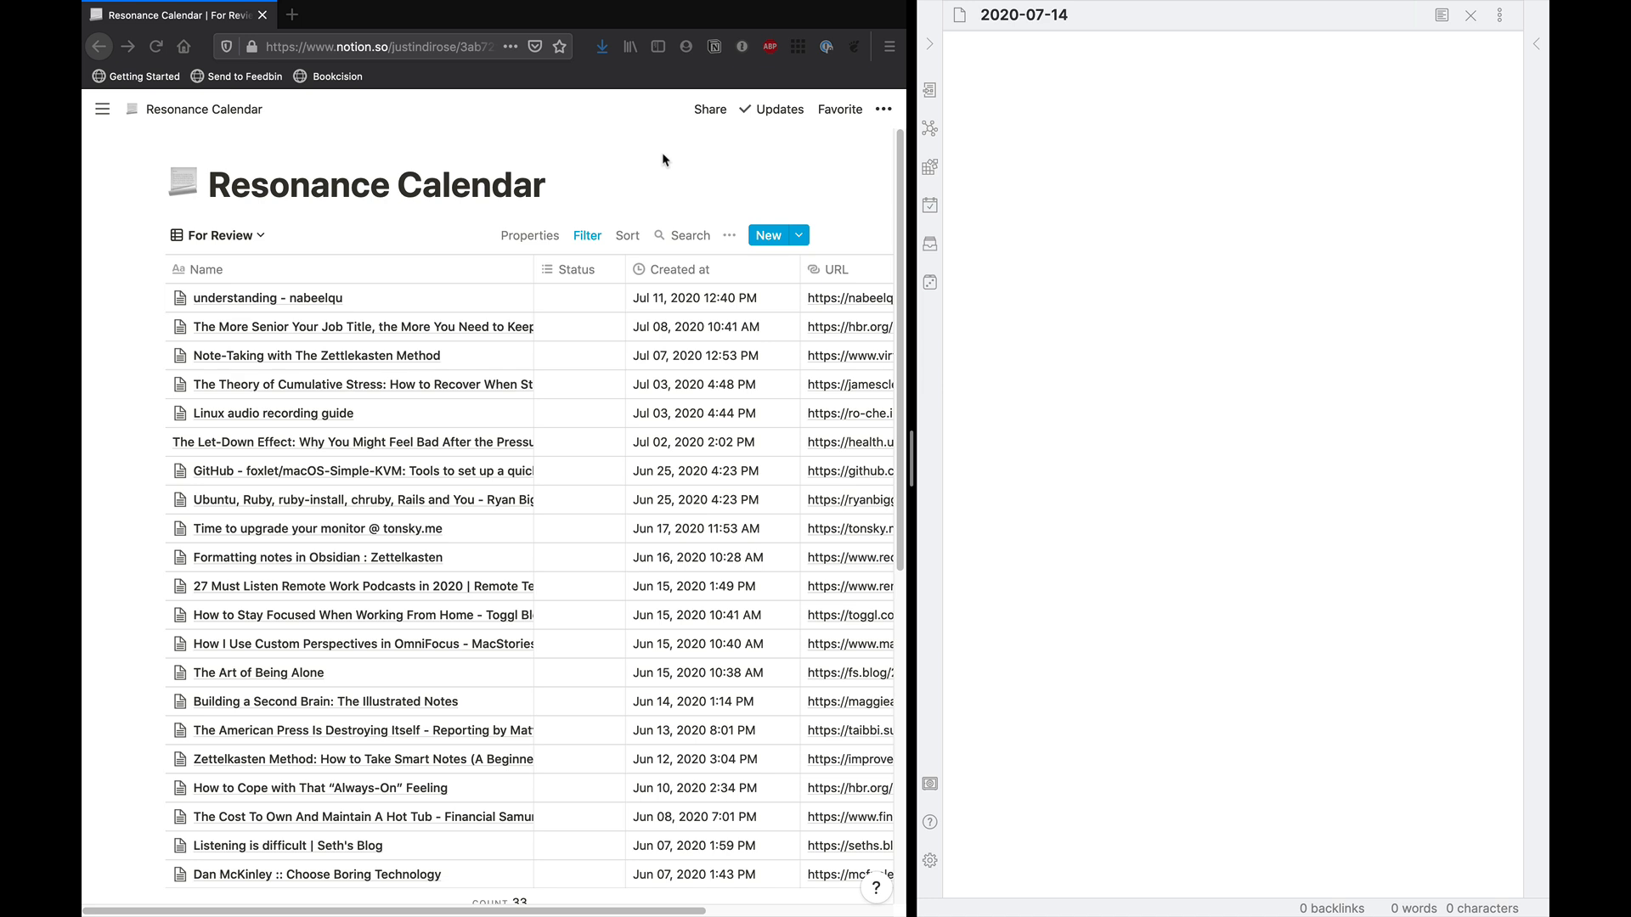
mouse_move(569, 376)
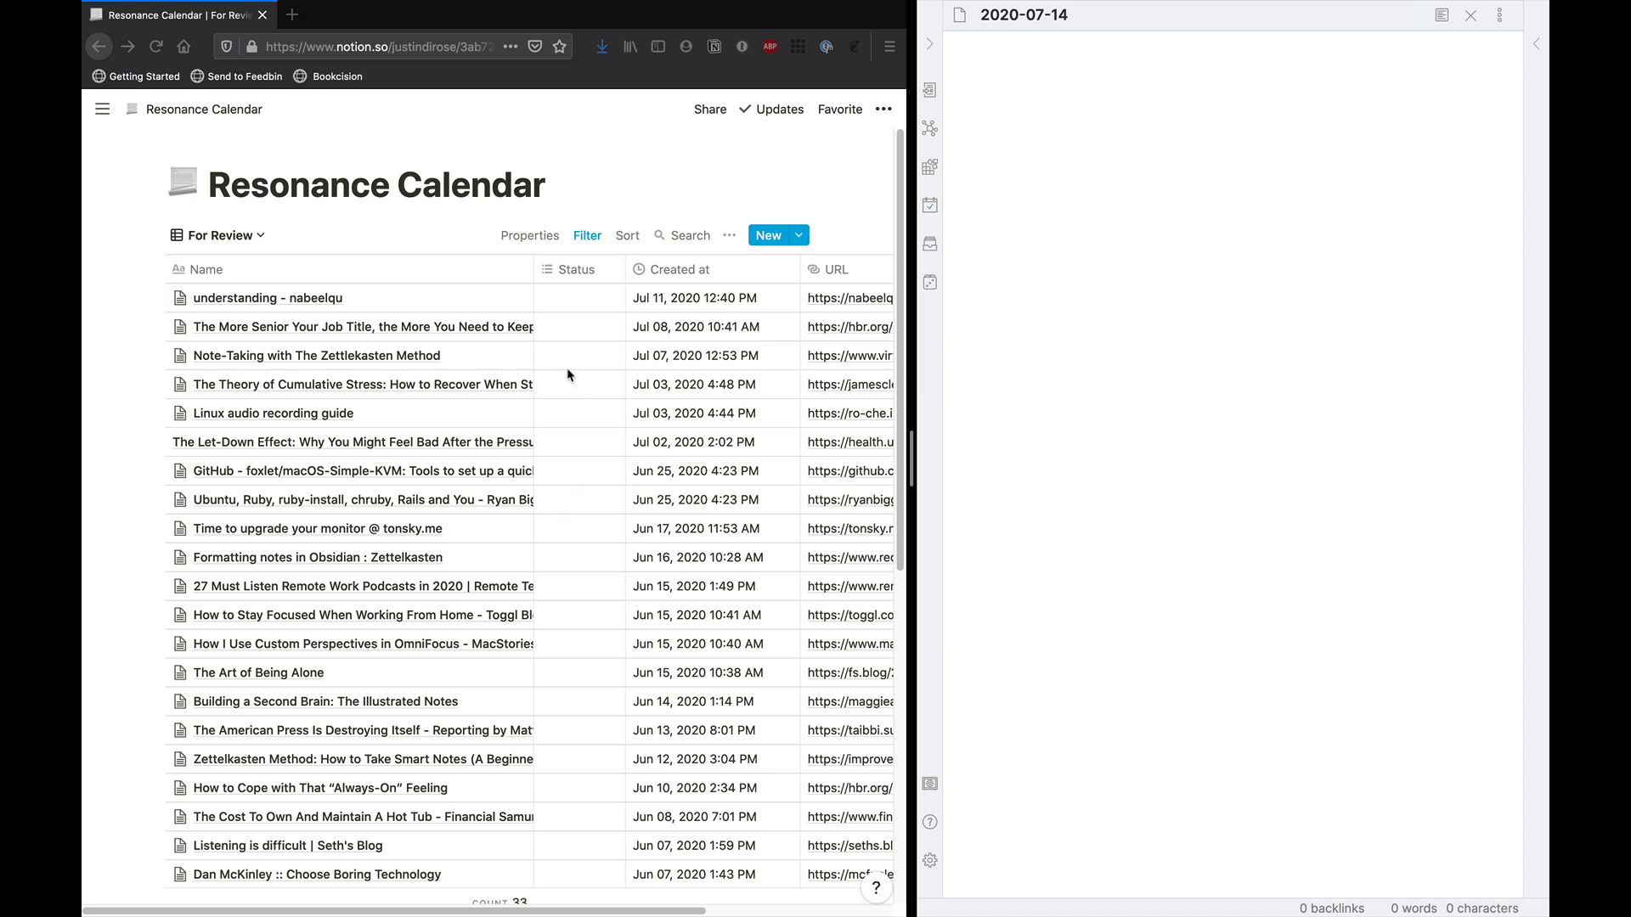
mouse_move(447, 326)
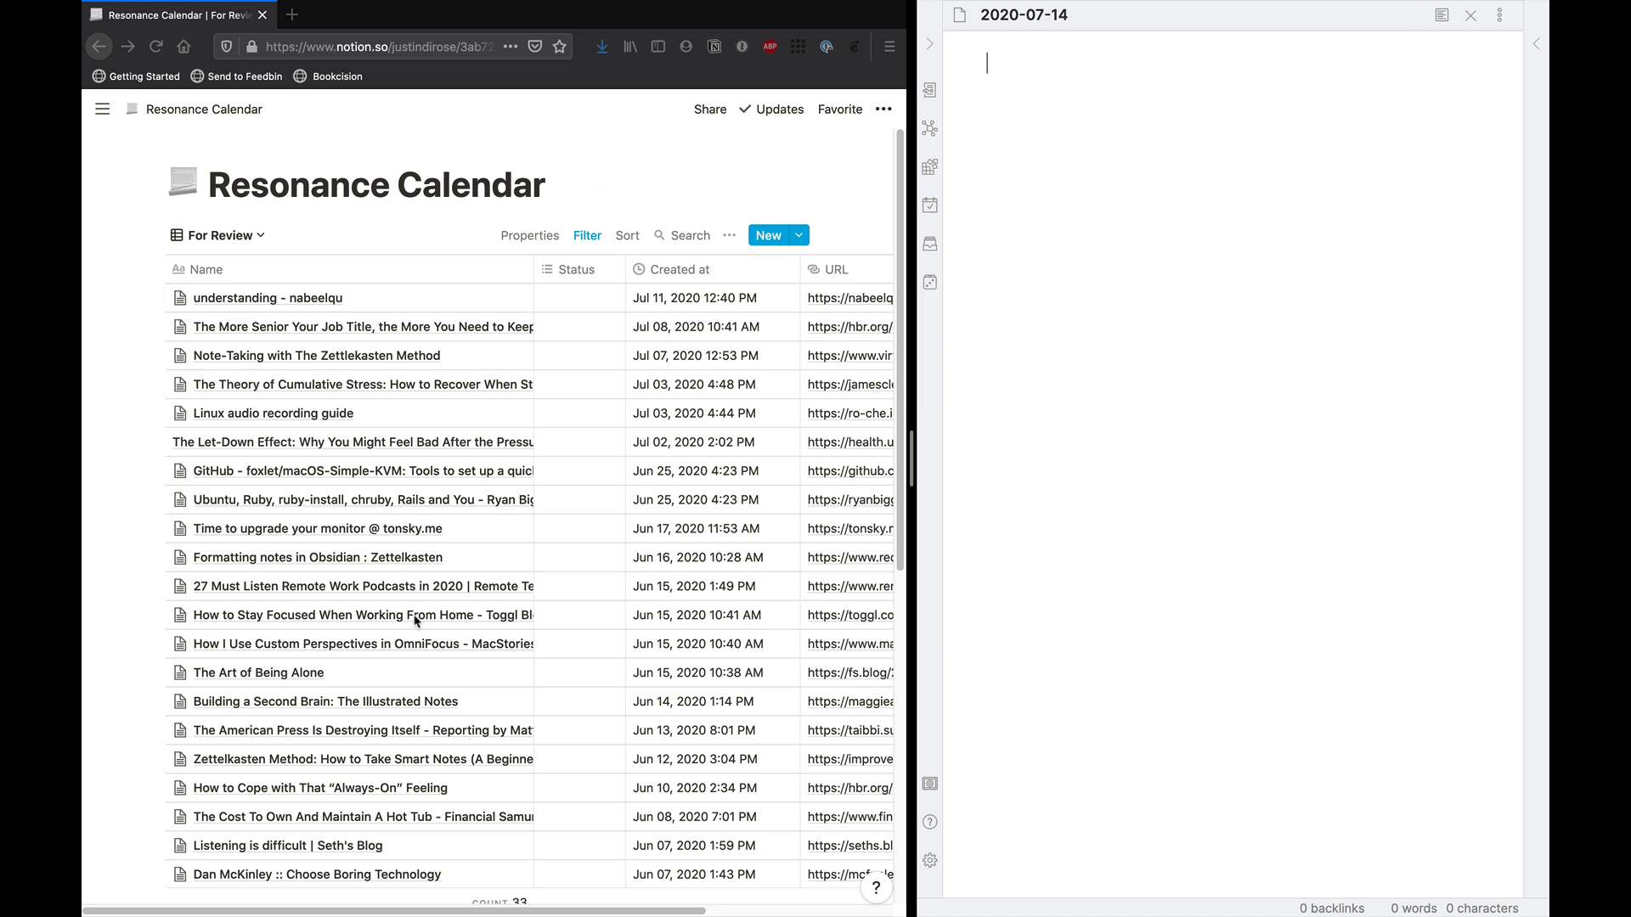
mouse_move(510, 627)
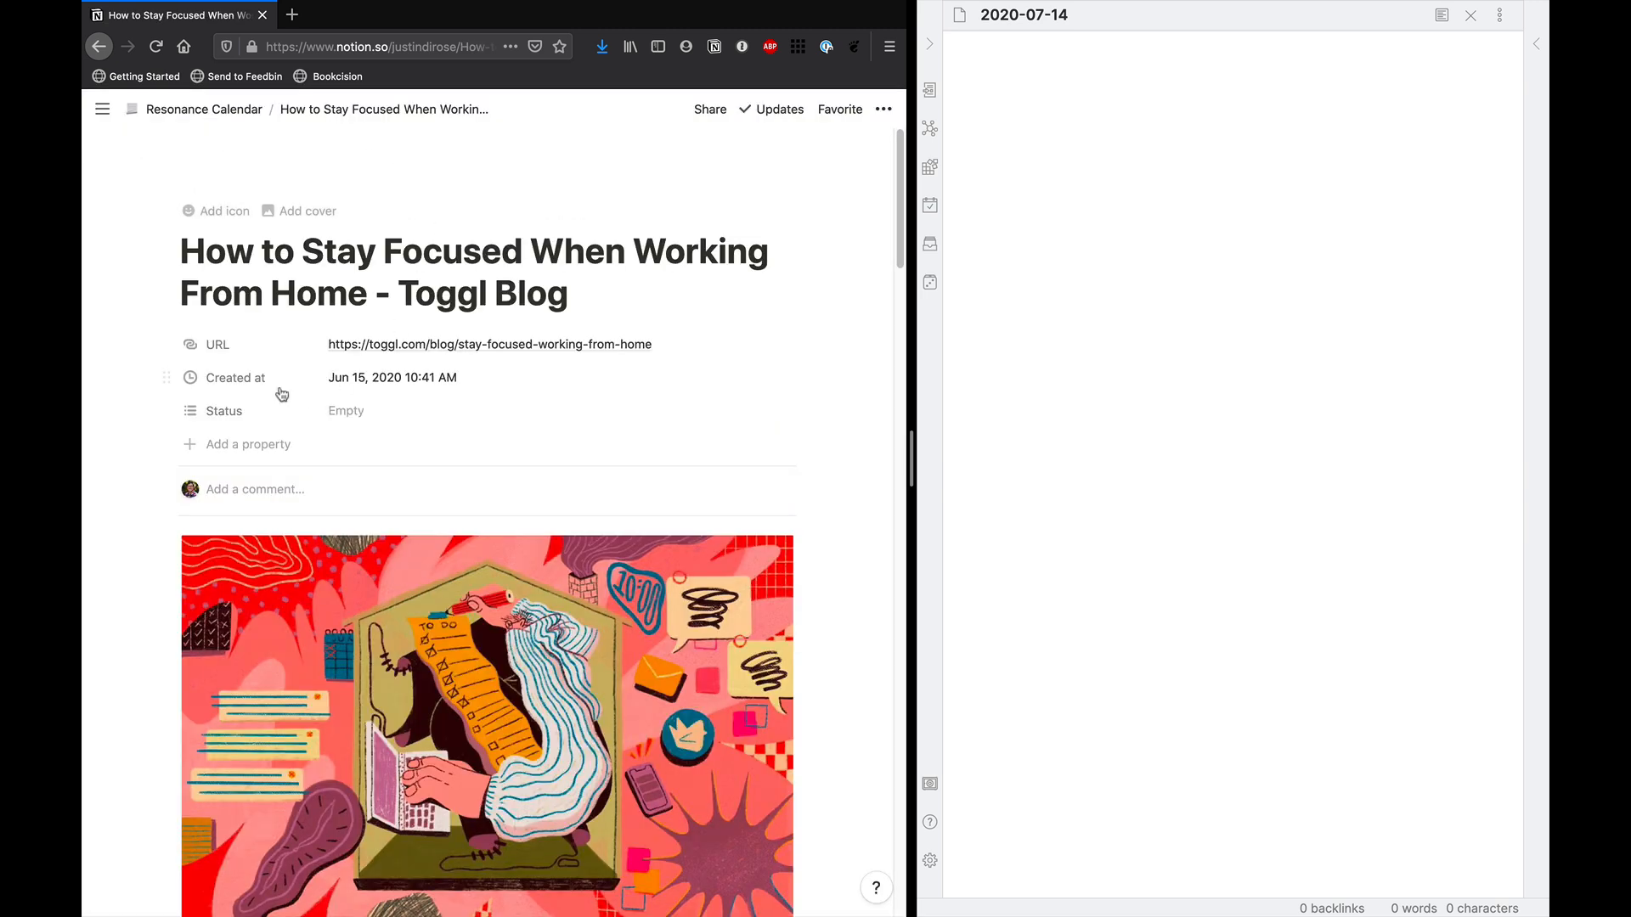
scroll("down", 3)
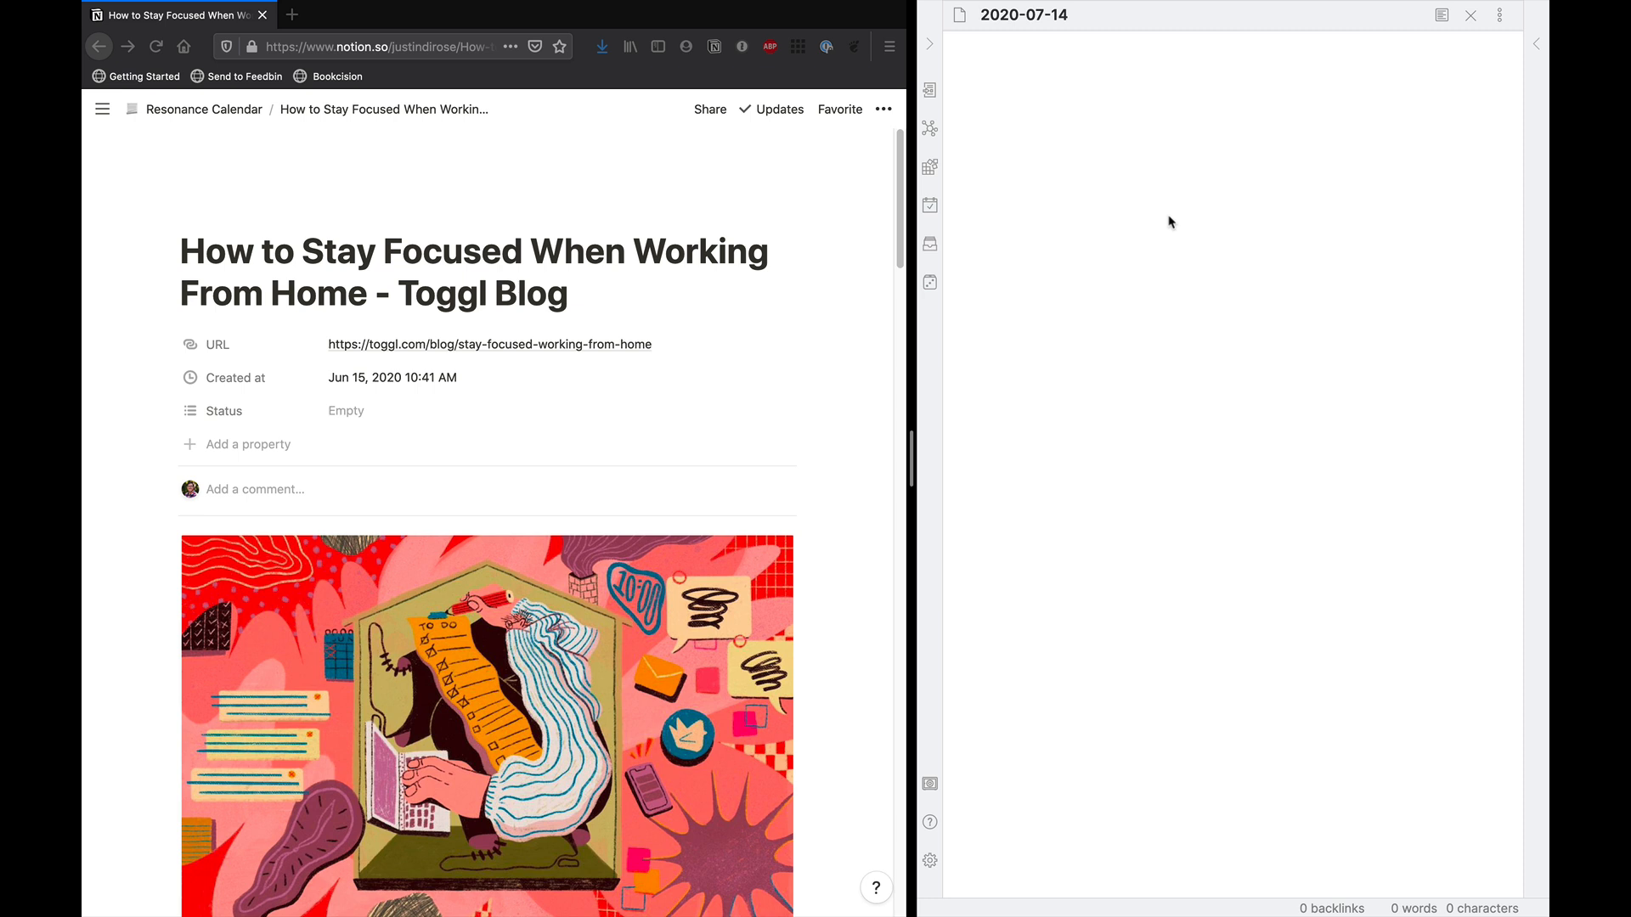
Add 'Reviewed: [[Stay Focused Working from Home - Toggl]]' to the daily note and open that new note.
type("Reviewed: [")
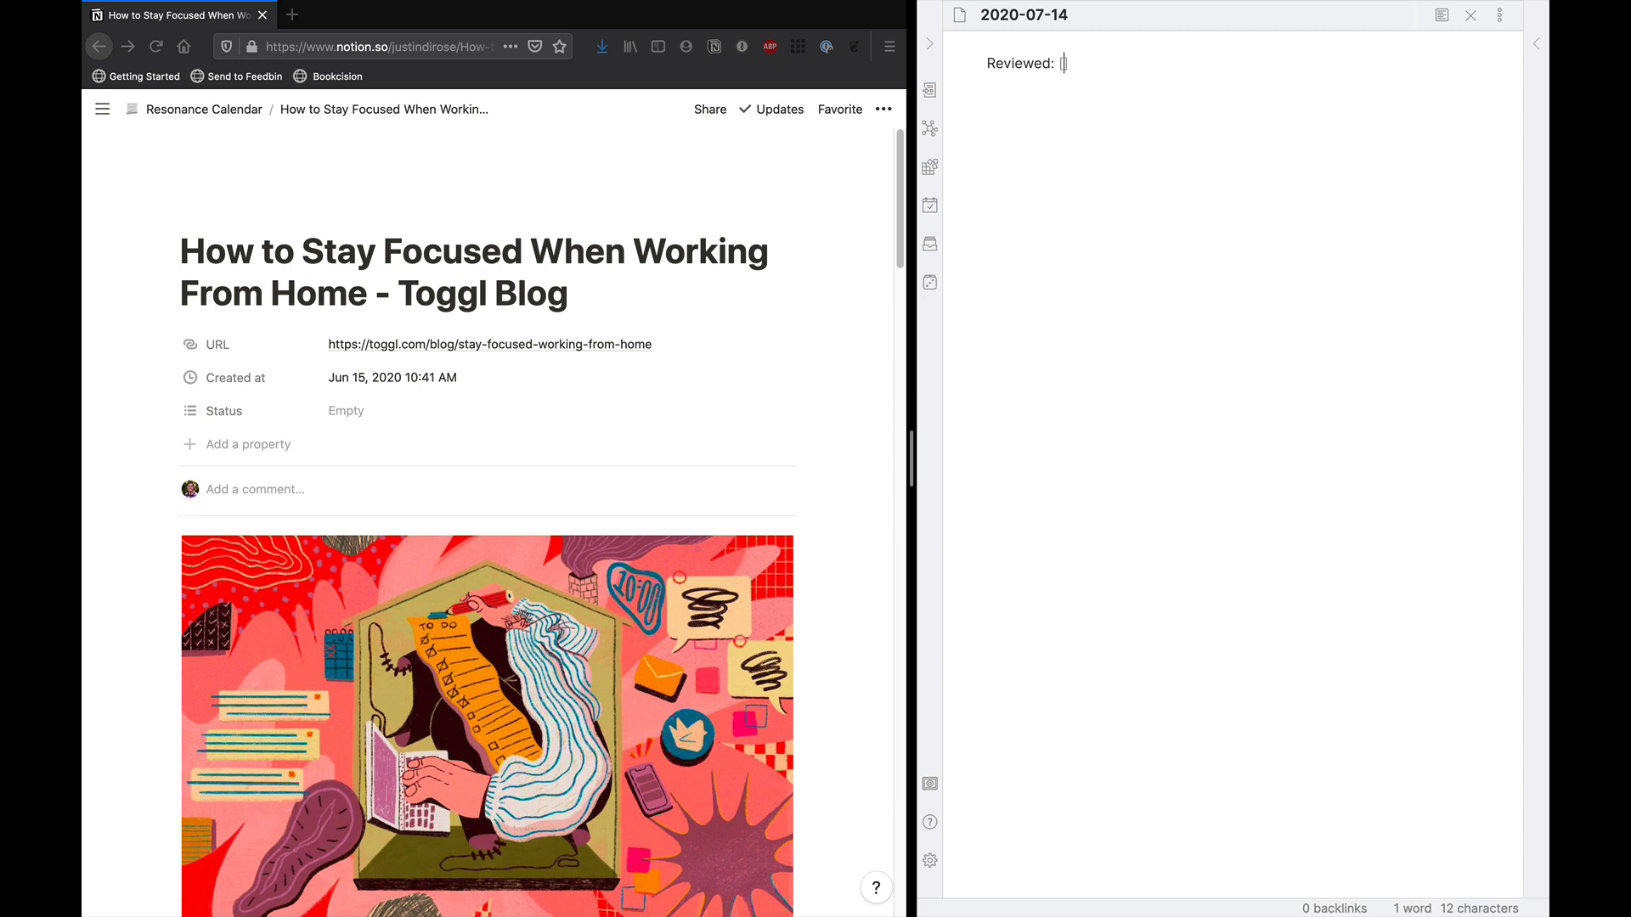
type("[[")
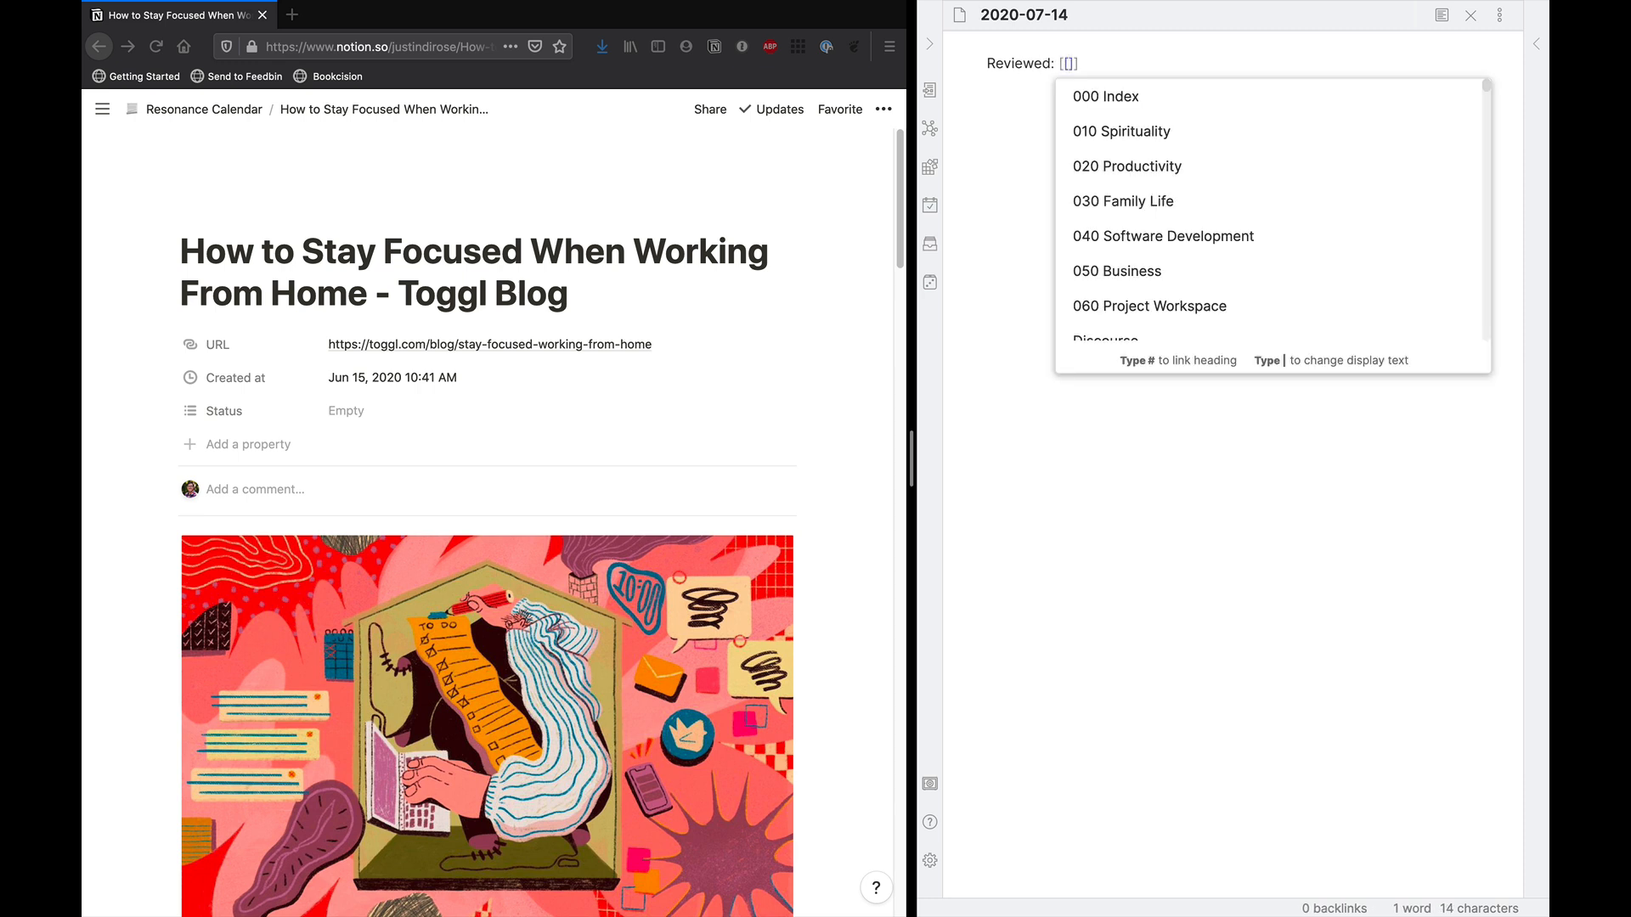
type("Stay Focused")
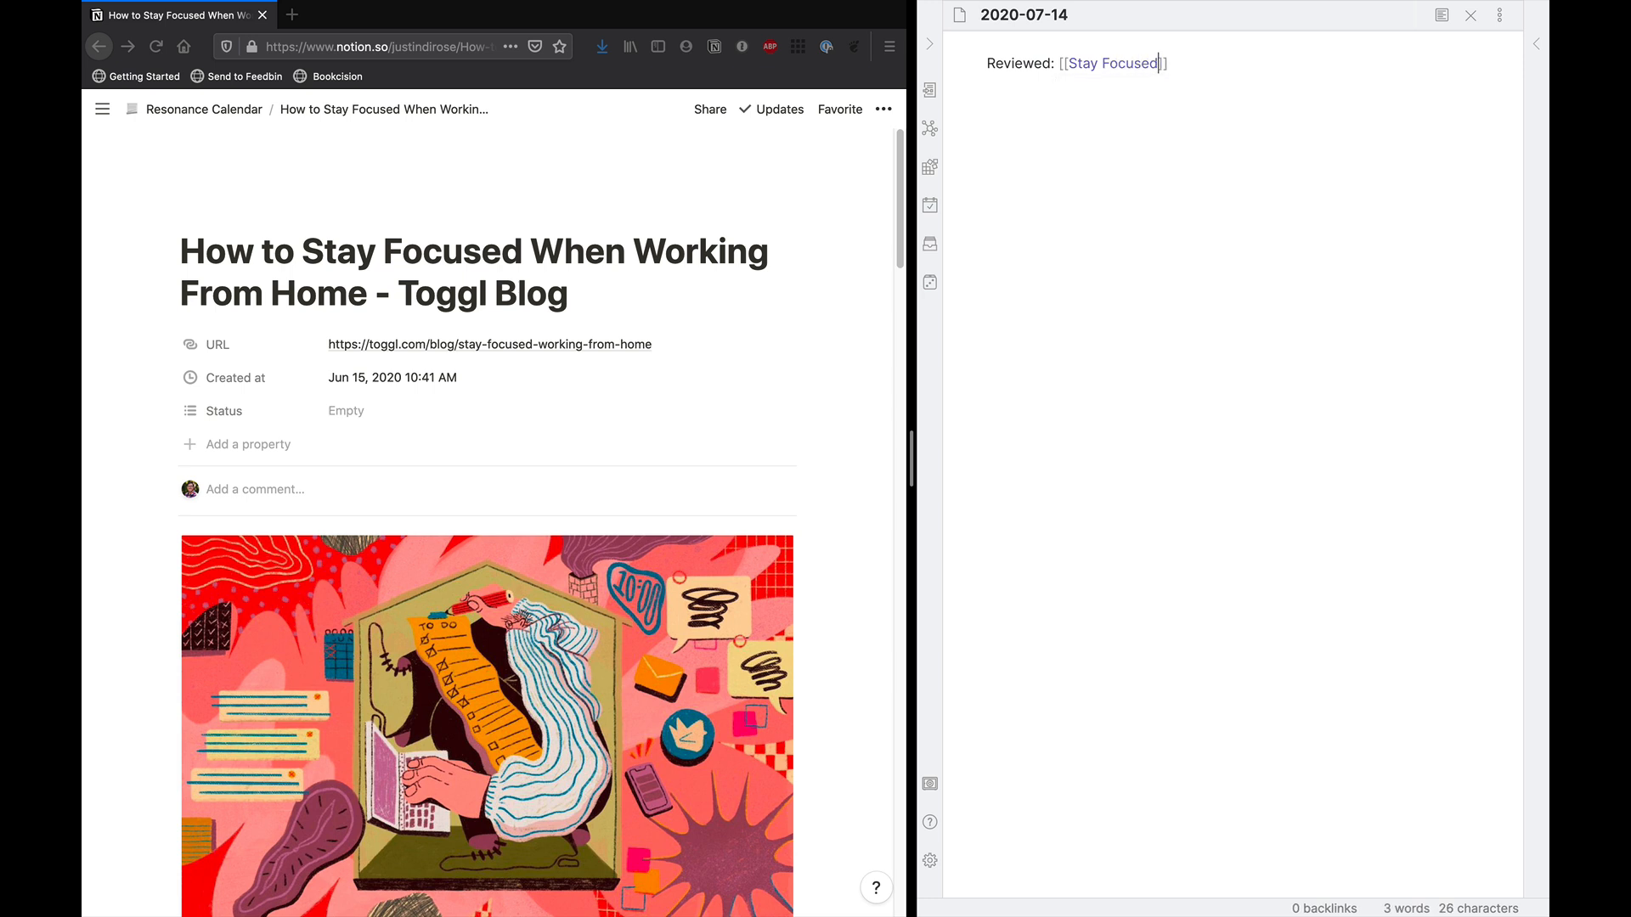
type("Working from Home - Toggl")
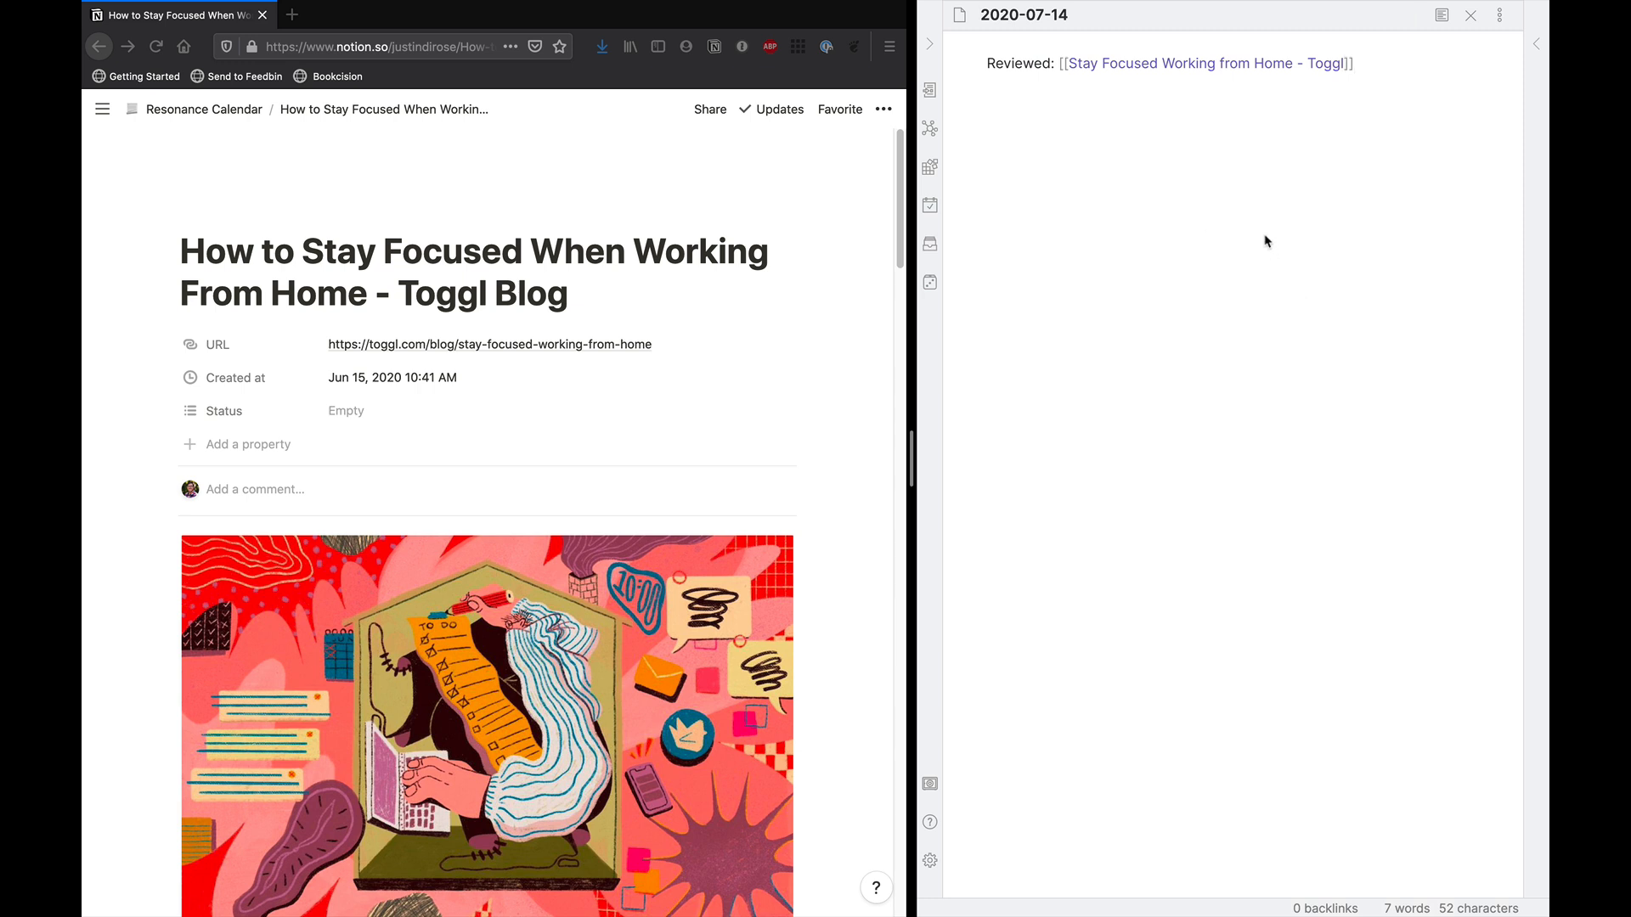
mouse_move(1190, 146)
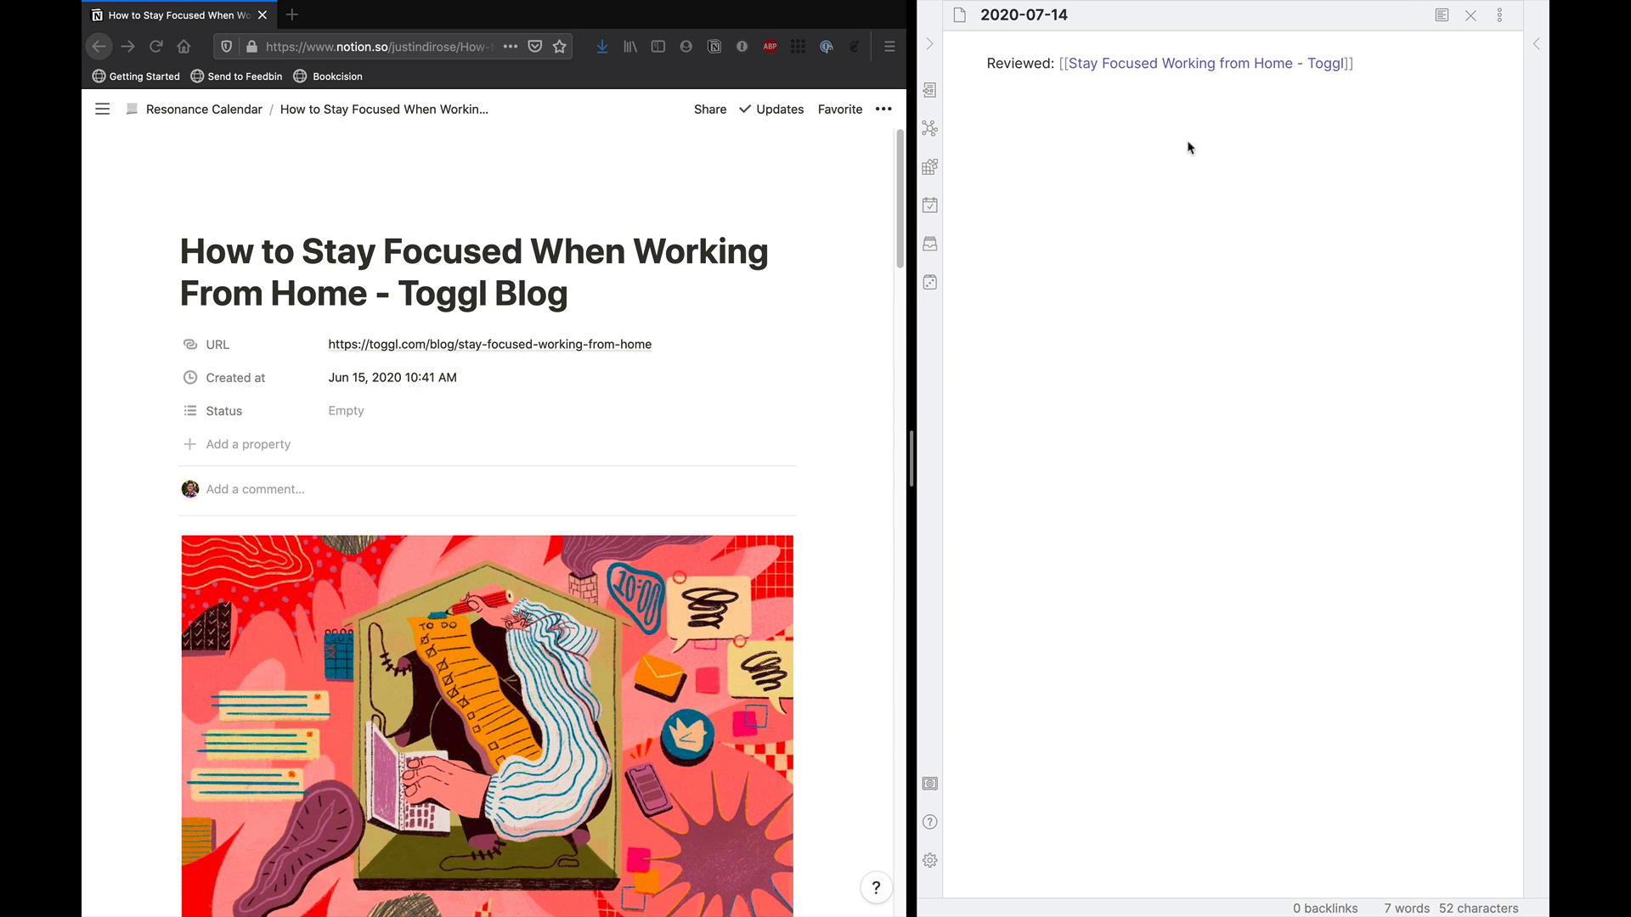
mouse_move(1125, 73)
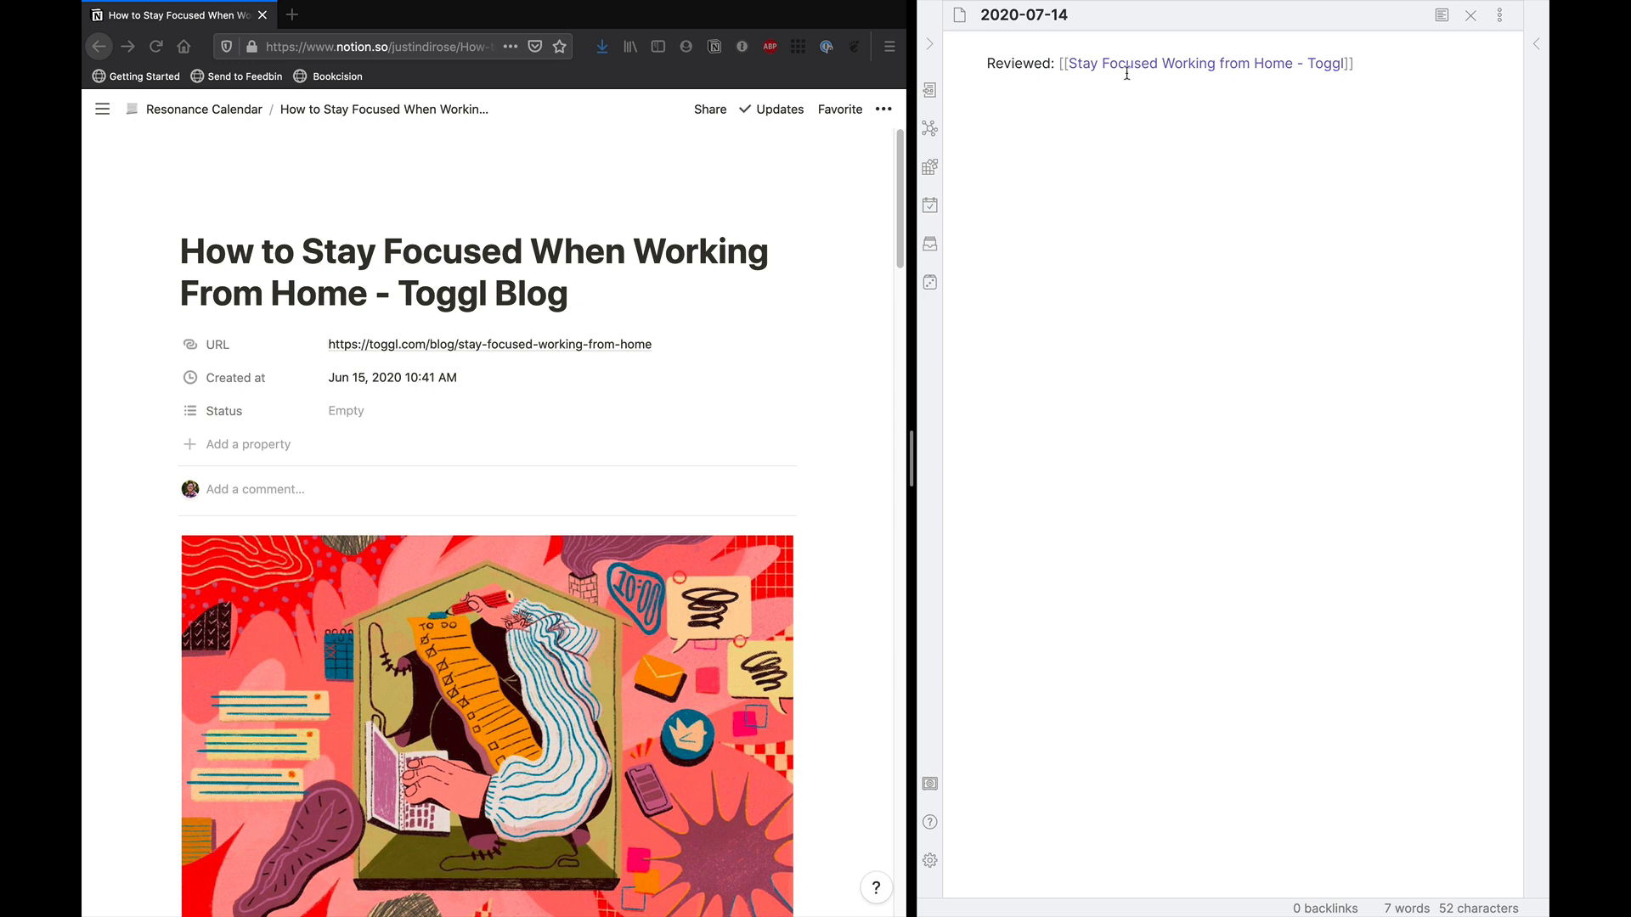
left_click(1203, 63)
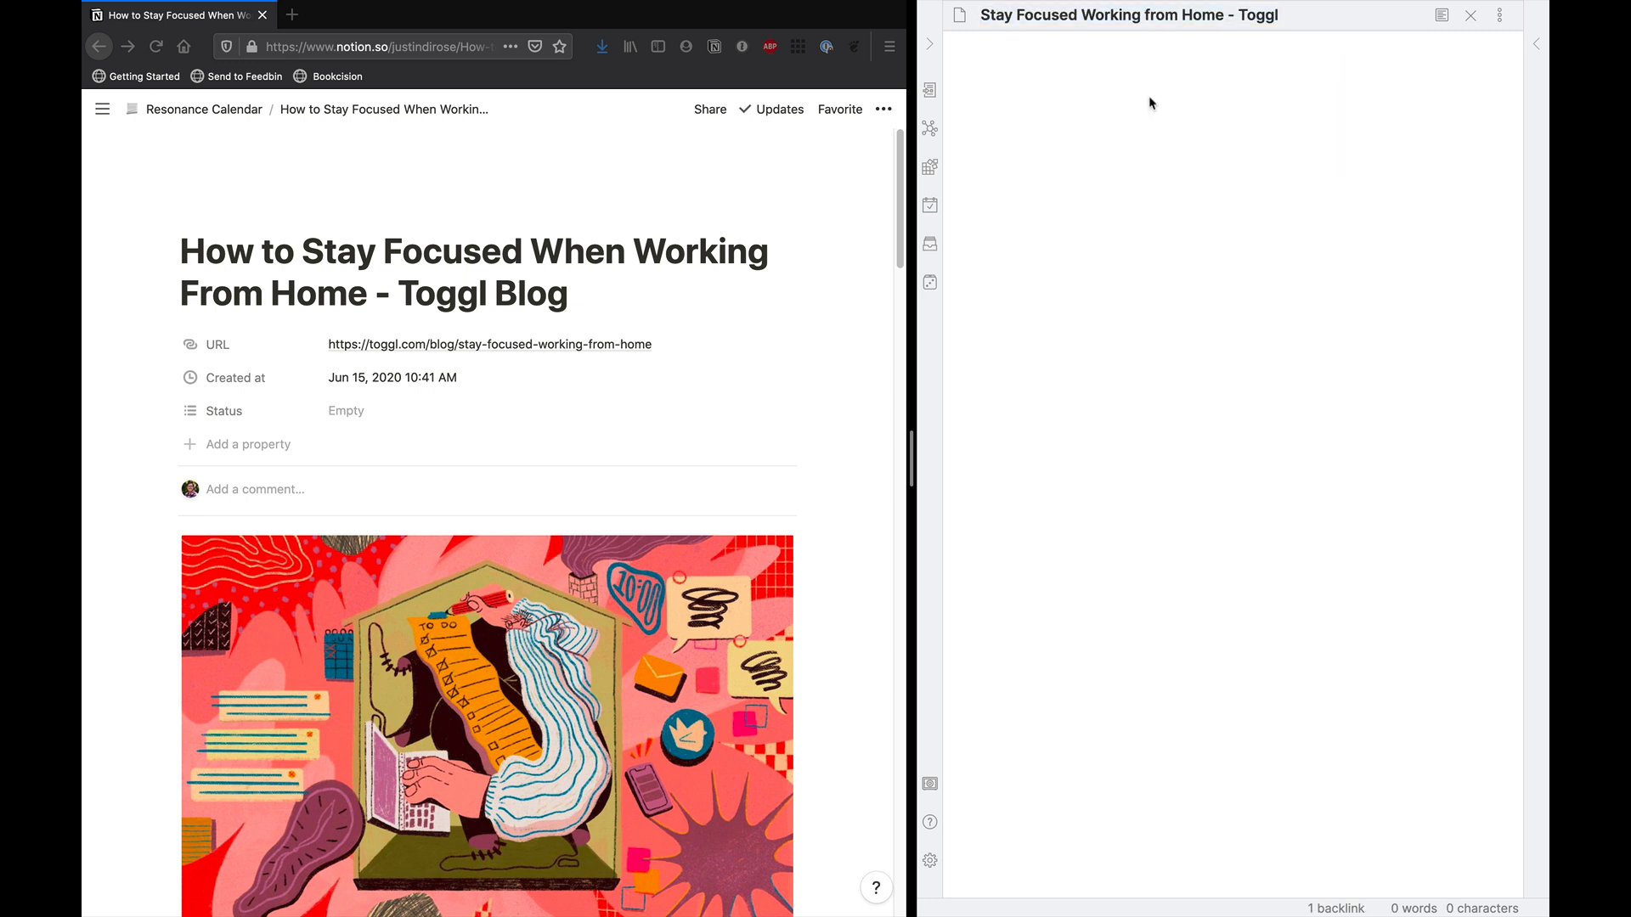
left_click(983, 63)
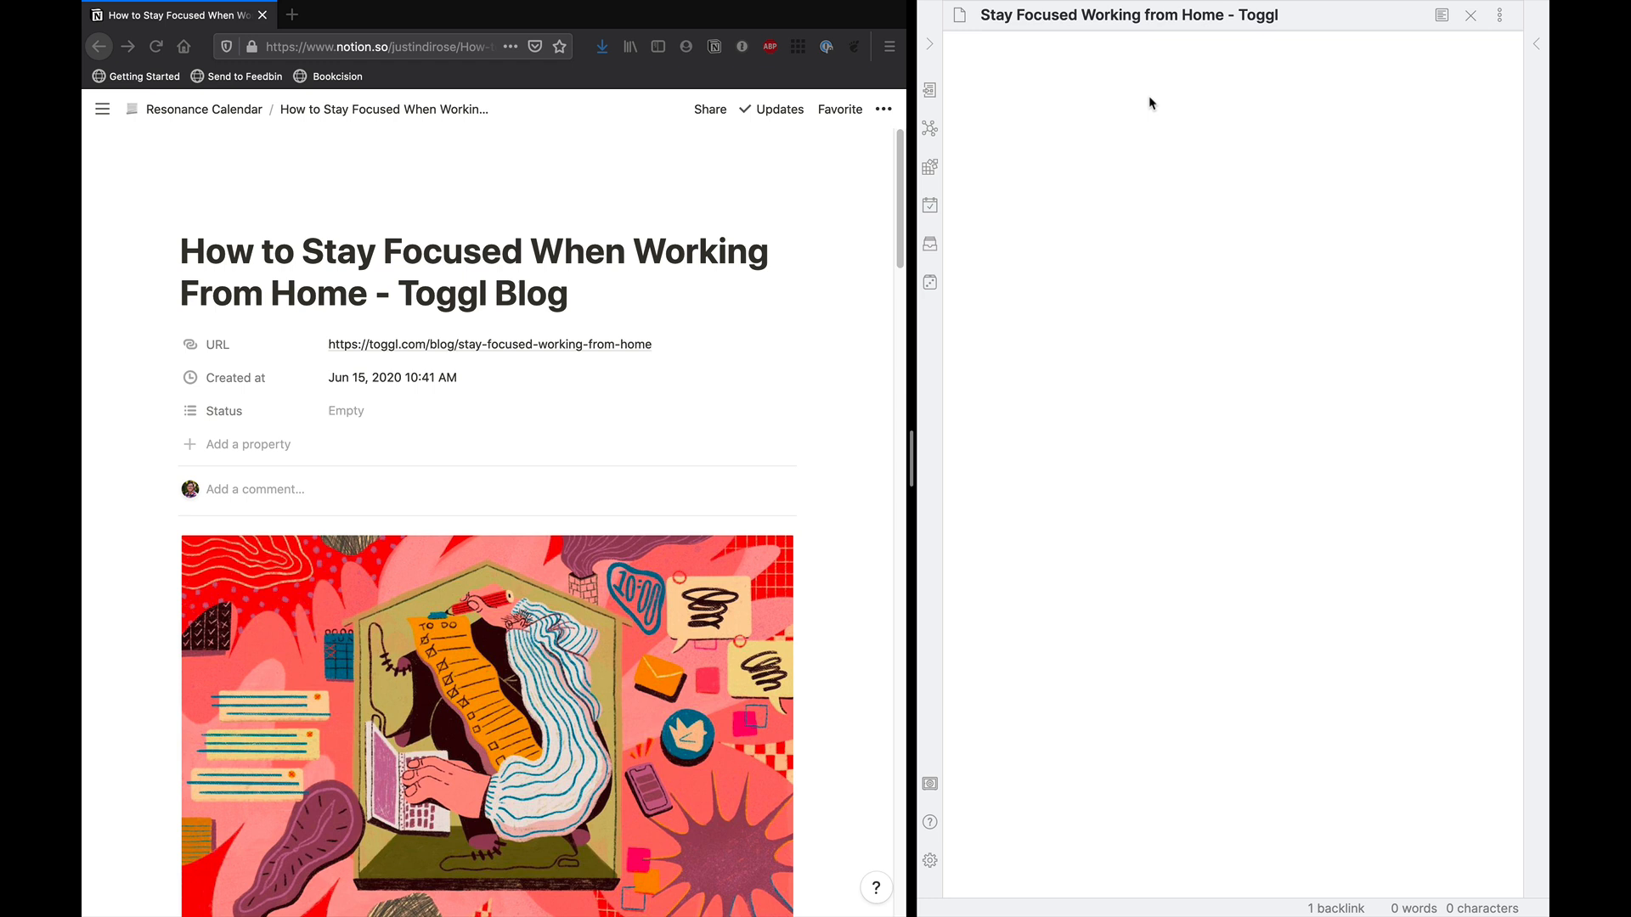
type("Link")
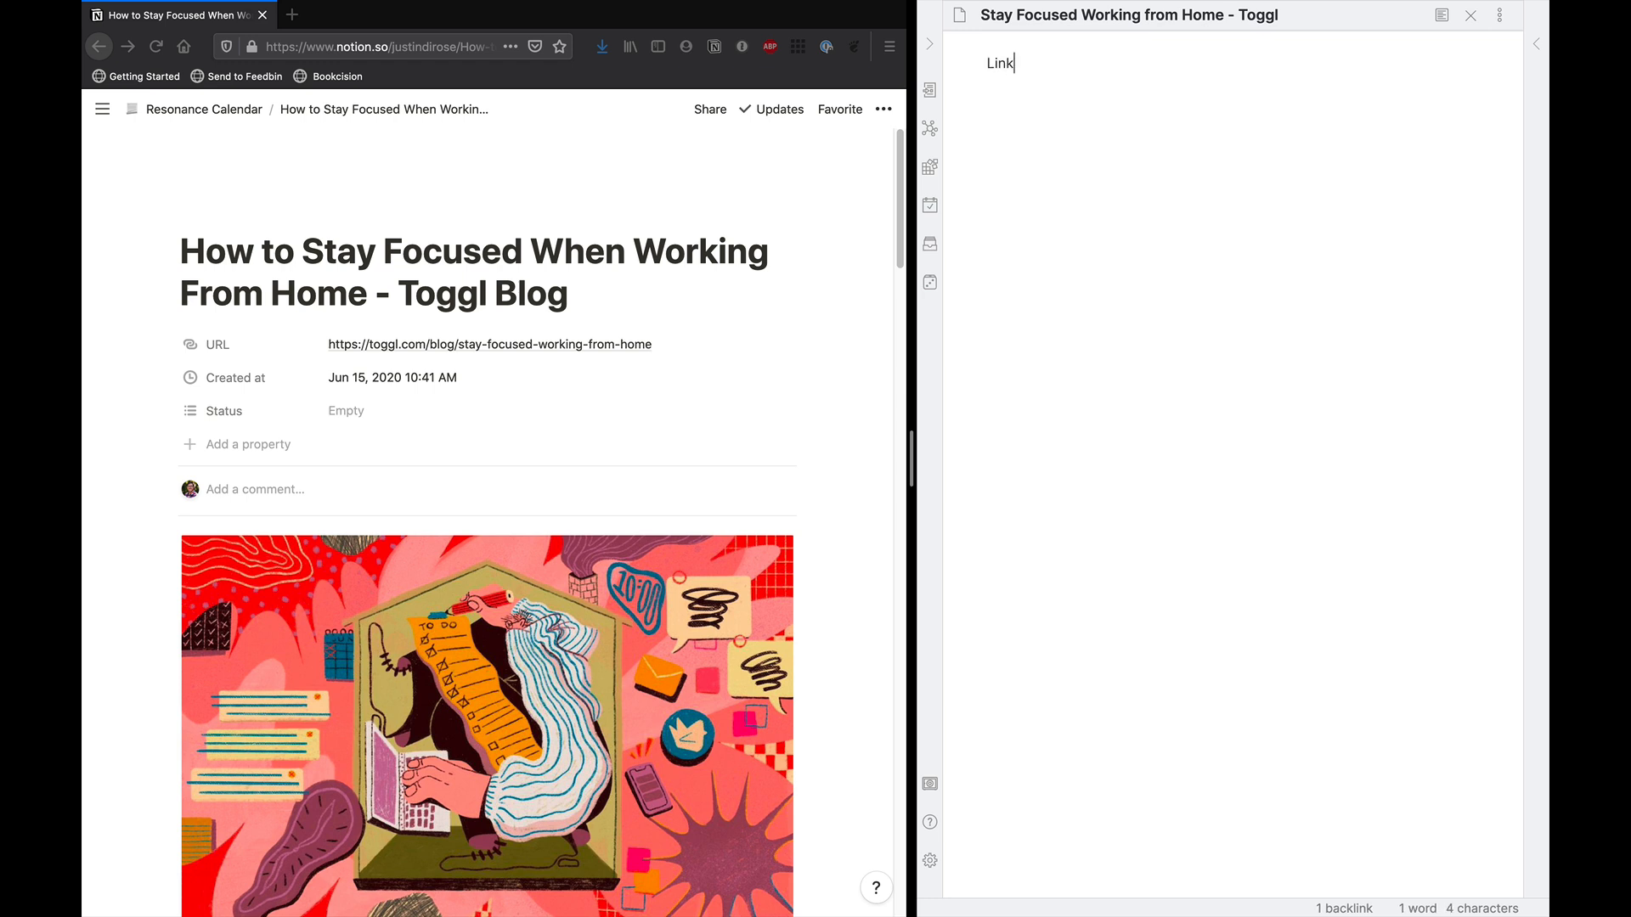
type(":")
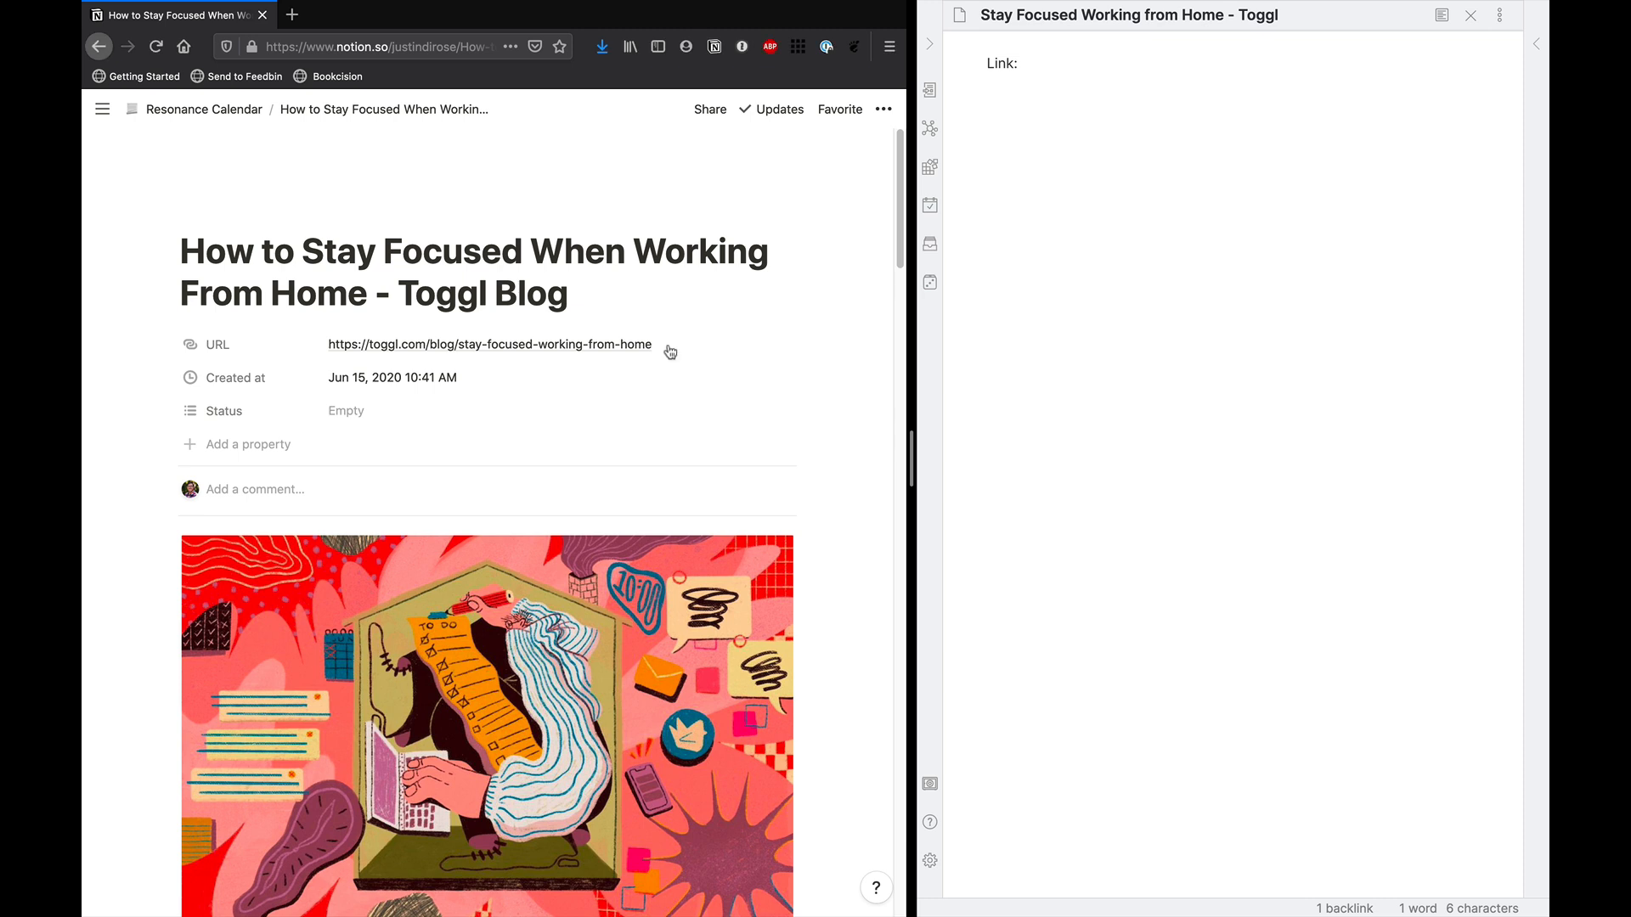
left_click(489, 345)
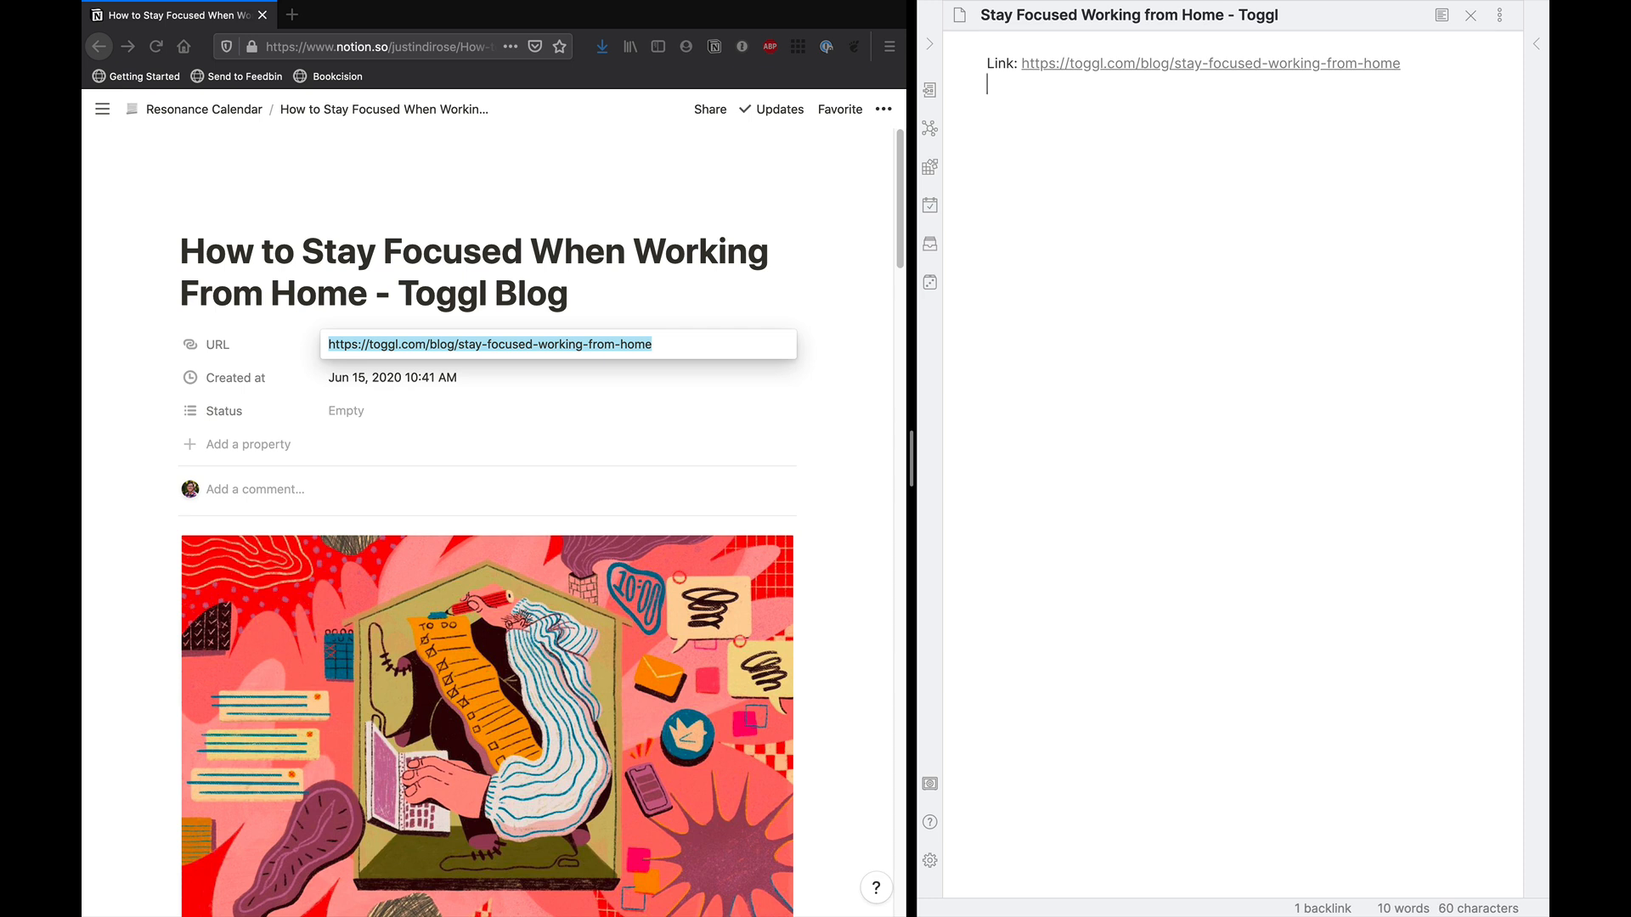
Add an 'Author: [[Toggl]]' line below the link.
type("Author:")
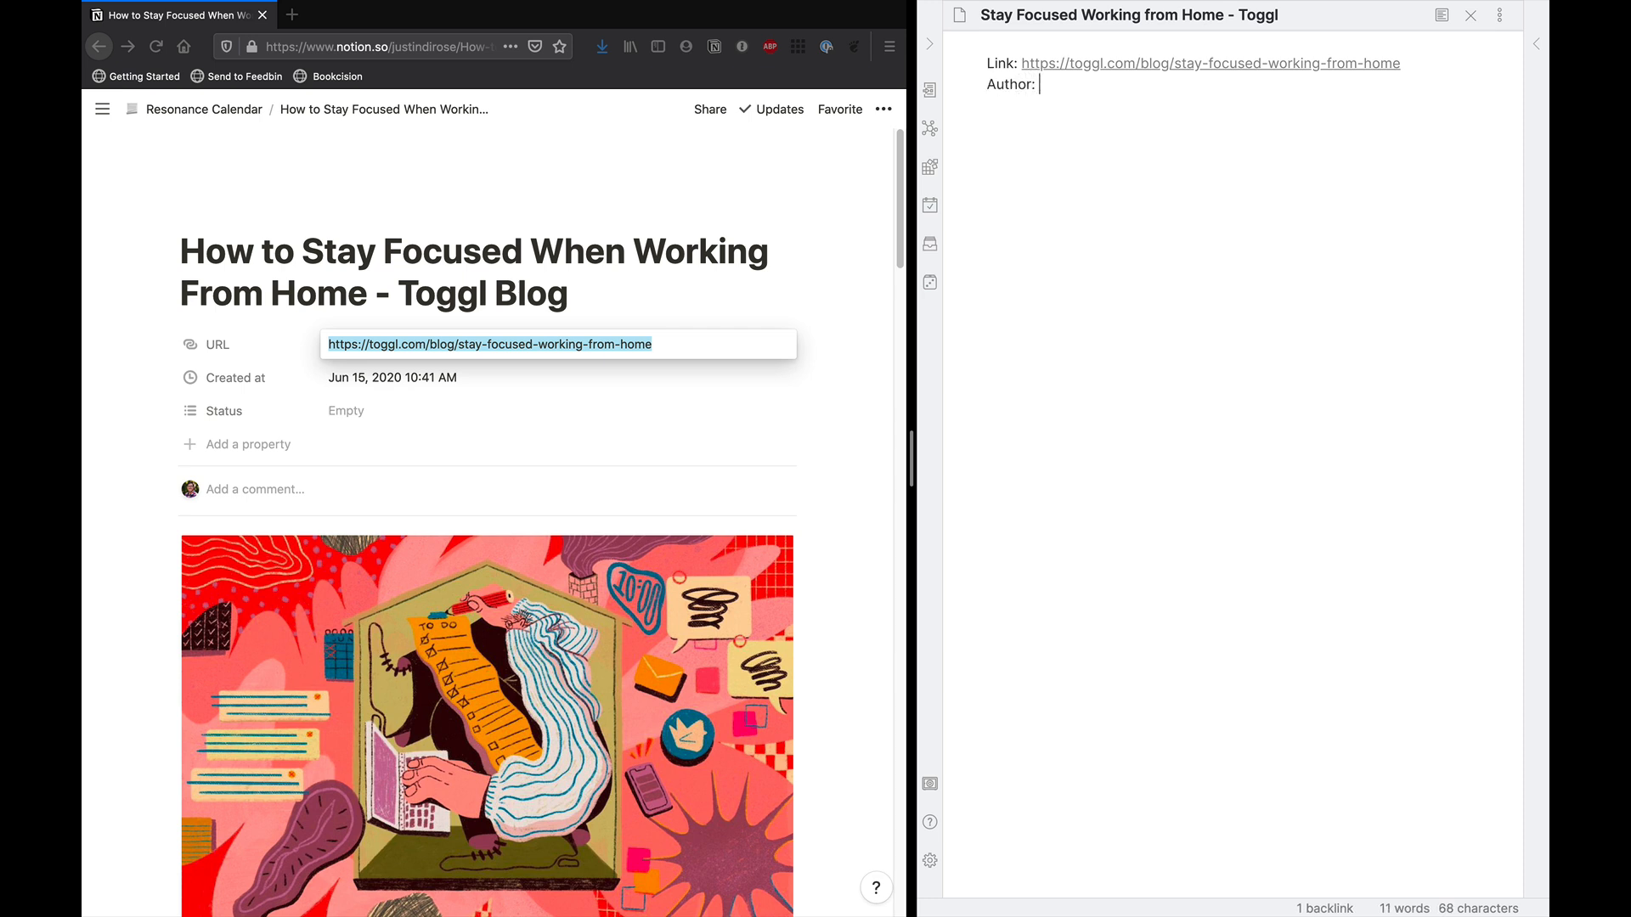
type("[[Toggl]]")
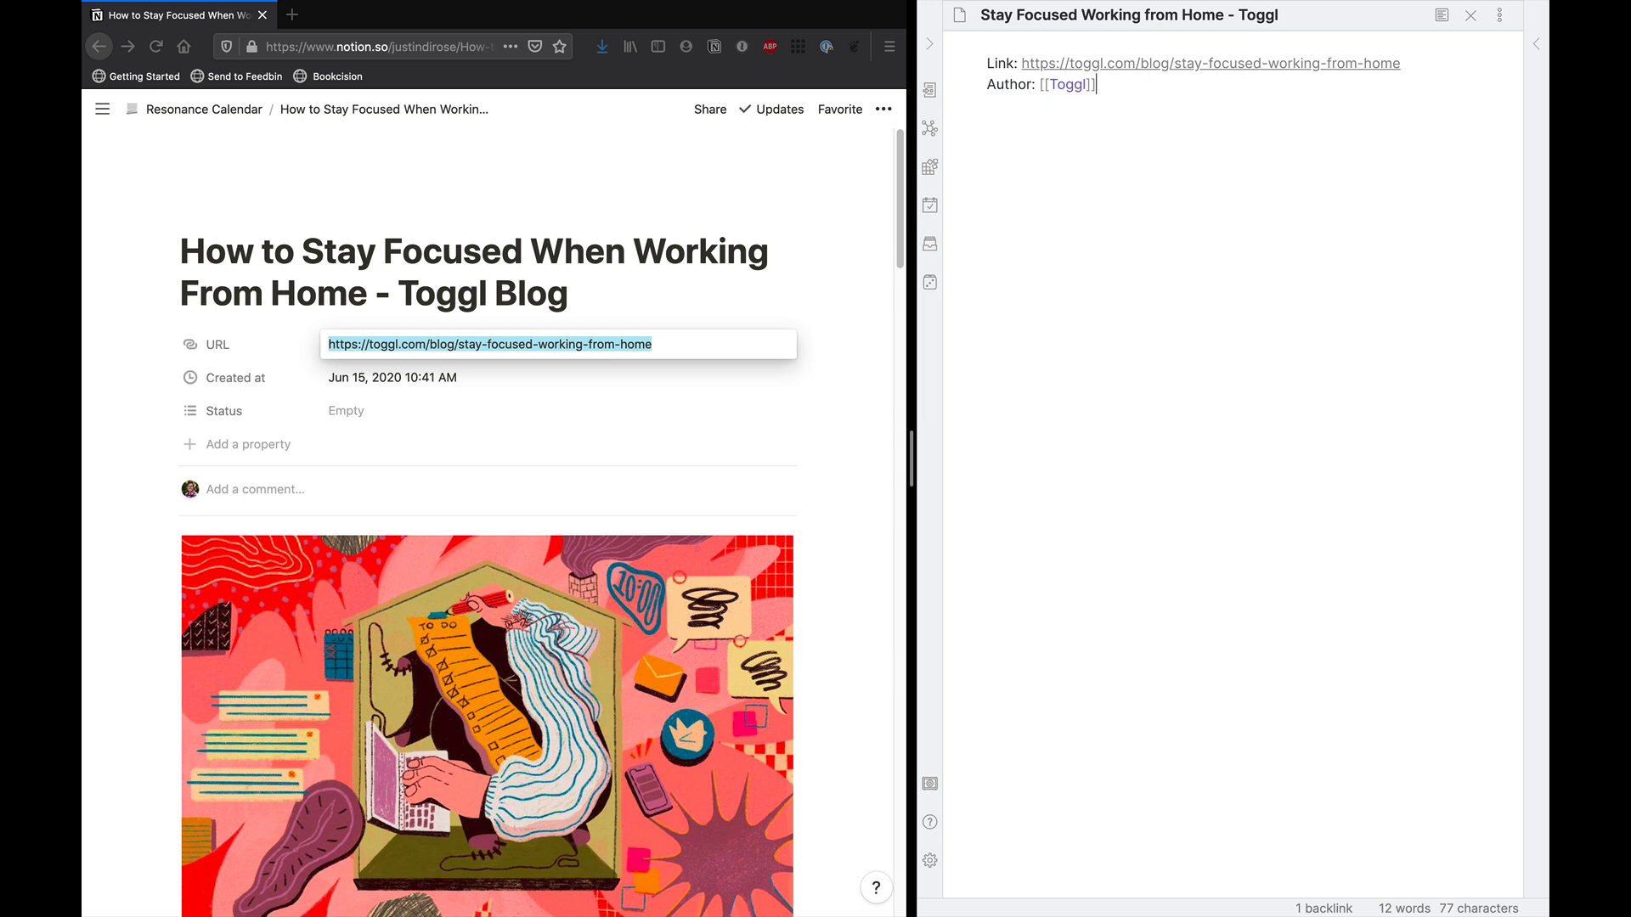
type("]")
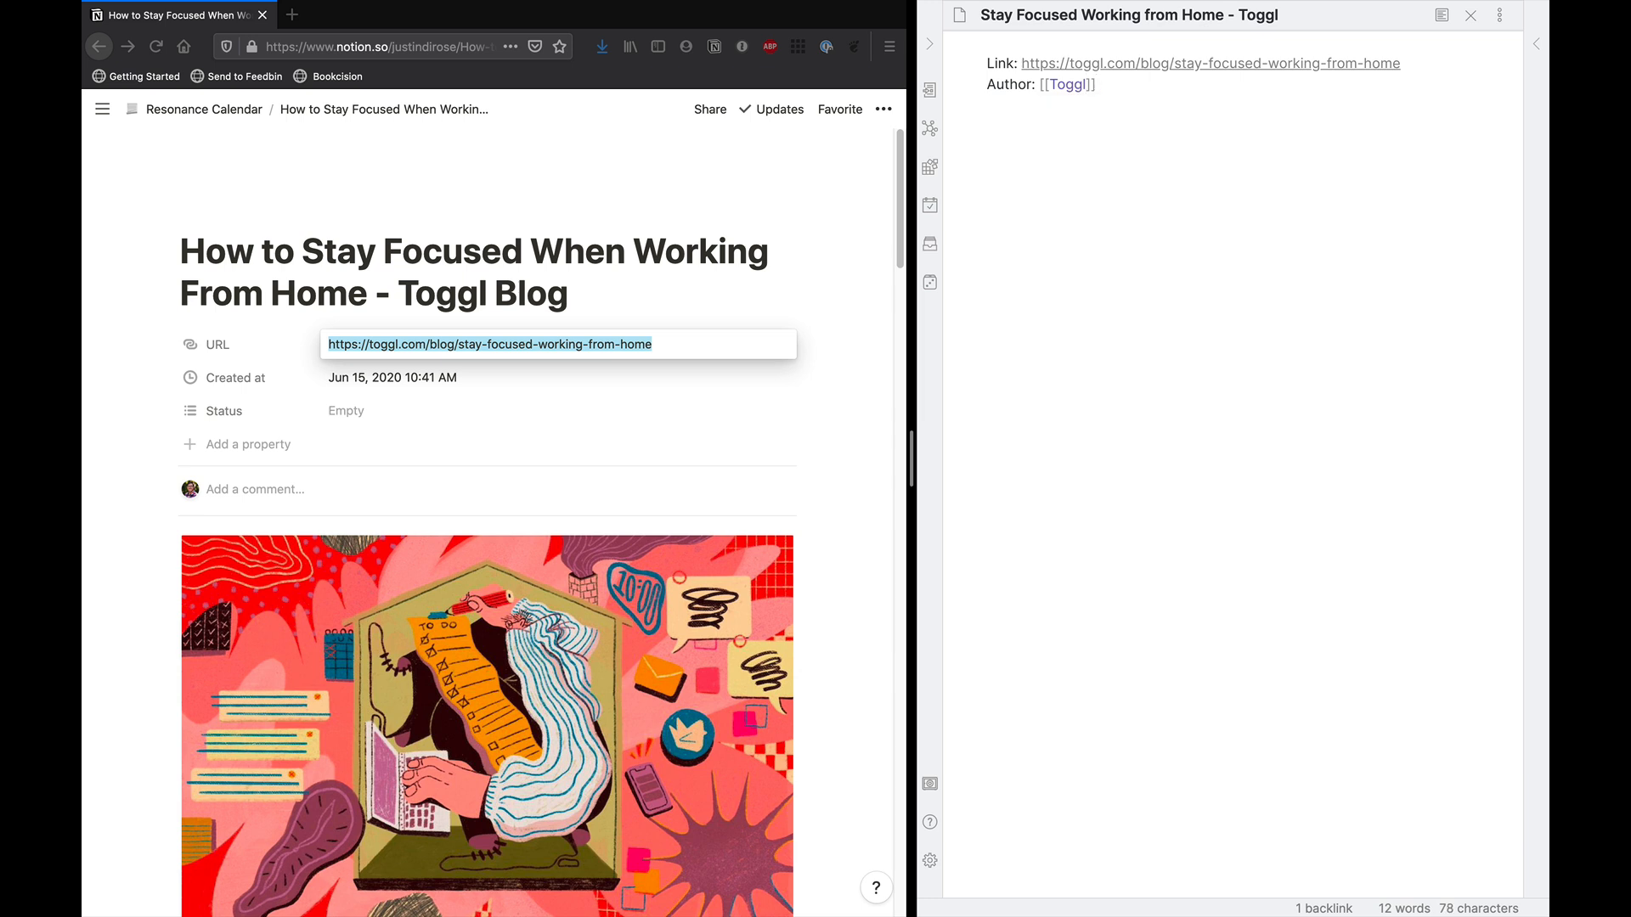
Add 'Topics: [[remote work]] [[productivity]] [[focus]]' to the note's metadata.
type("Topics:")
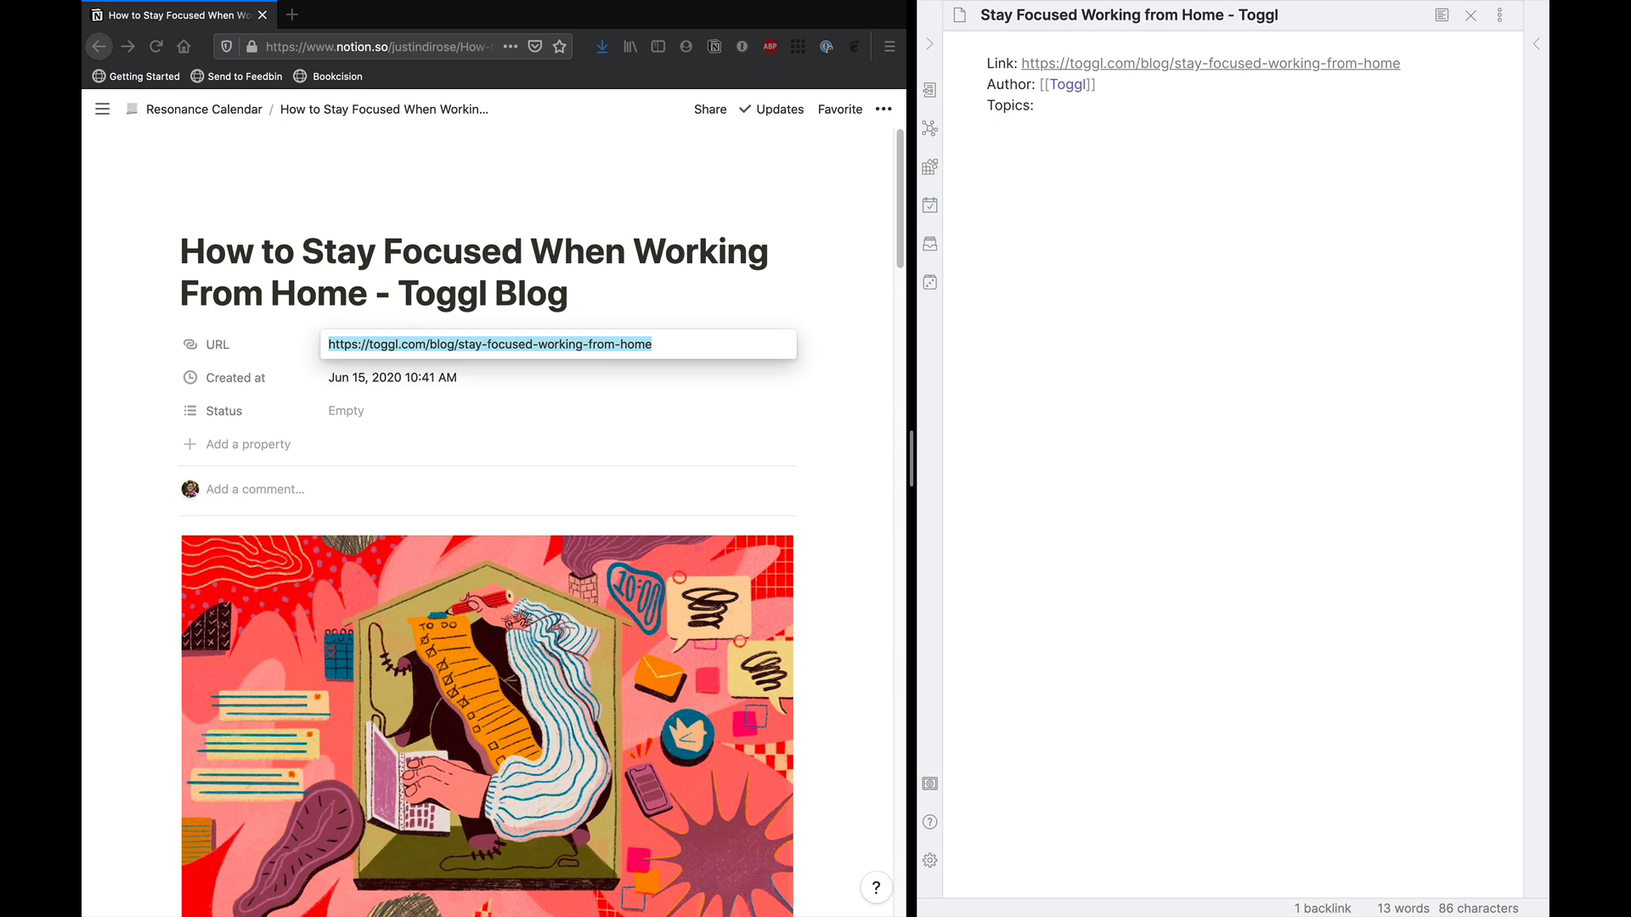
left_click(1037, 106)
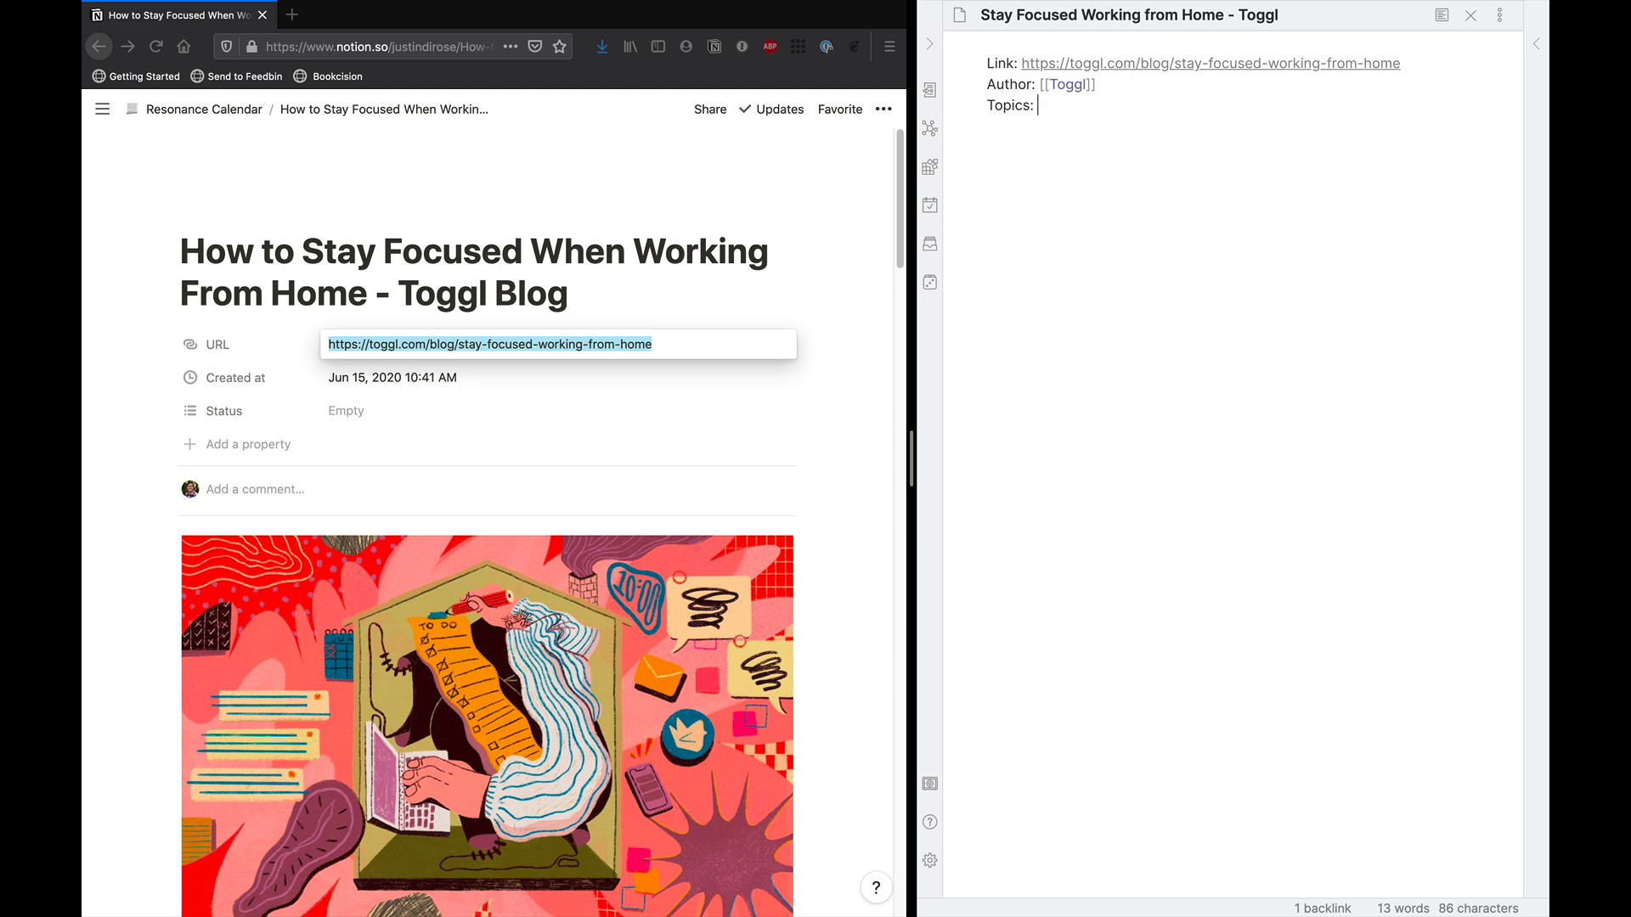
type("[[")
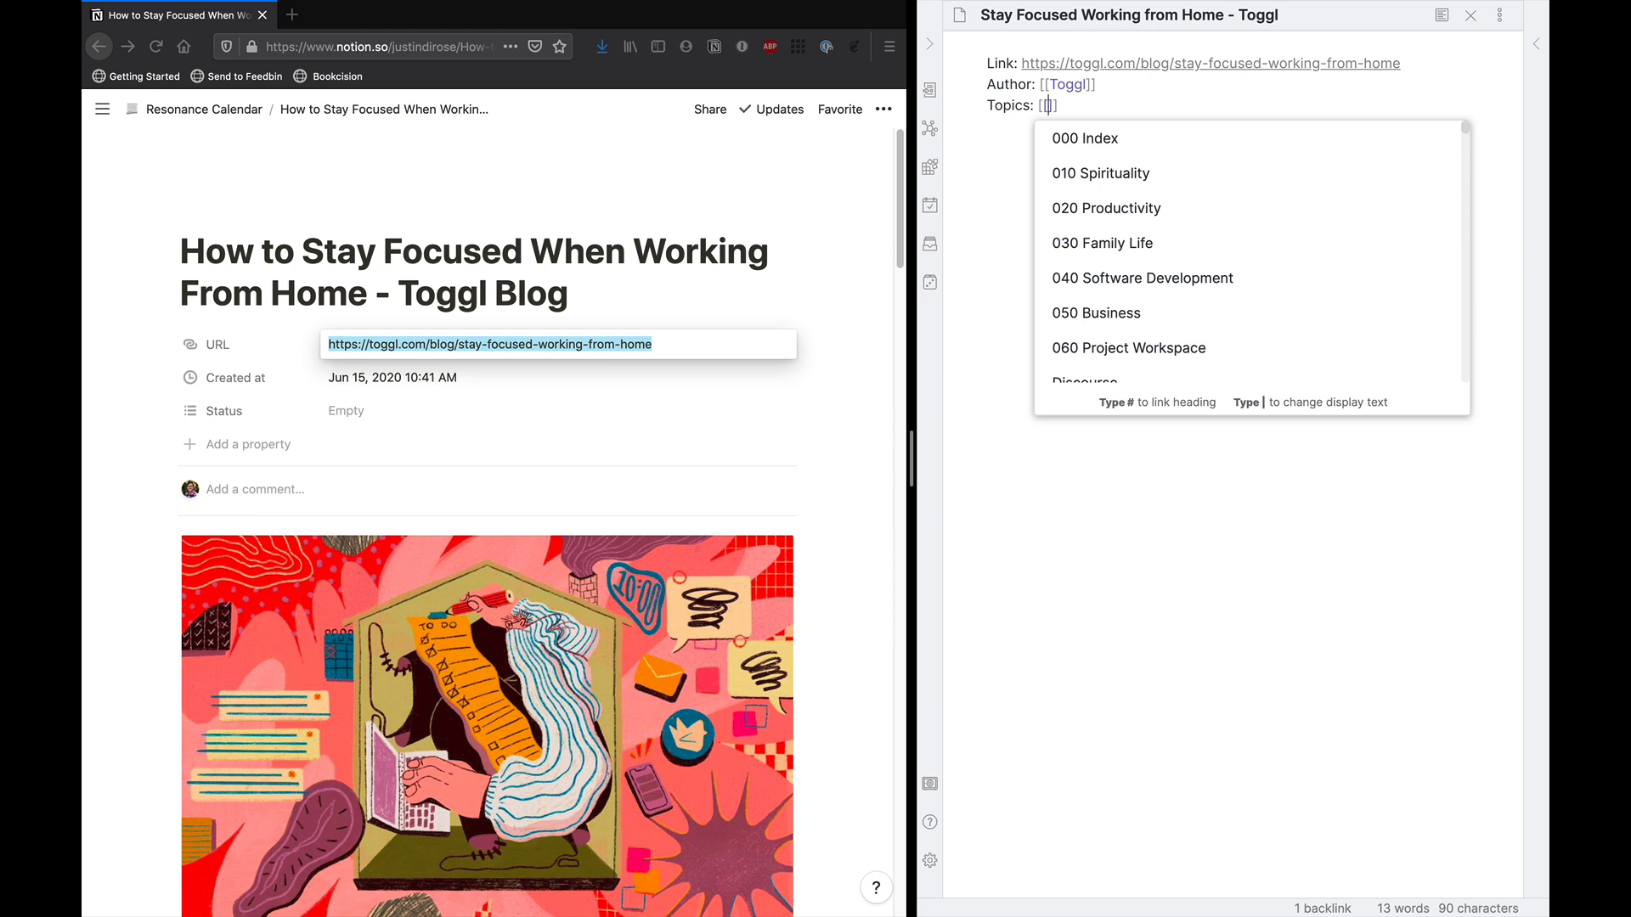
type("remote work")
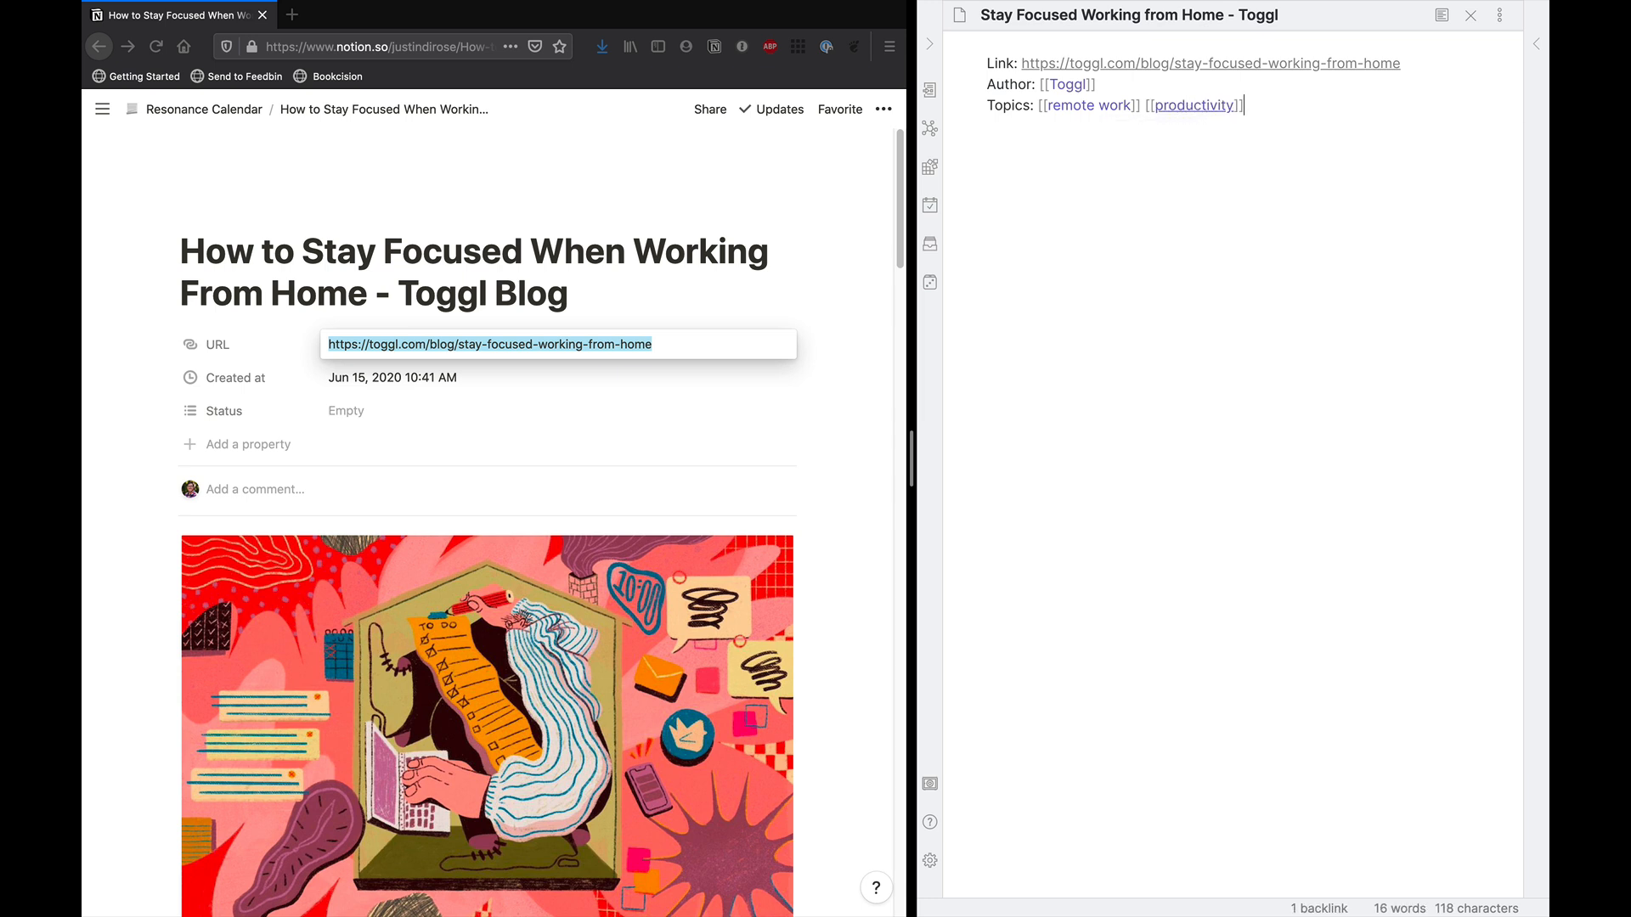
type("[[focus]]")
type("Type:")
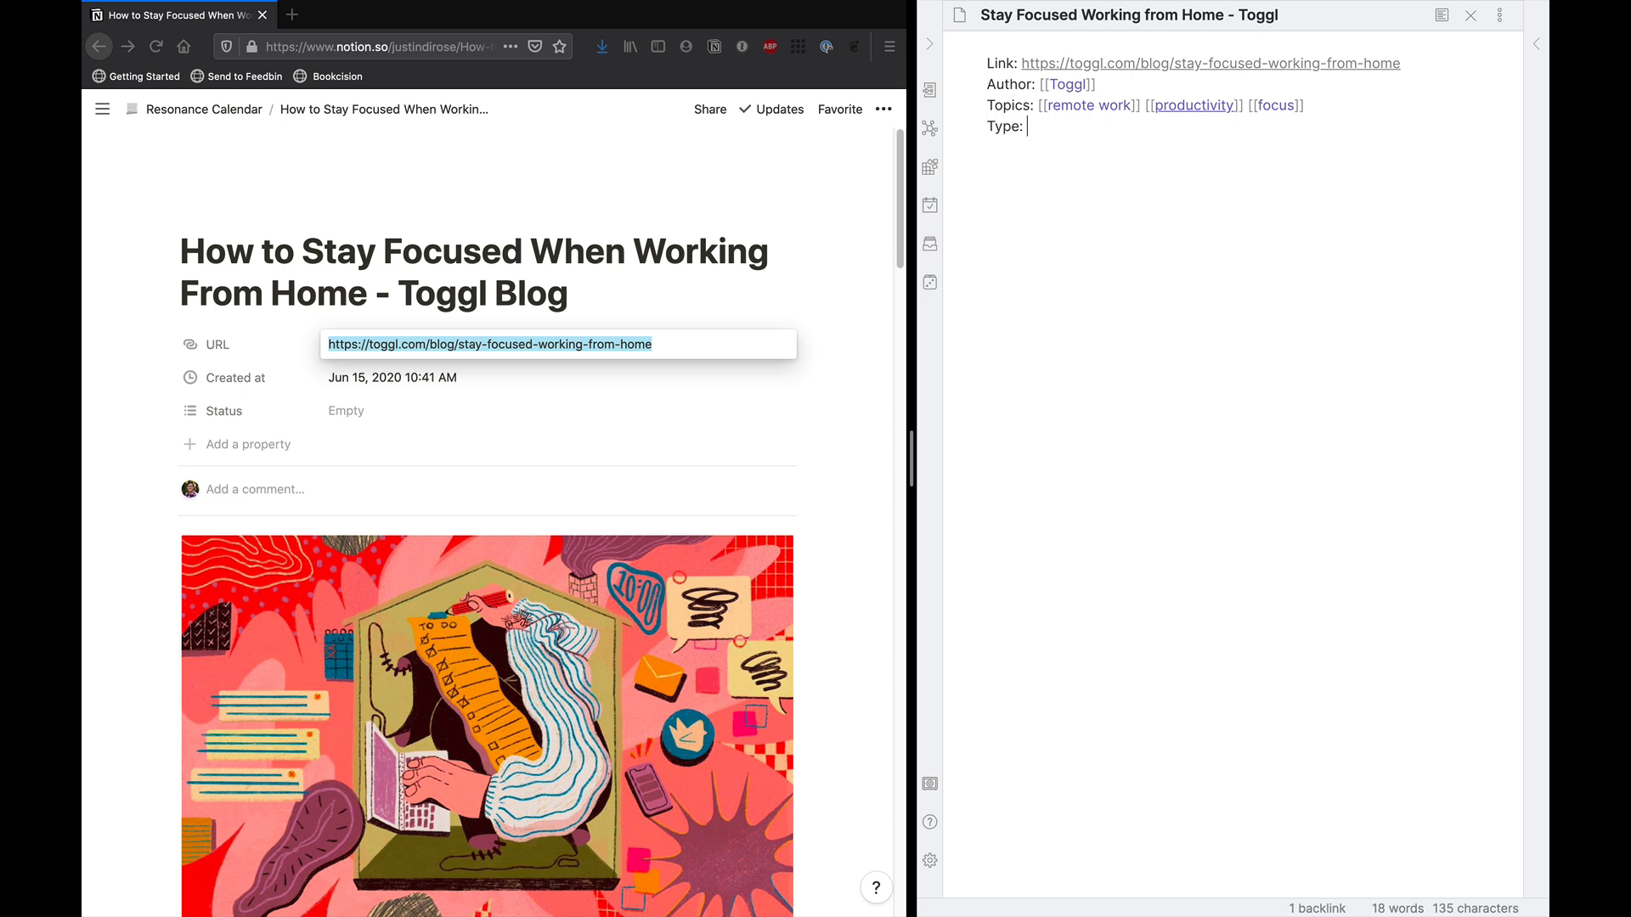
Add a 'Type: #literature #article' line, completing #article from the tag suggestion.
type("#literature")
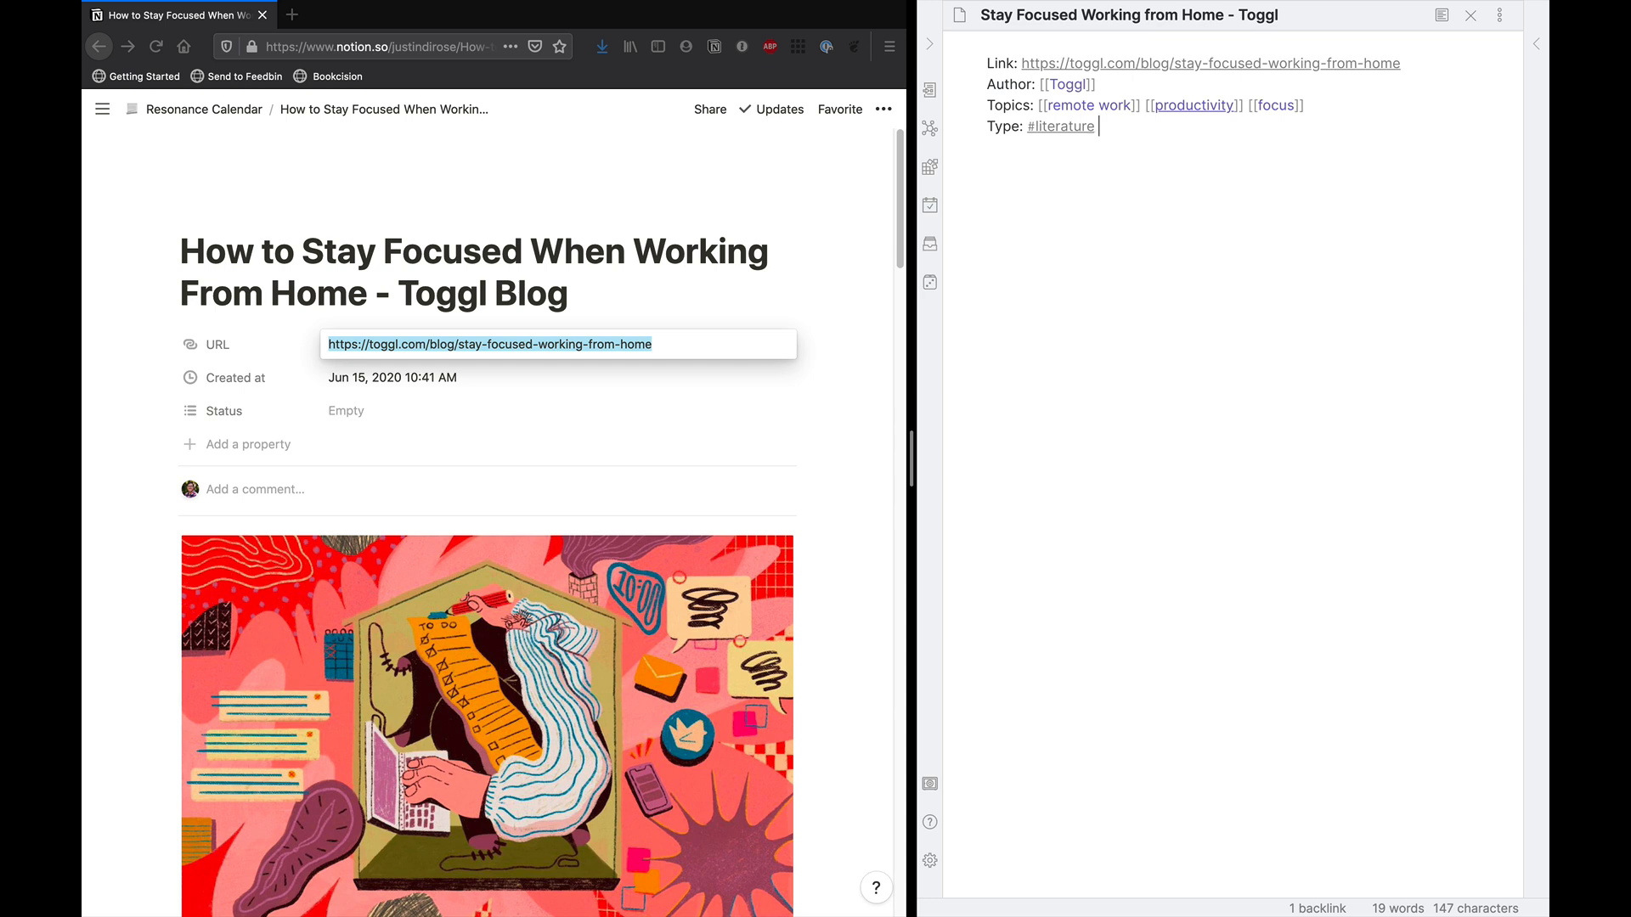
type("#ar")
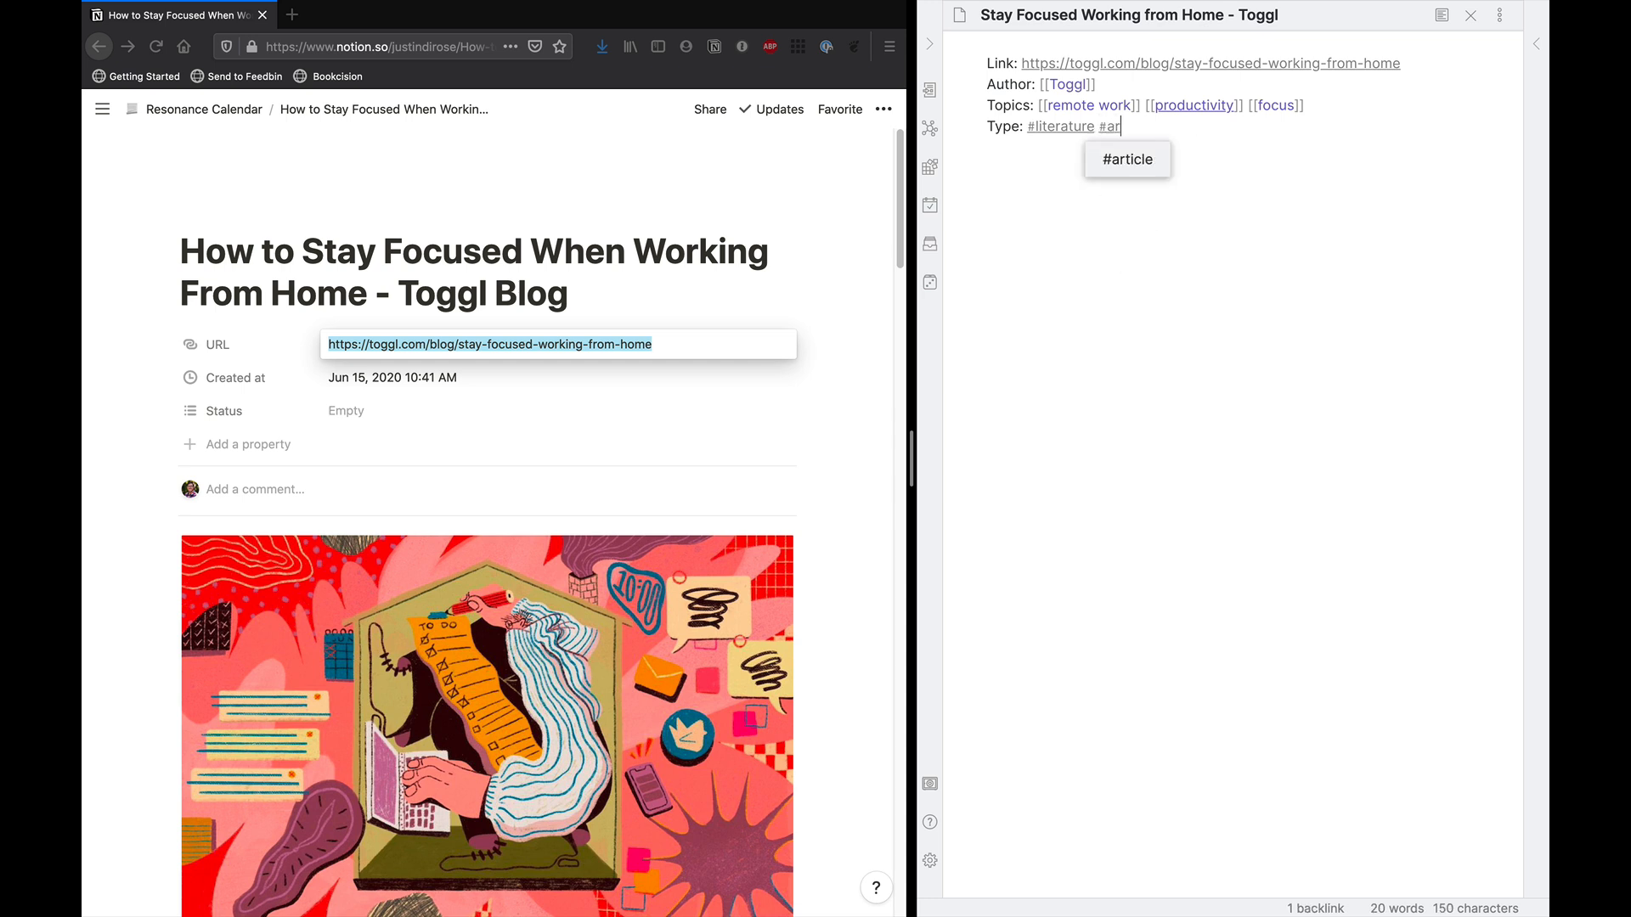
left_click(1126, 160)
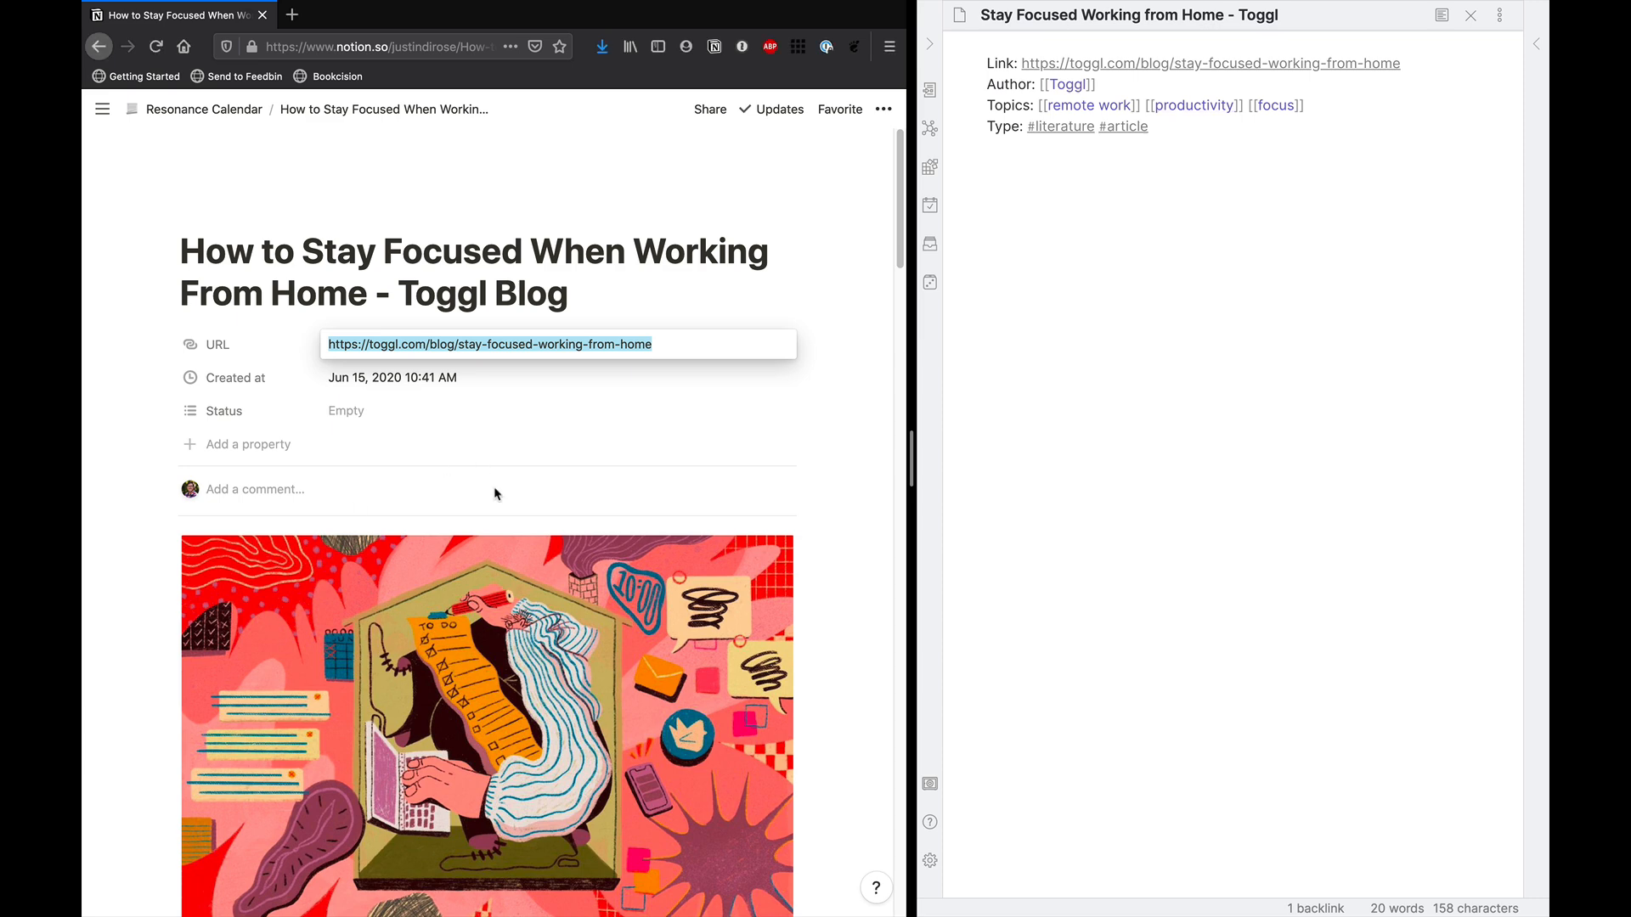
Write the first summaries: focus doesn't come naturally at home, and schedules and solid workspaces help.
scroll("down", 3)
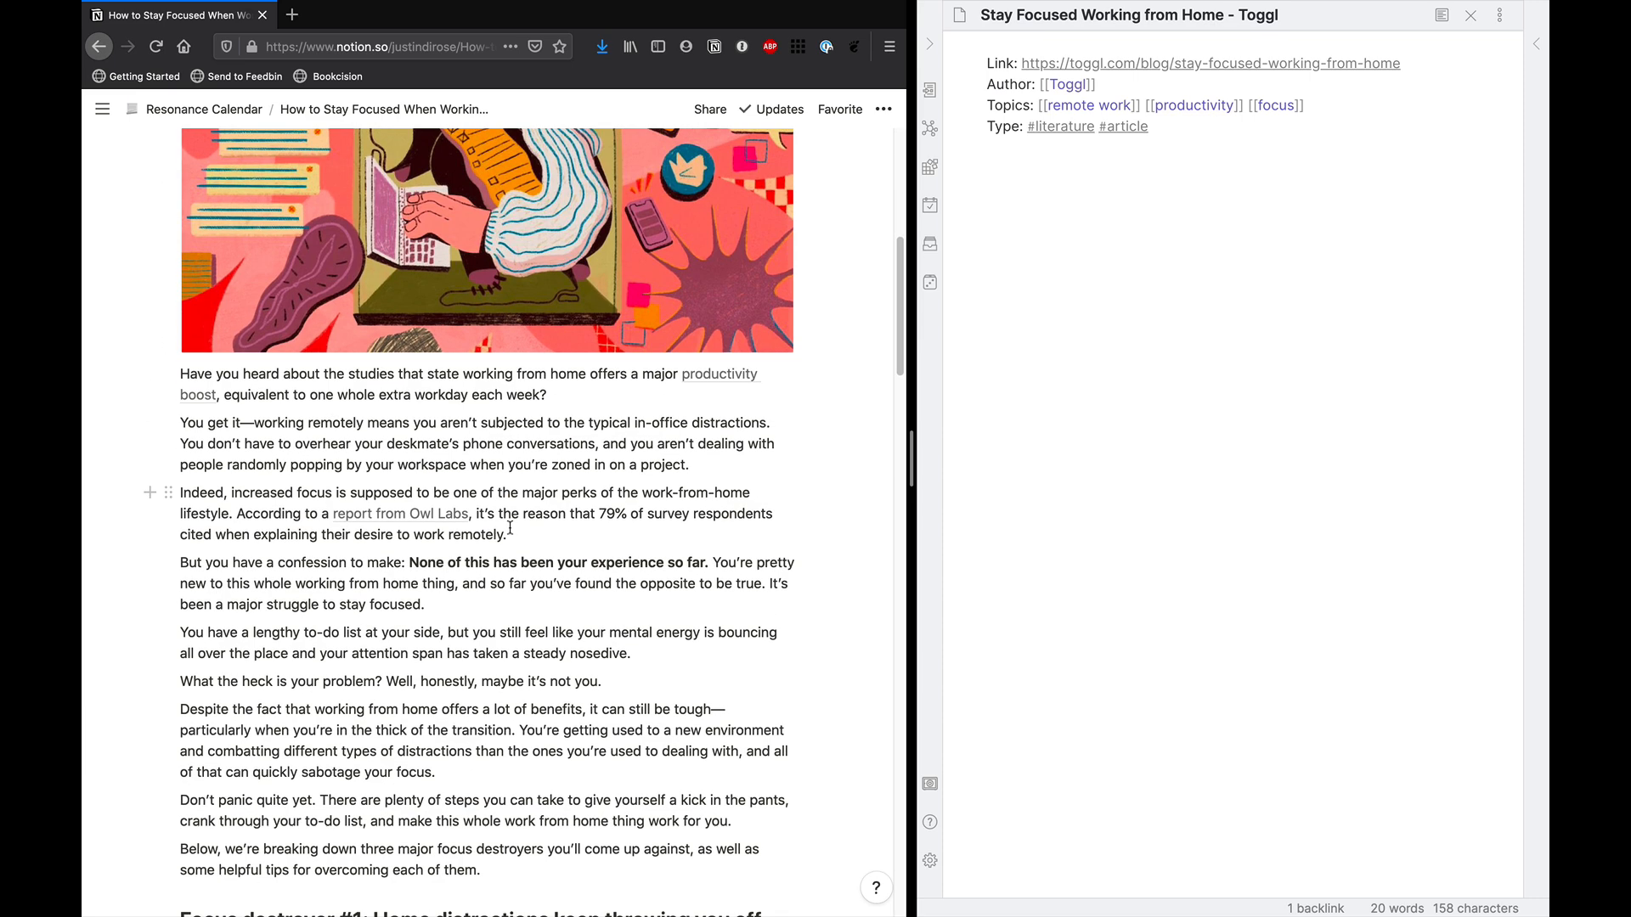
scroll("down", 3)
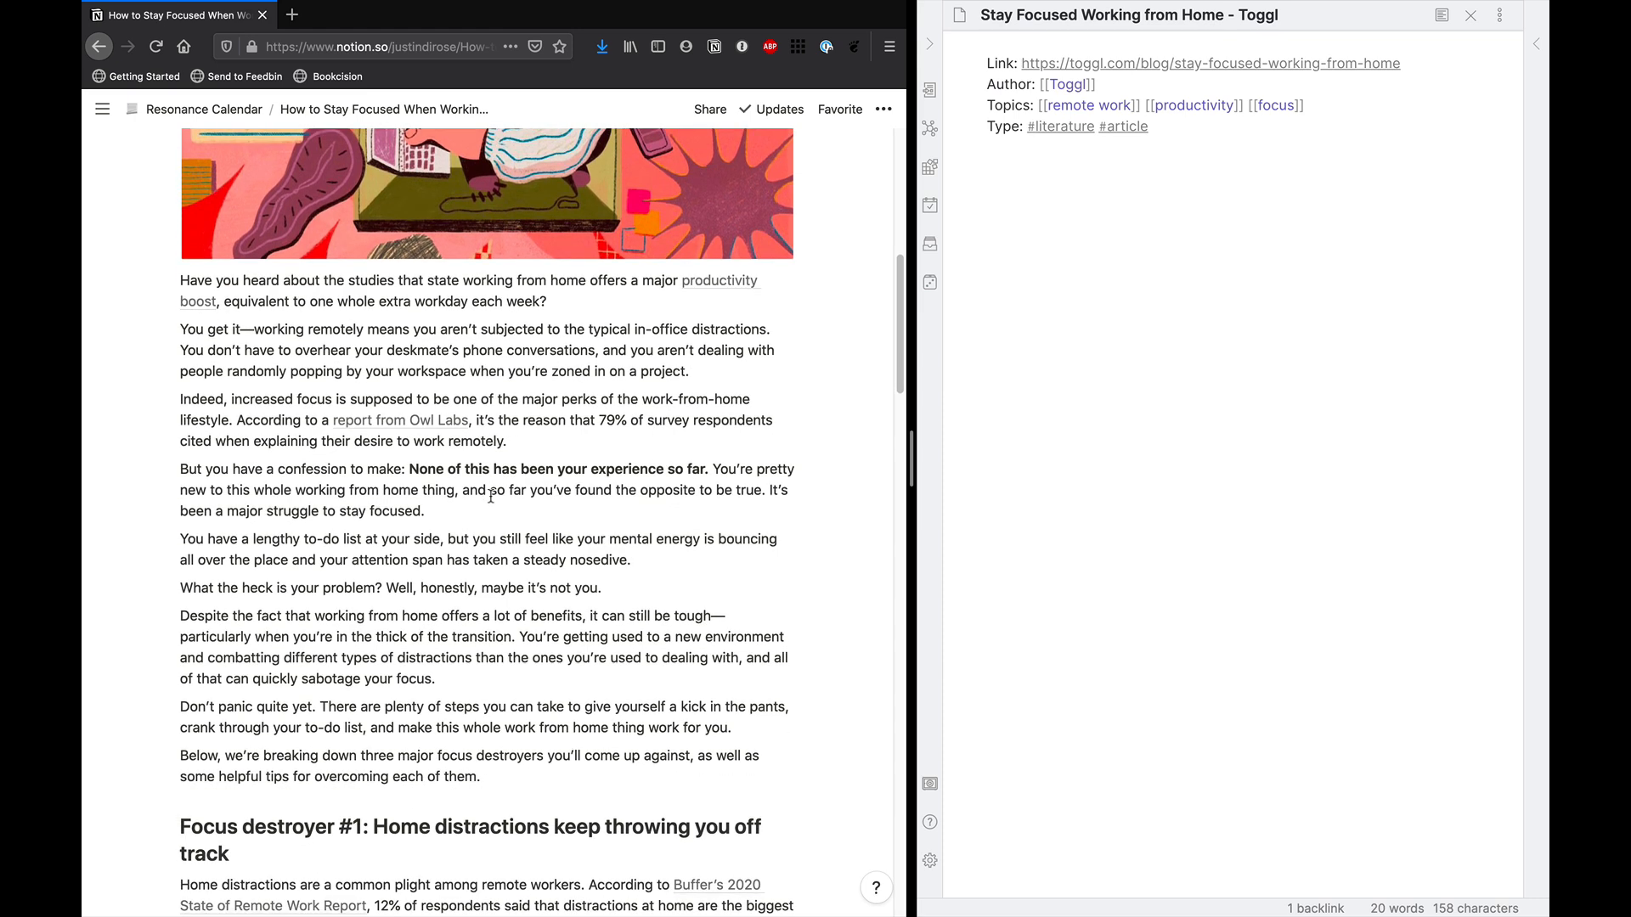
type("Focus doesn't come naturally when working from home. You have to get used to your e")
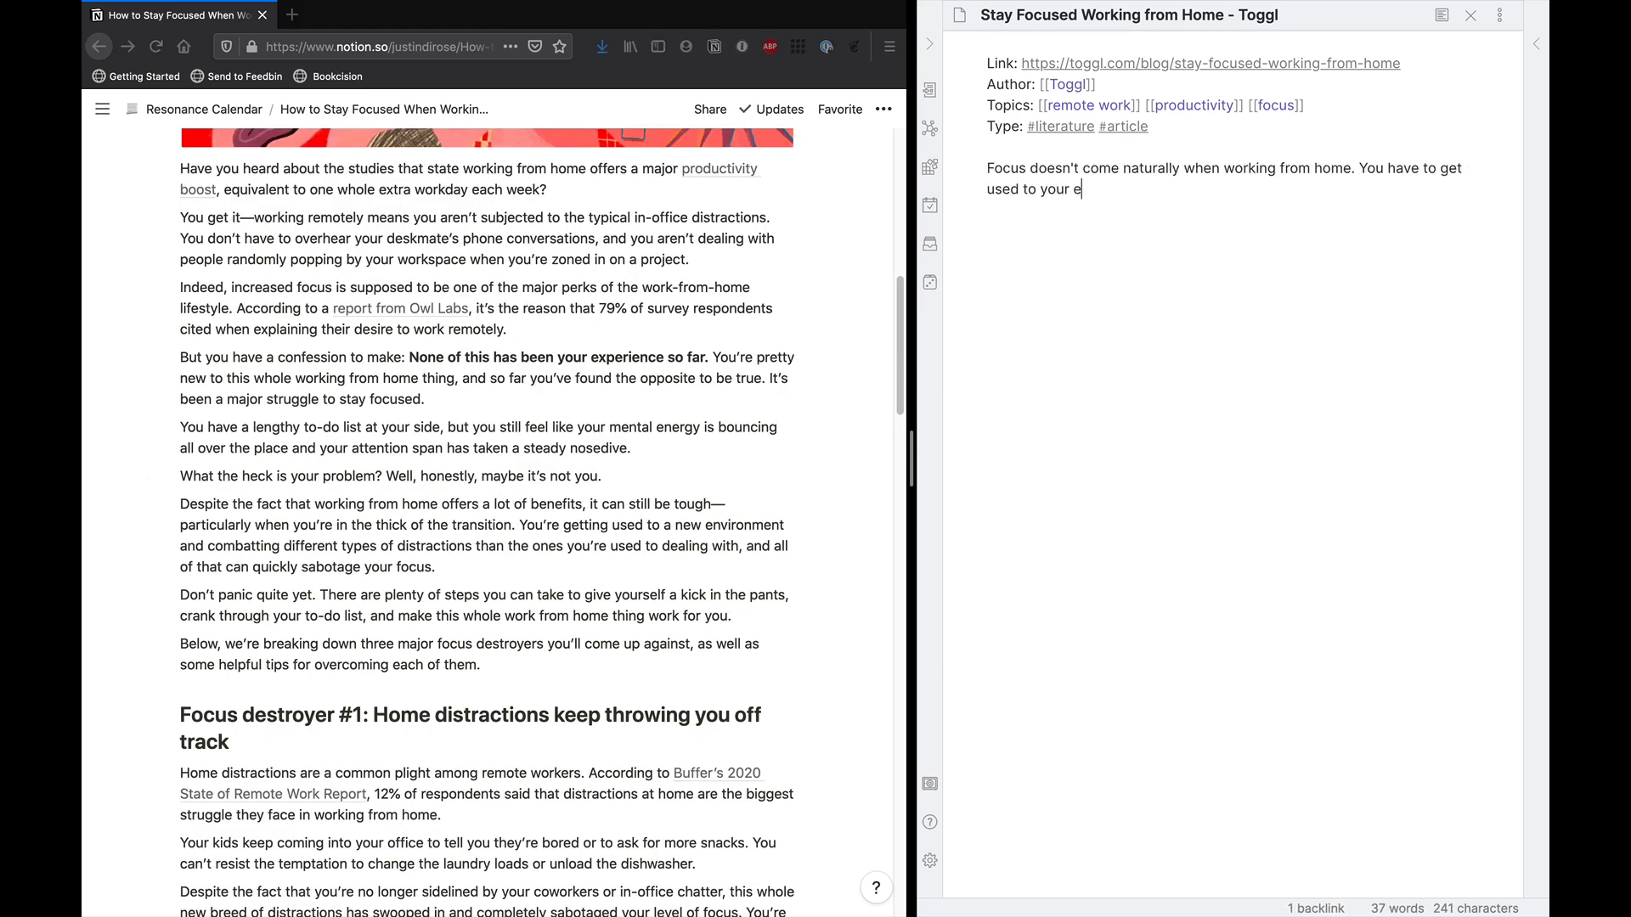
type("nvironment.")
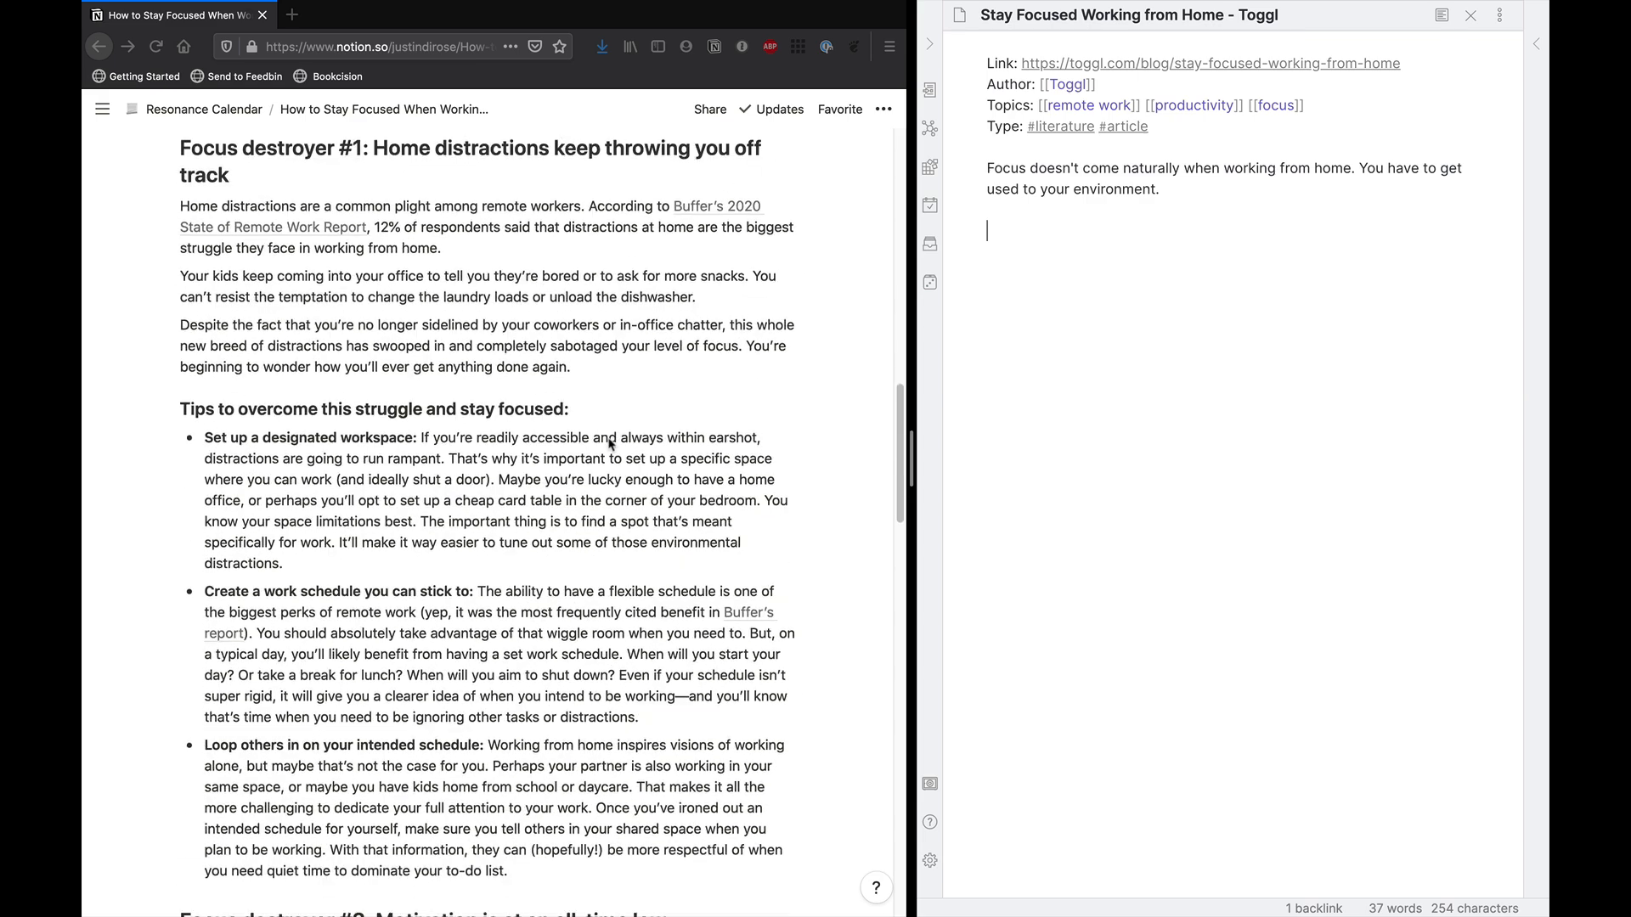
type("Schedules and solid workspaces are your friend to help you focus.")
type("Don't forget about accountability.")
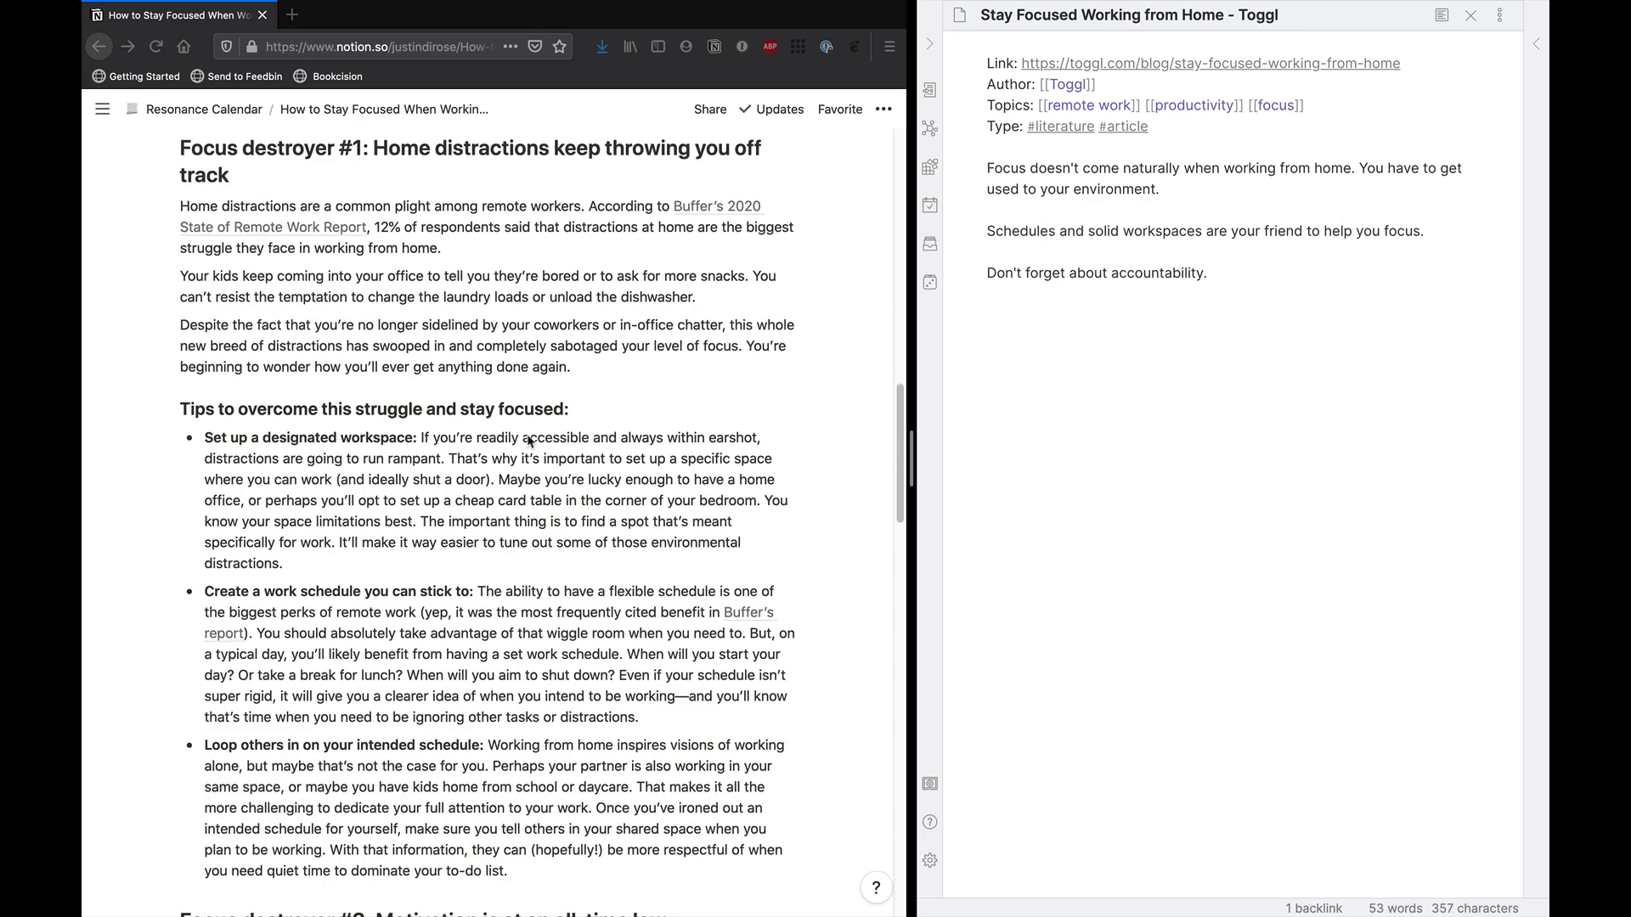
Add summaries on being clear about your next task when unmotivated and turning off notifications.
scroll("down", 3)
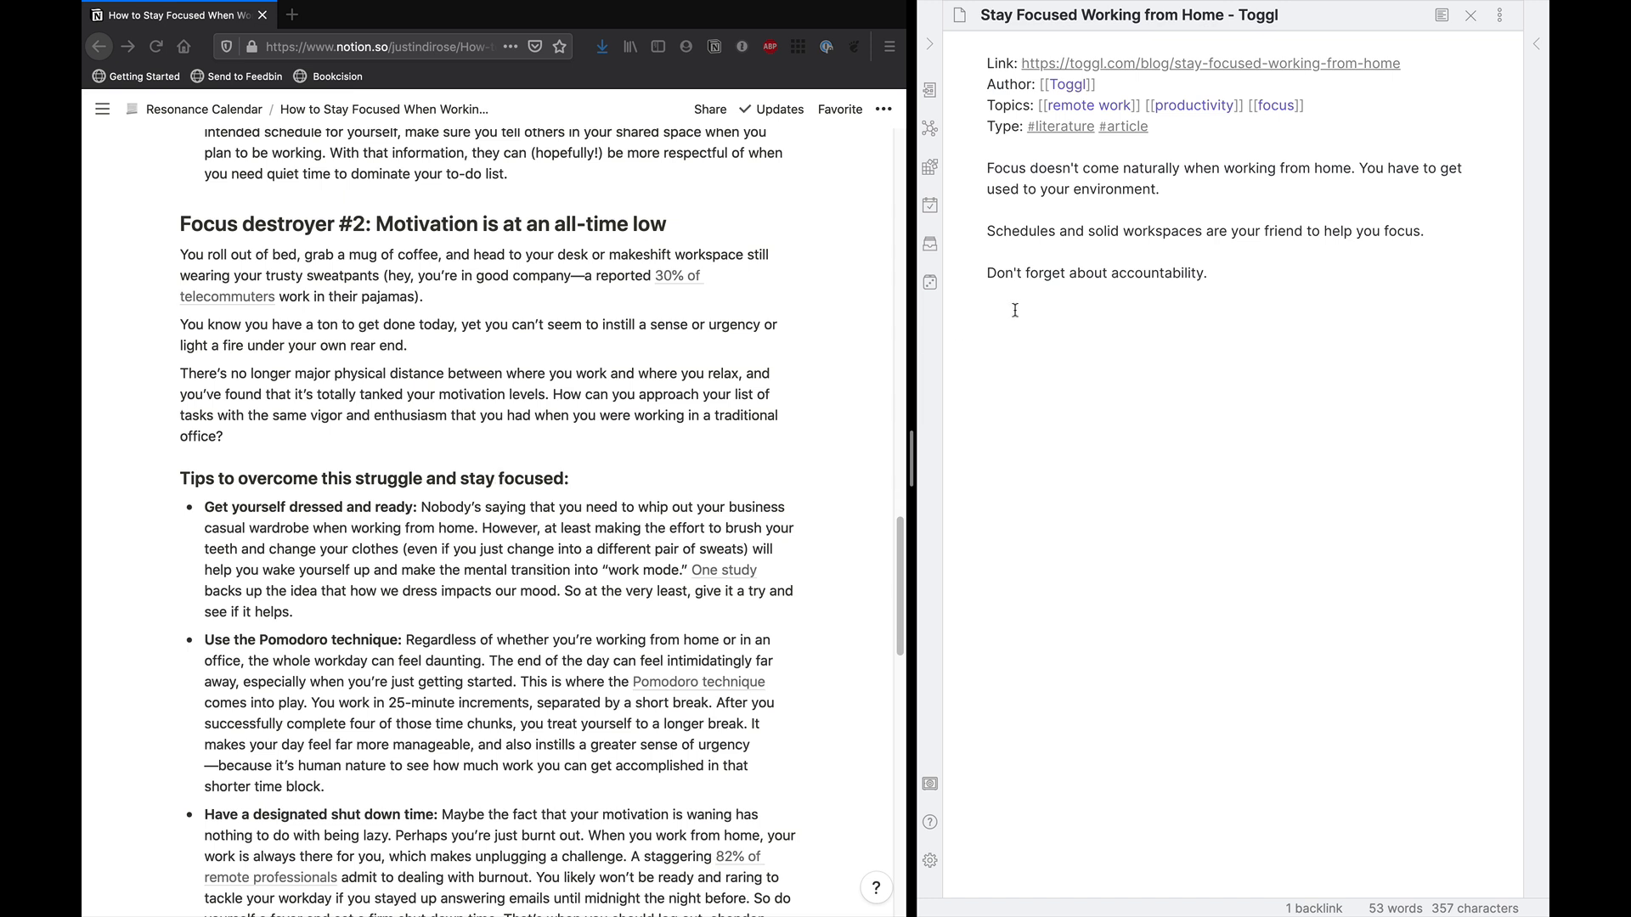
type("In addition to having a set routine,")
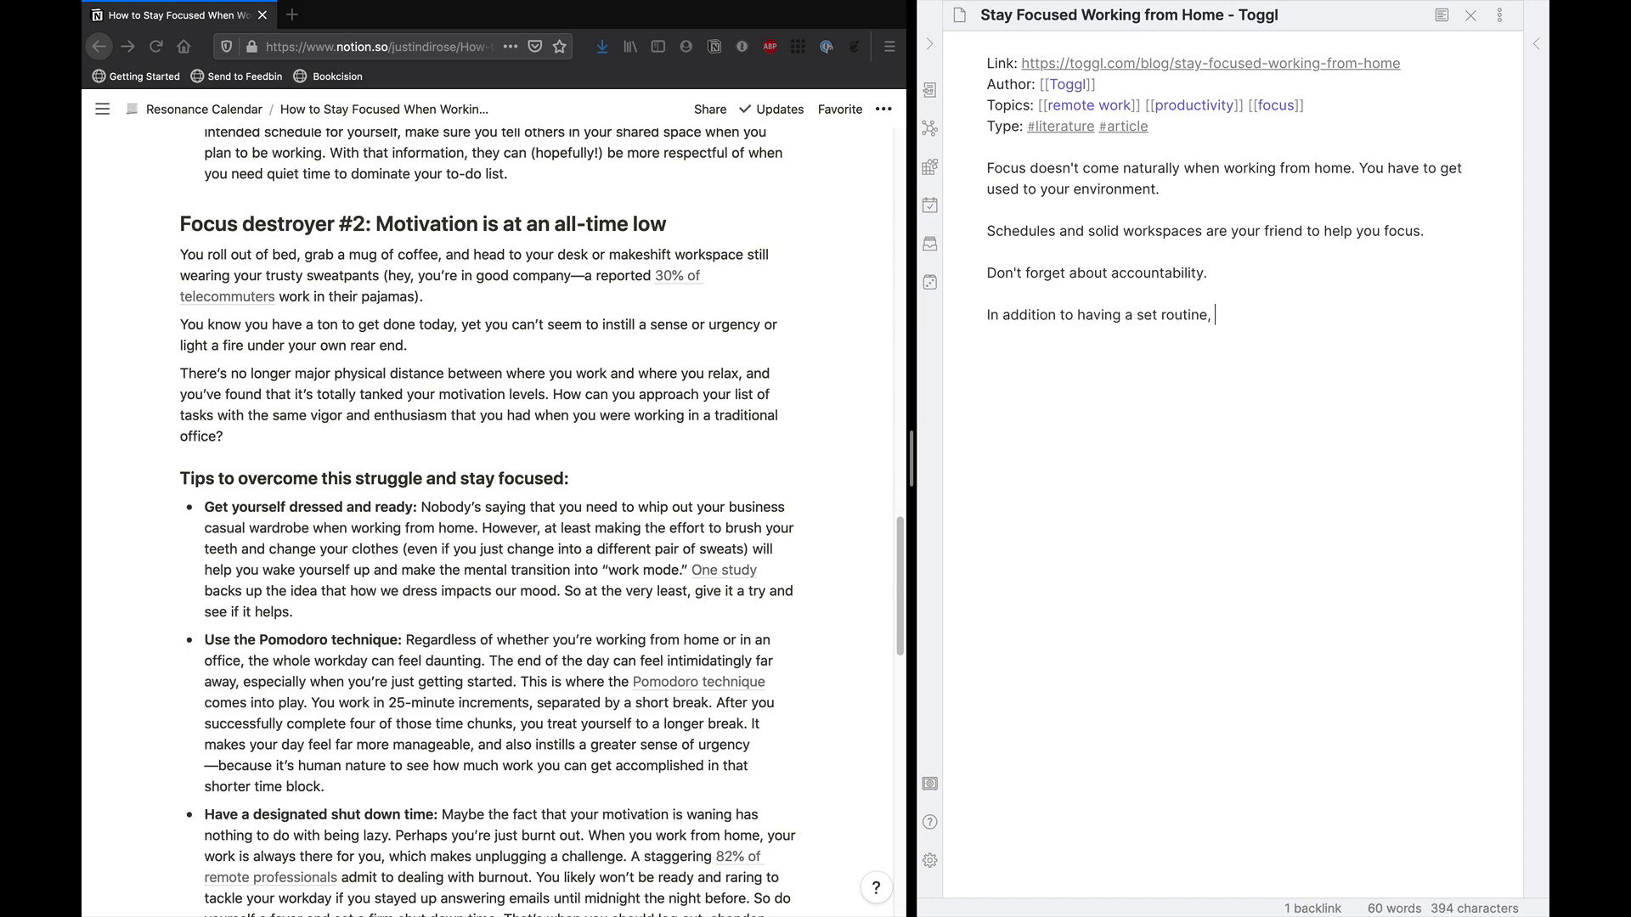
type("it's important to make sure you're clear on your very next task when")
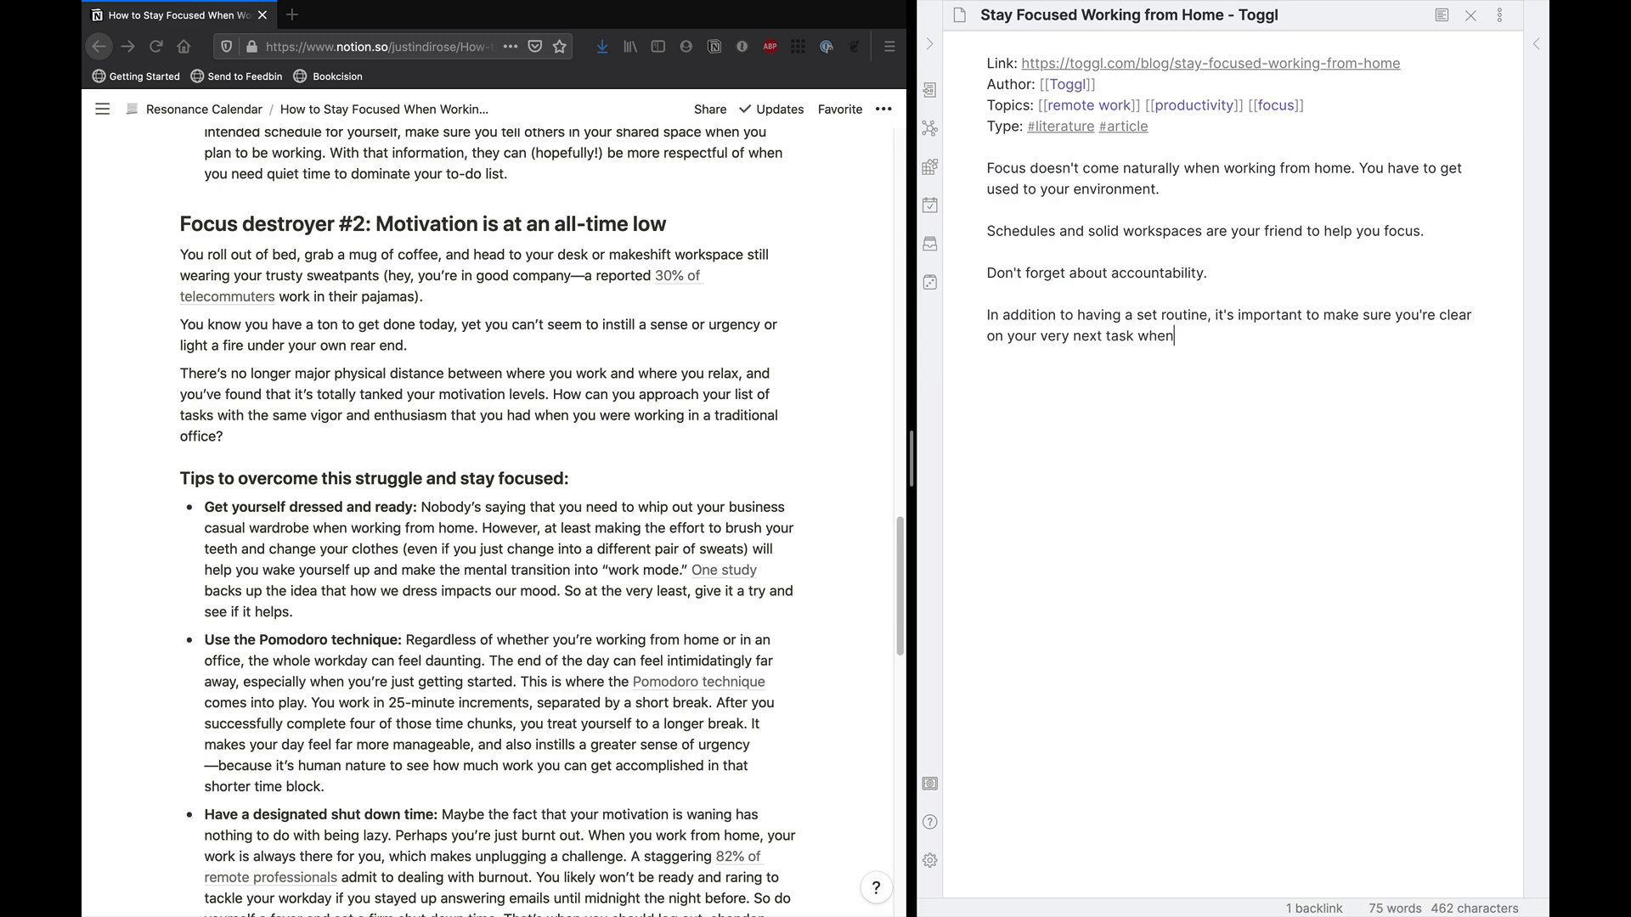
type("you're struggling with keeping motivated.")
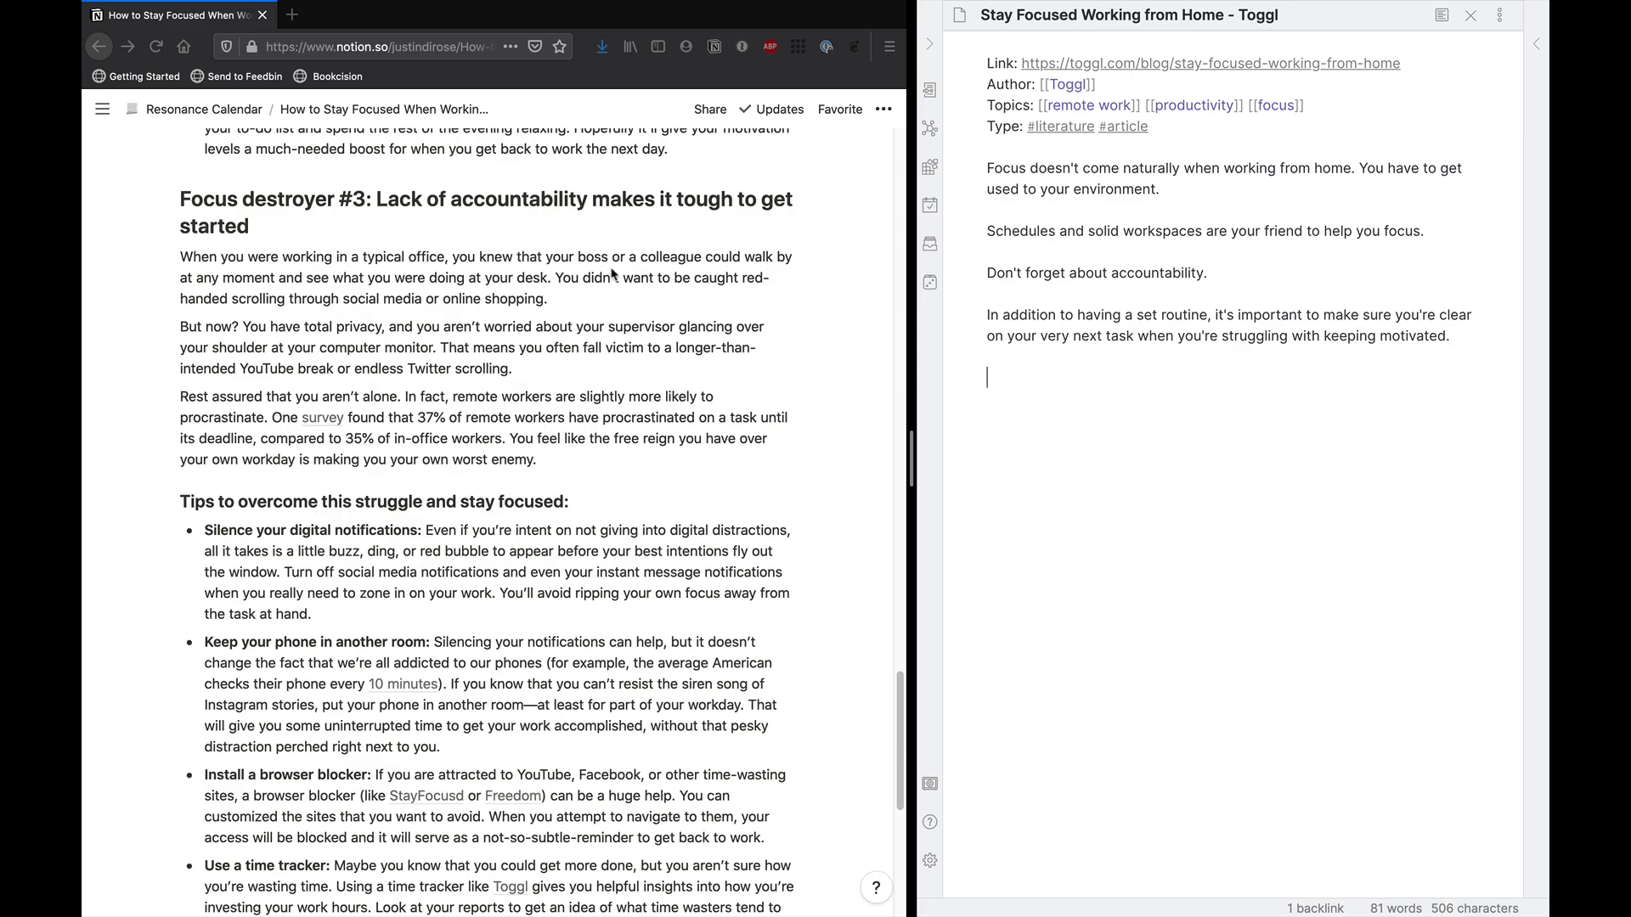
type("Working from home means you have to fight the tyranny of the urgent in even stronger fashion.")
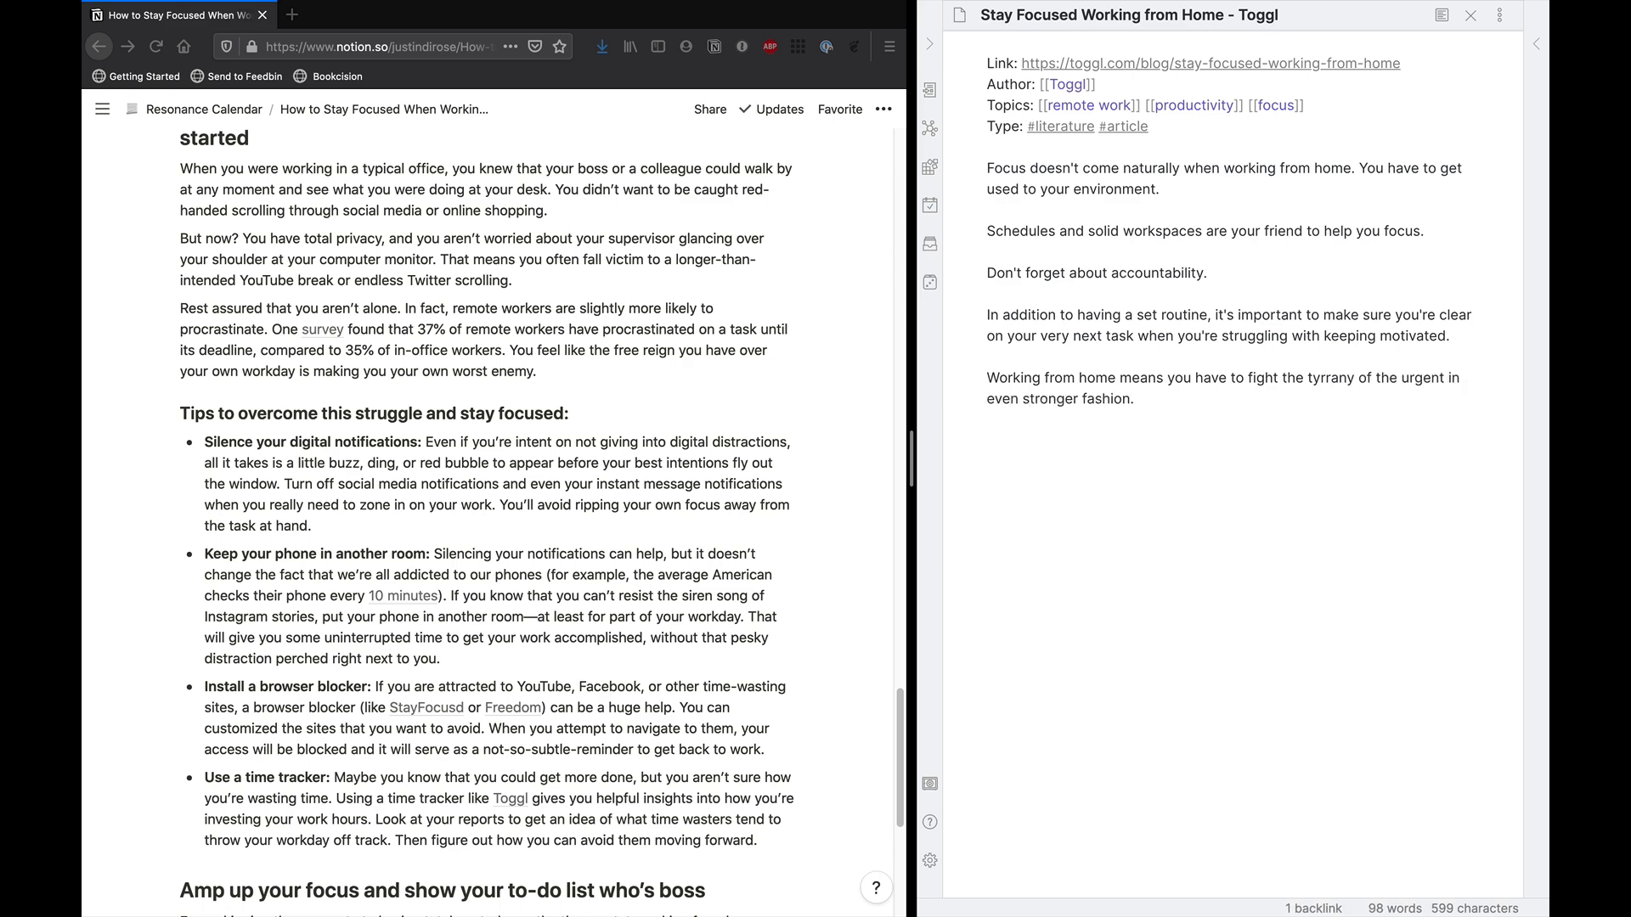
type("Turn off notifications, or go extreme by blocking websites to stay on track.")
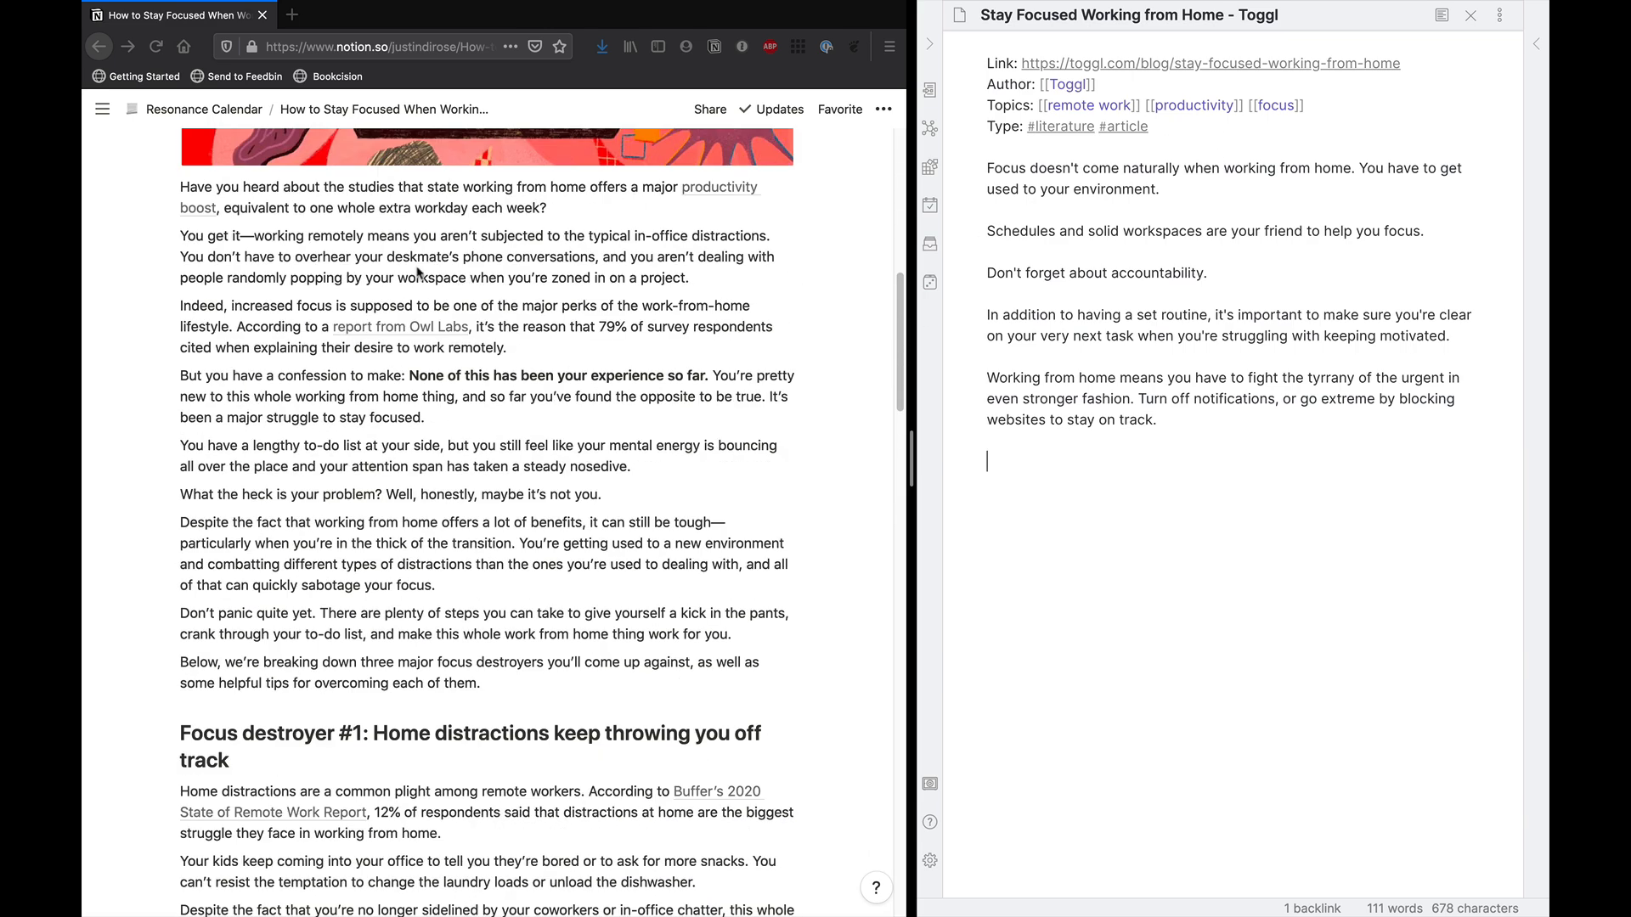
mouse_move(376, 316)
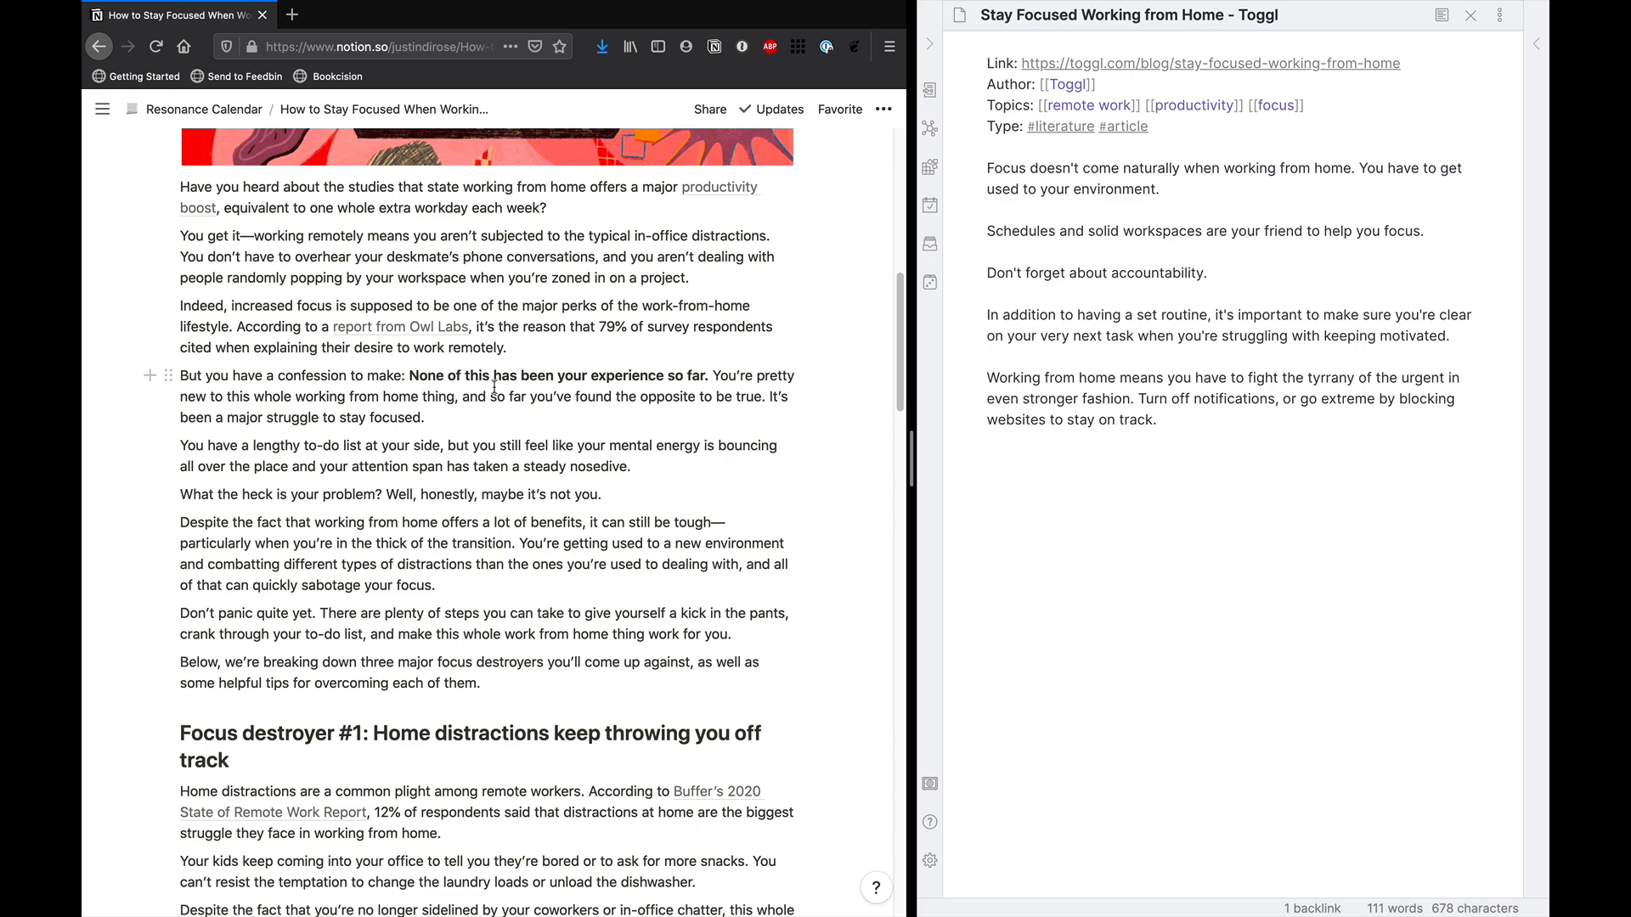
mouse_move(511, 393)
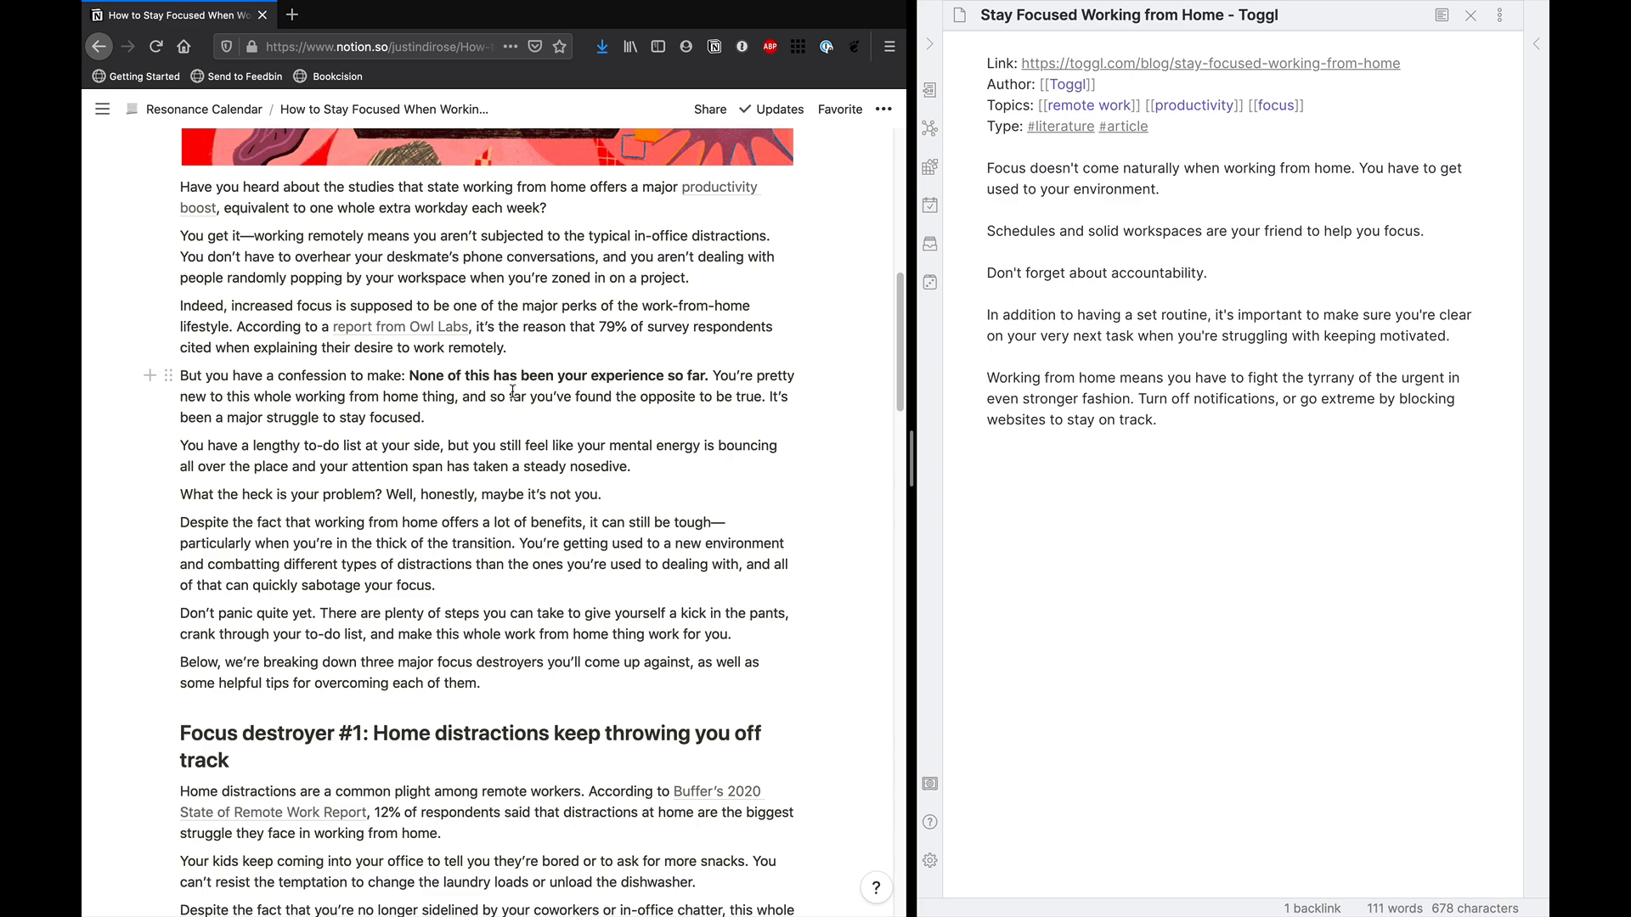
scroll("down", 3)
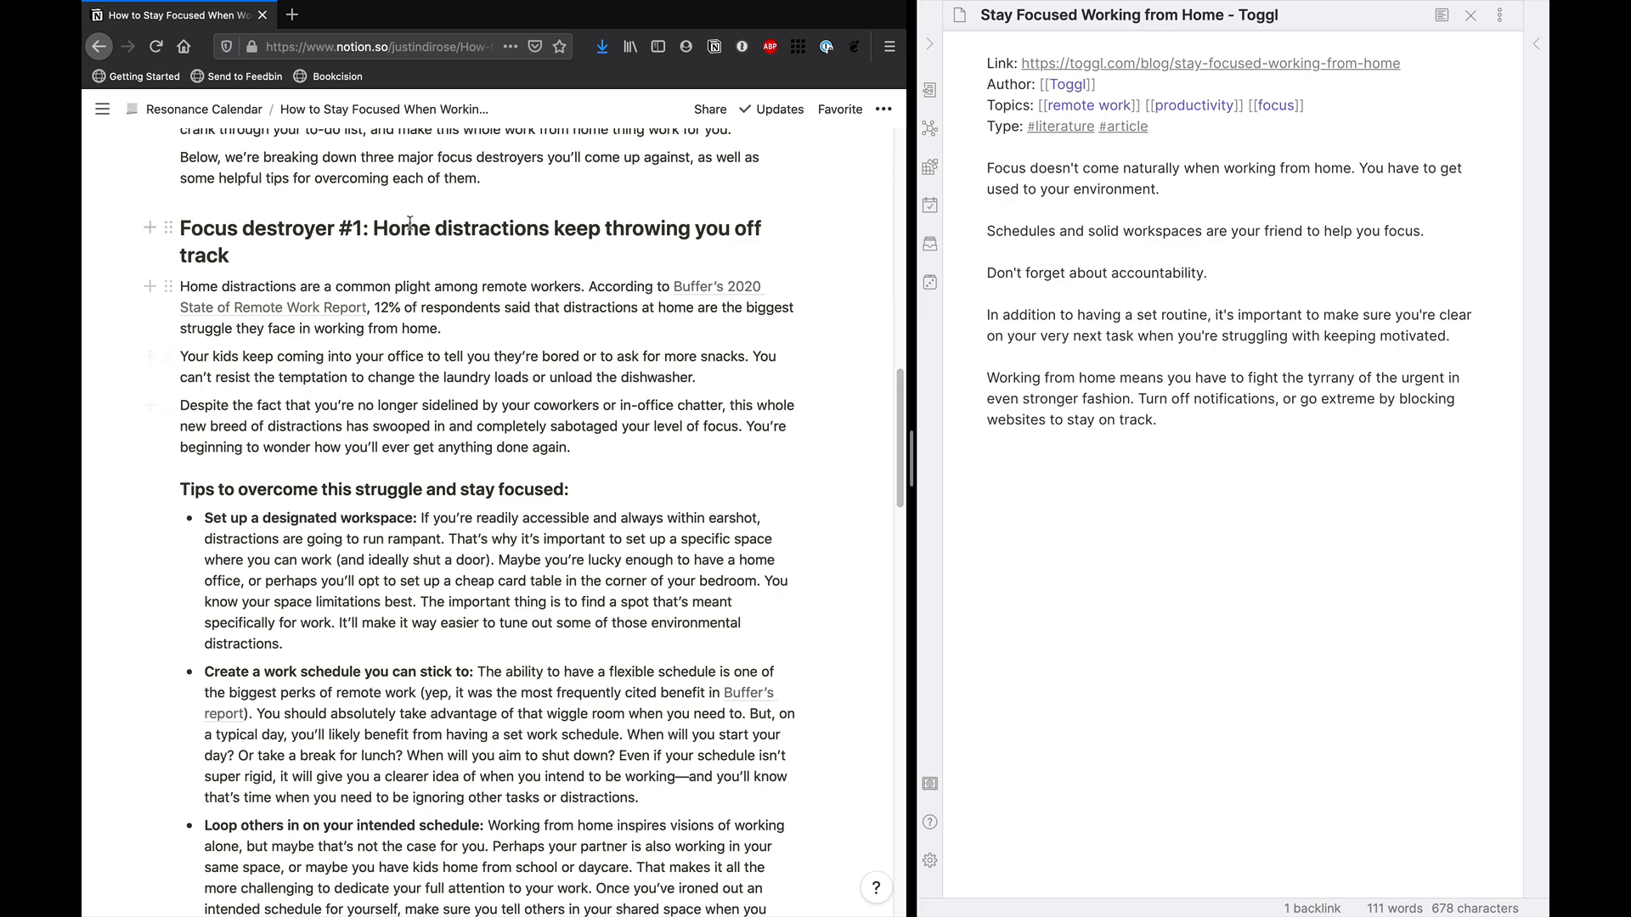
mouse_move(1078, 256)
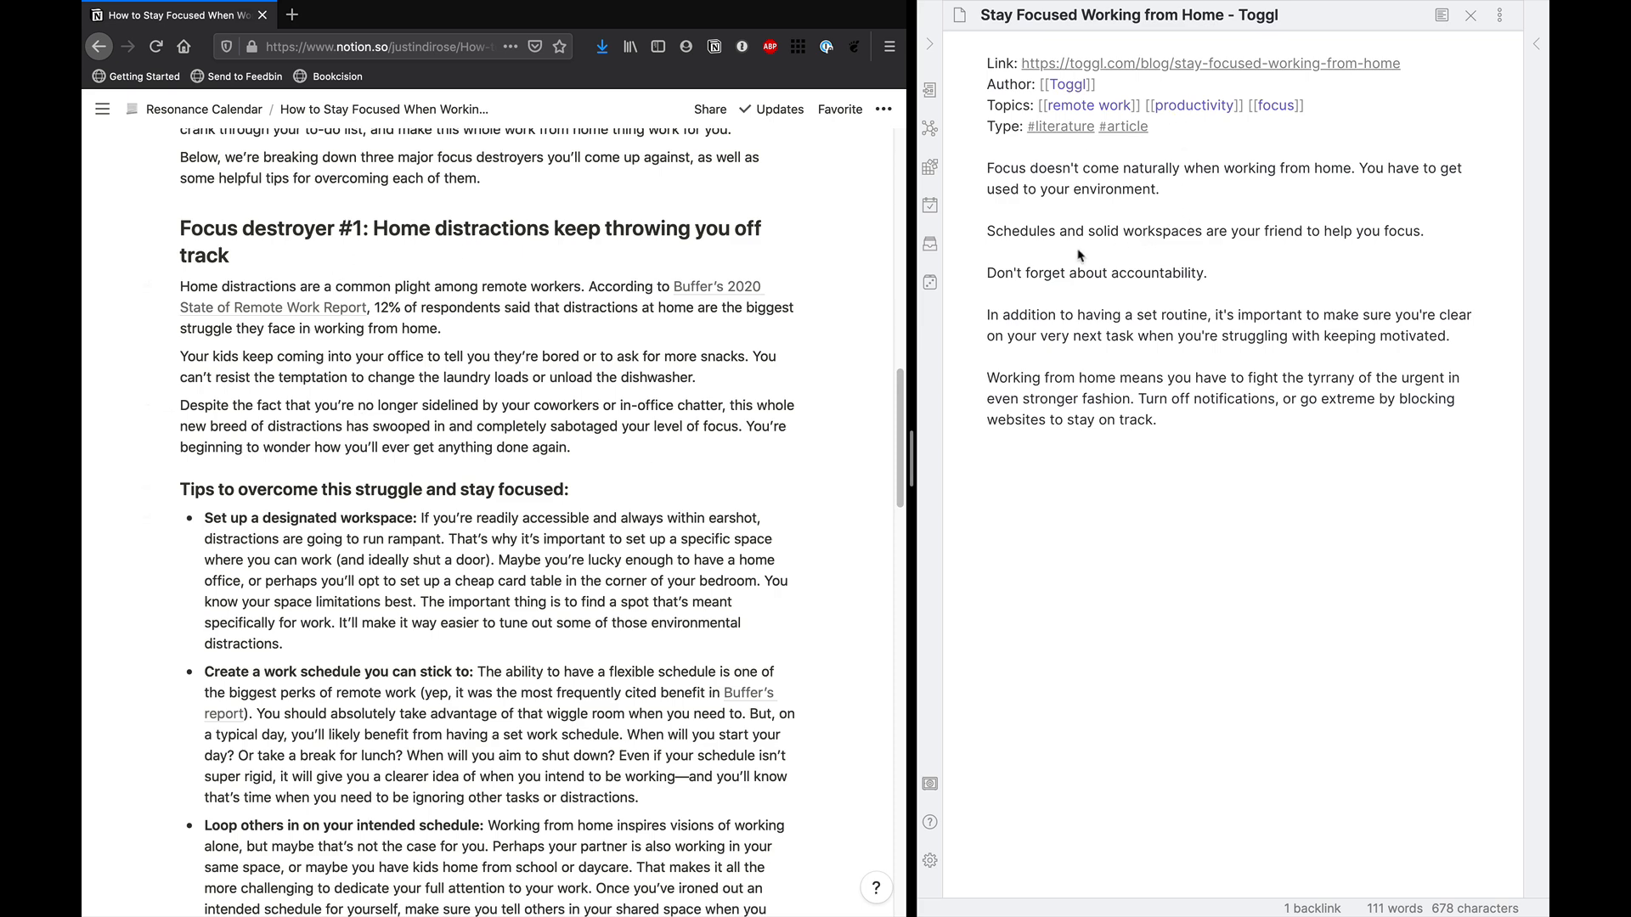
mouse_move(1069, 248)
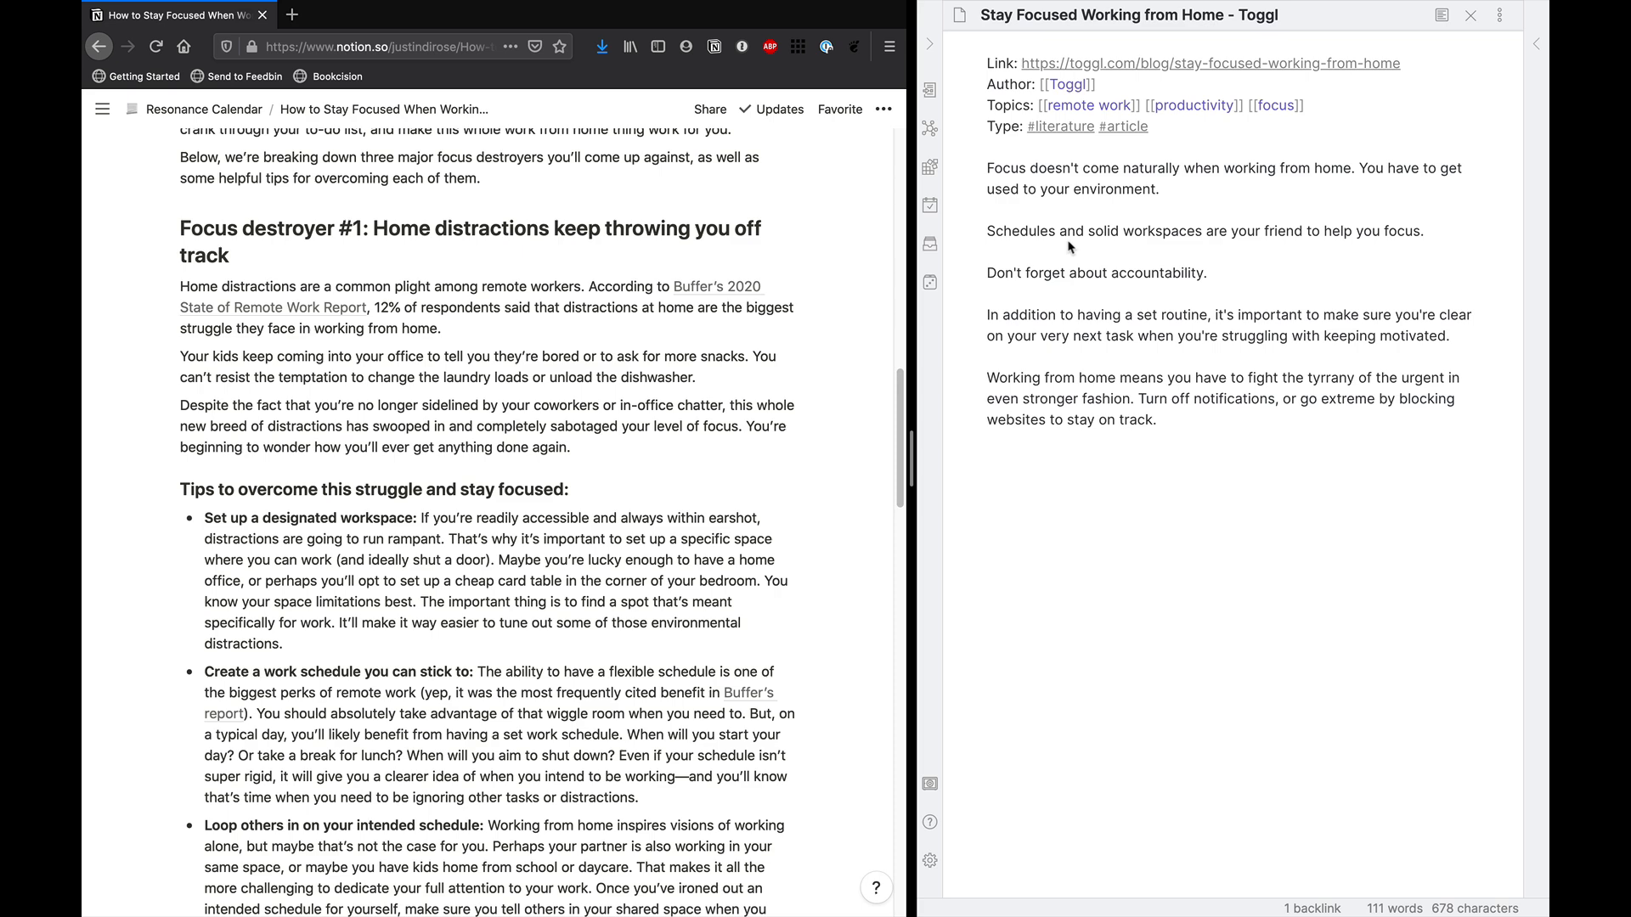
mouse_move(1066, 233)
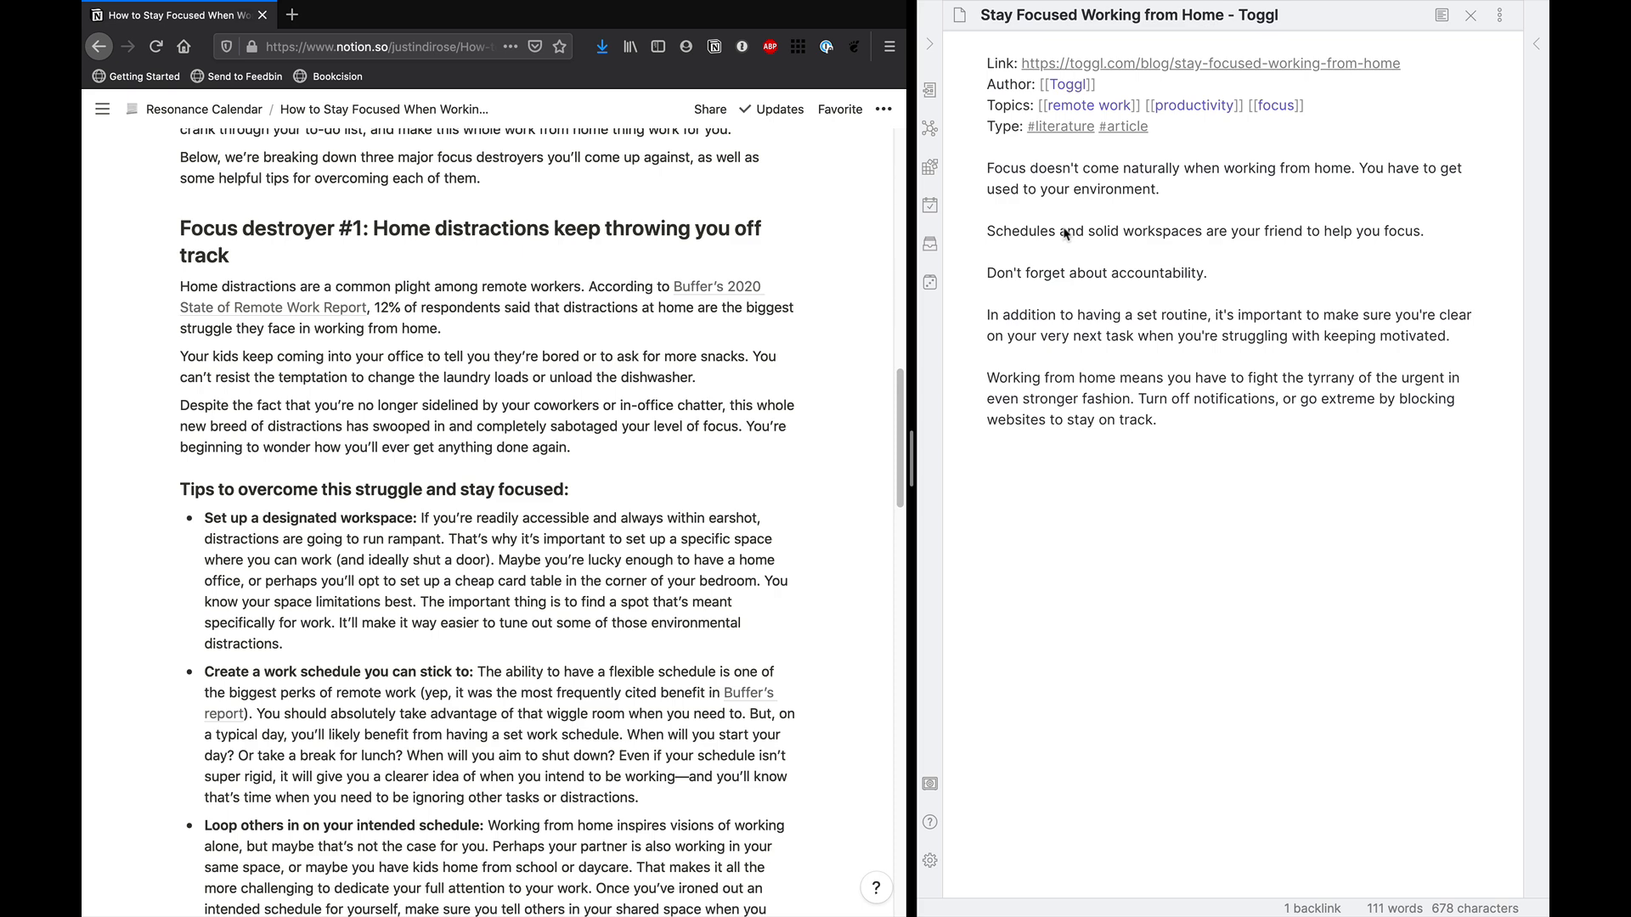
scroll("down", 3)
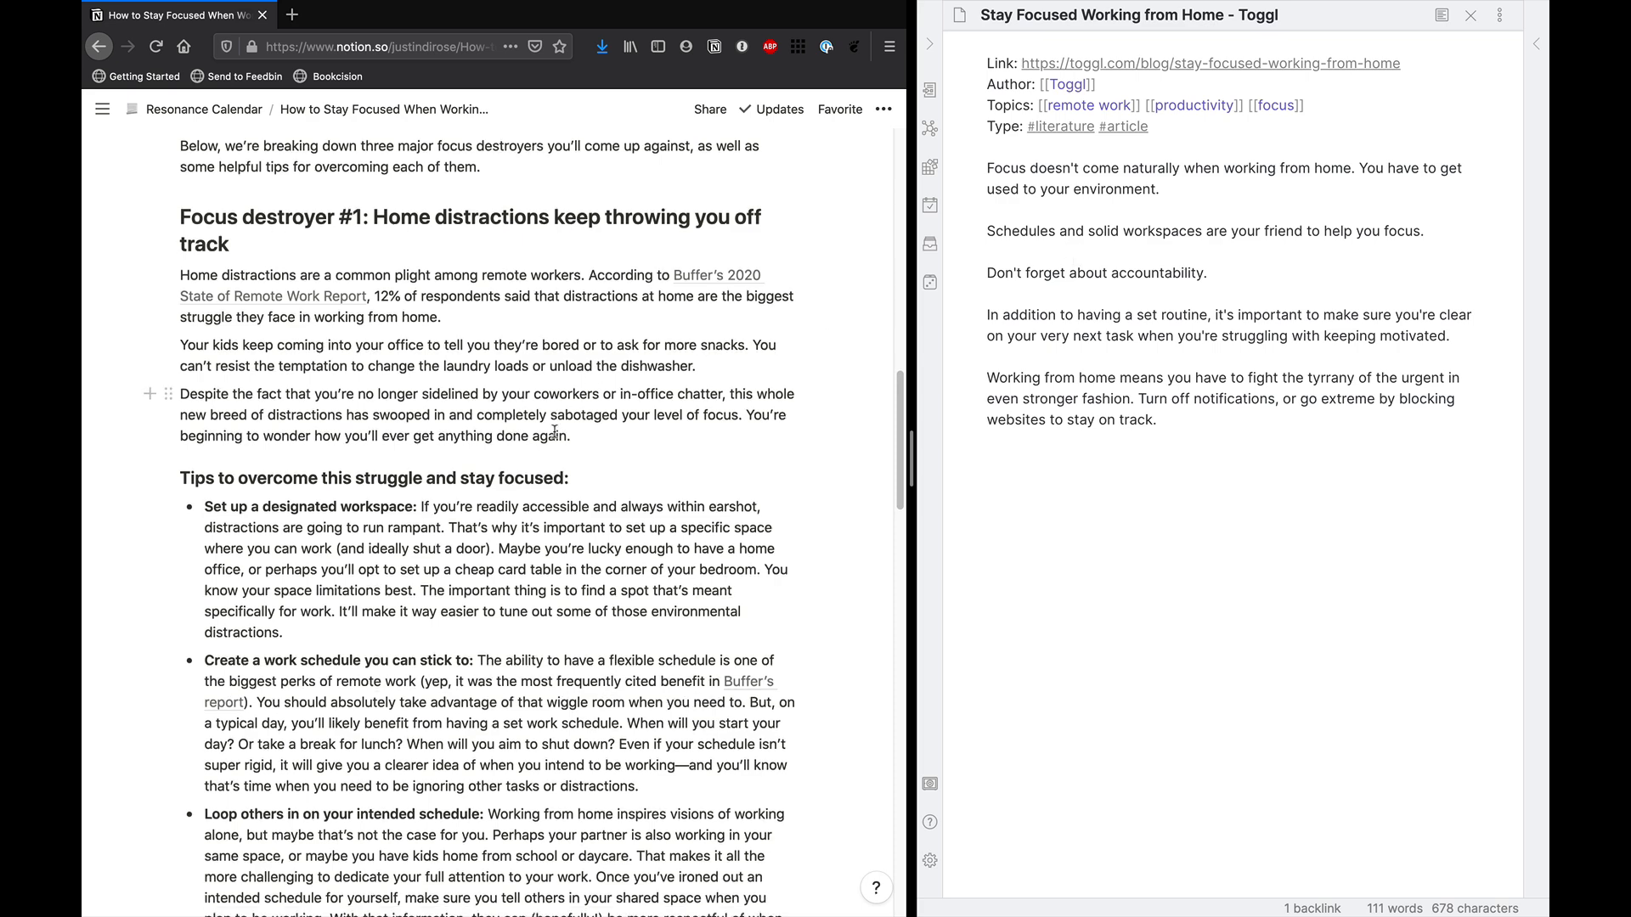
scroll("down", 3)
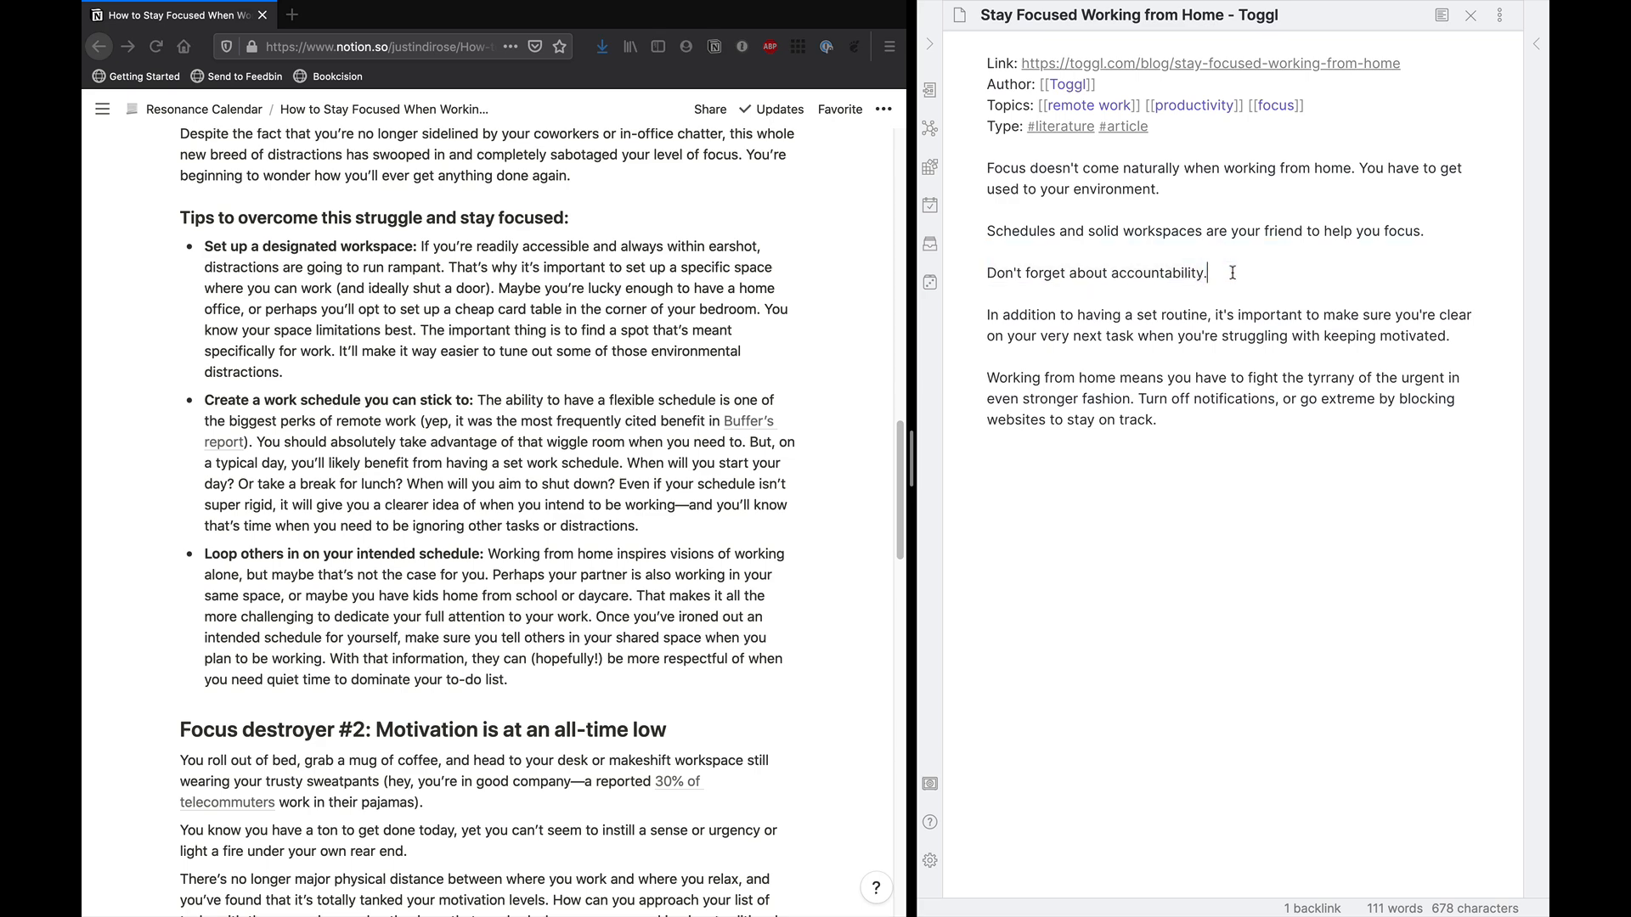
Complete the line to 'Don't forget about accountability to help keep you on track.'.
type("to he")
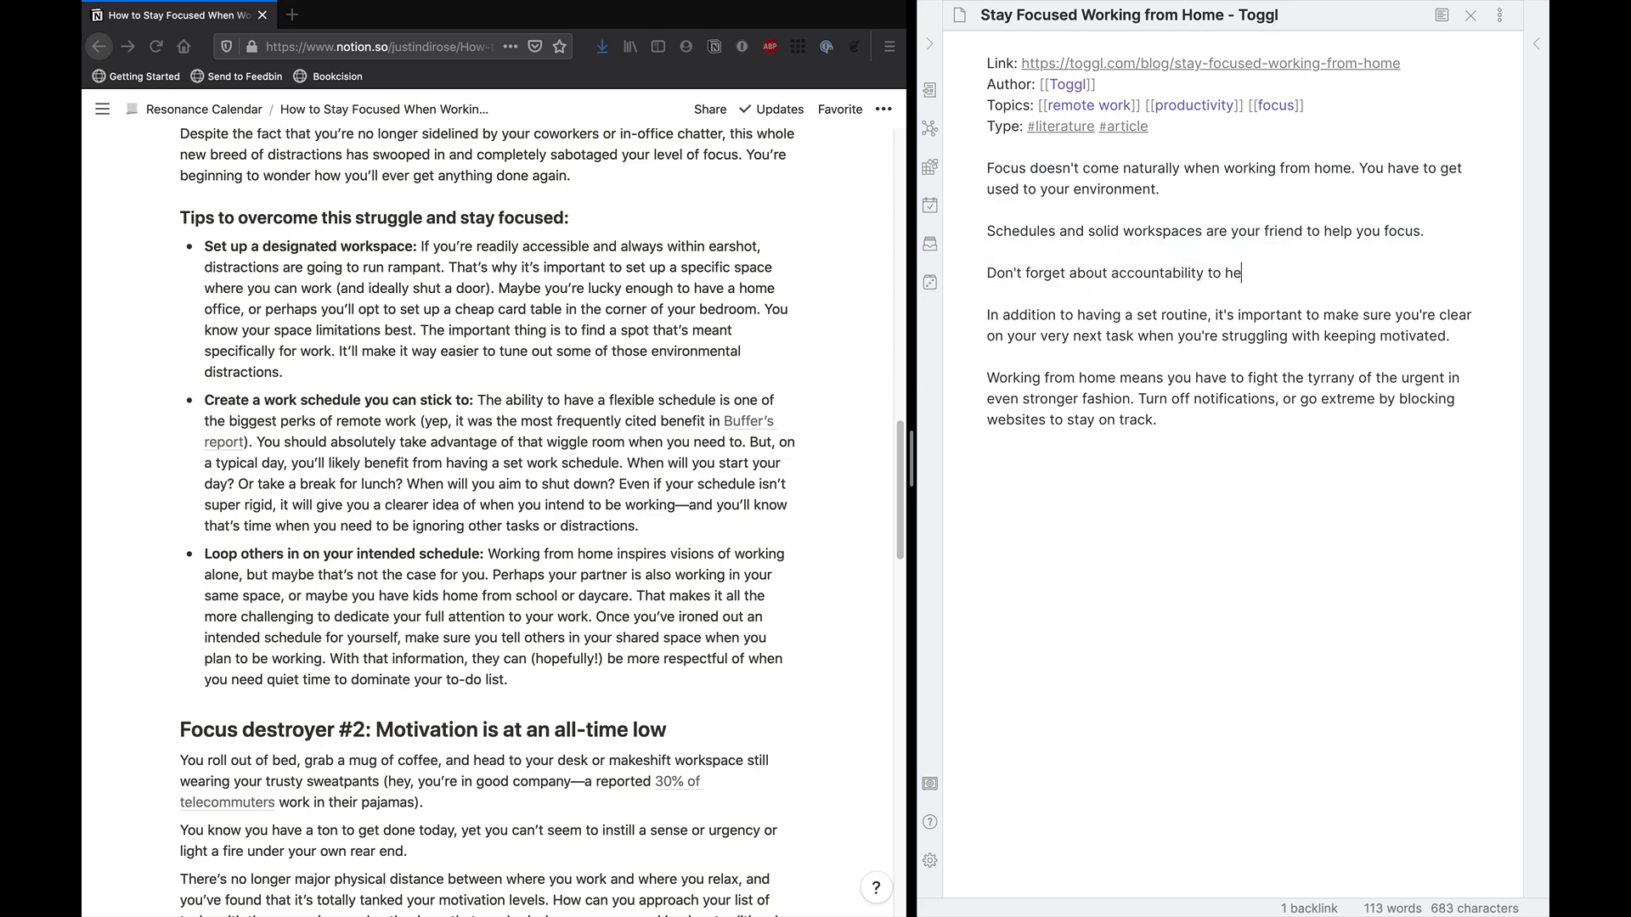
type("lp keep you on track.")
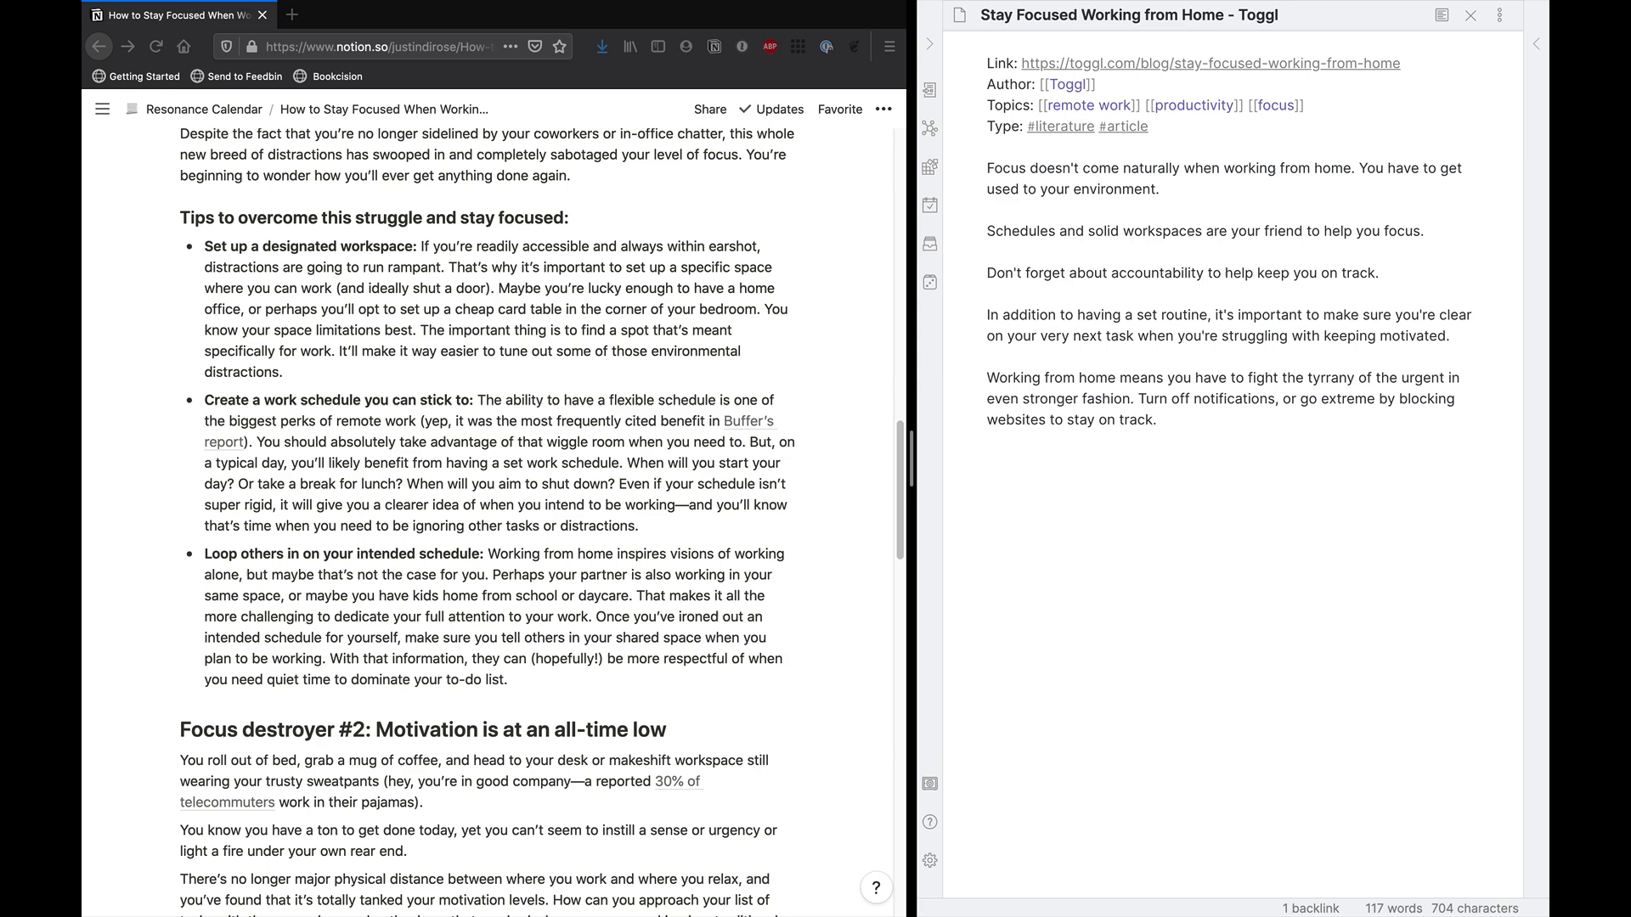
left_click(1378, 271)
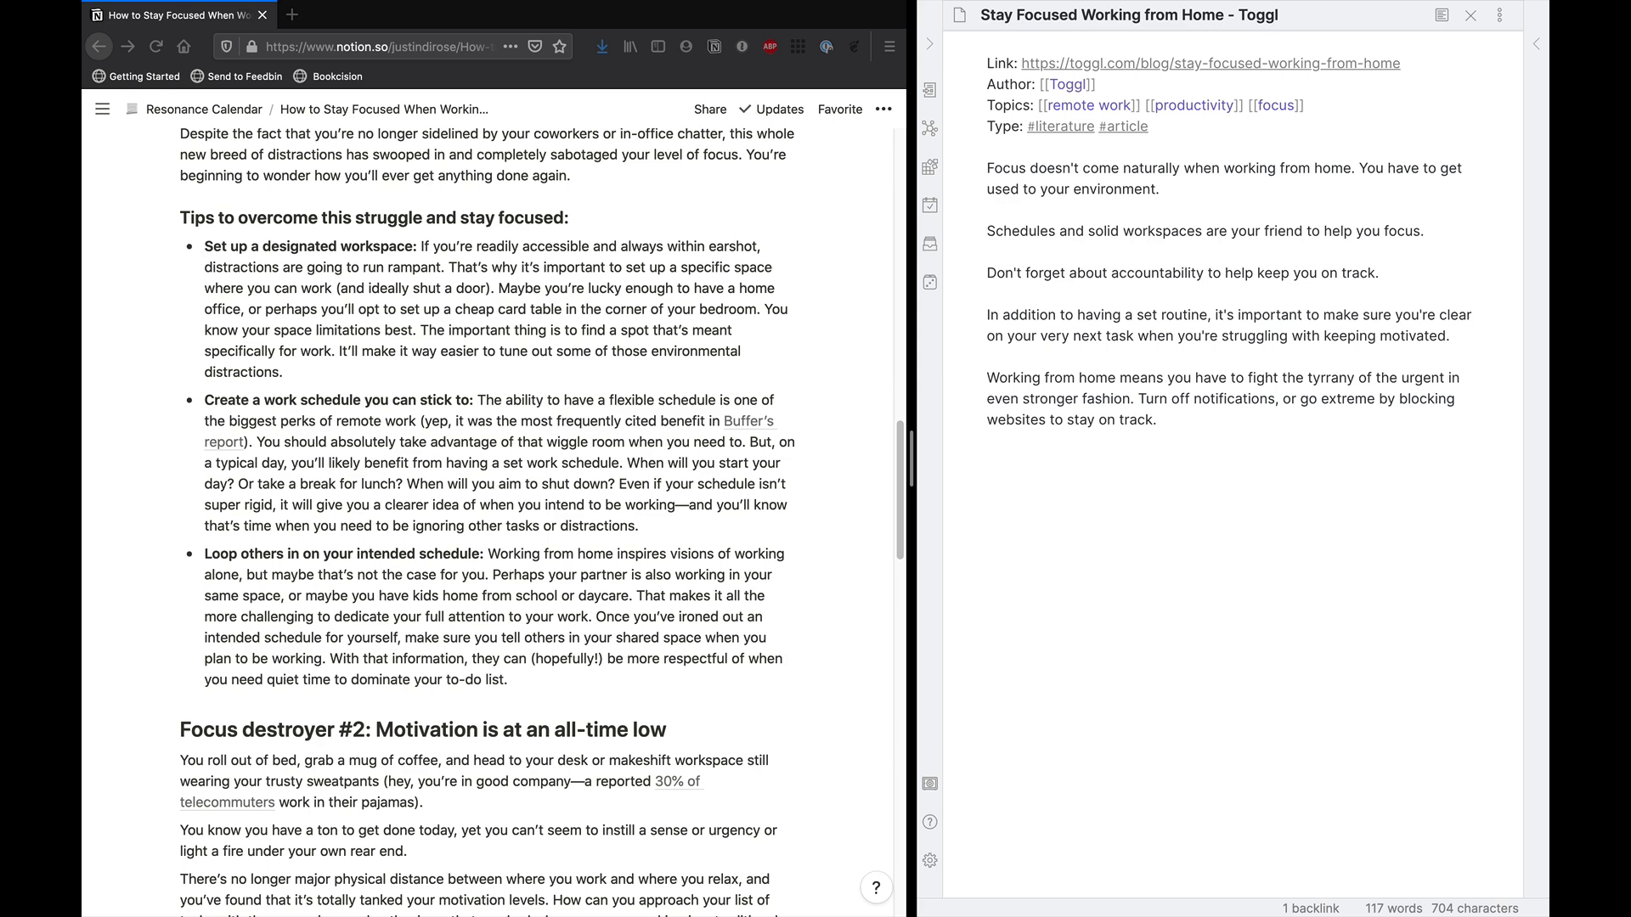
left_click(1378, 272)
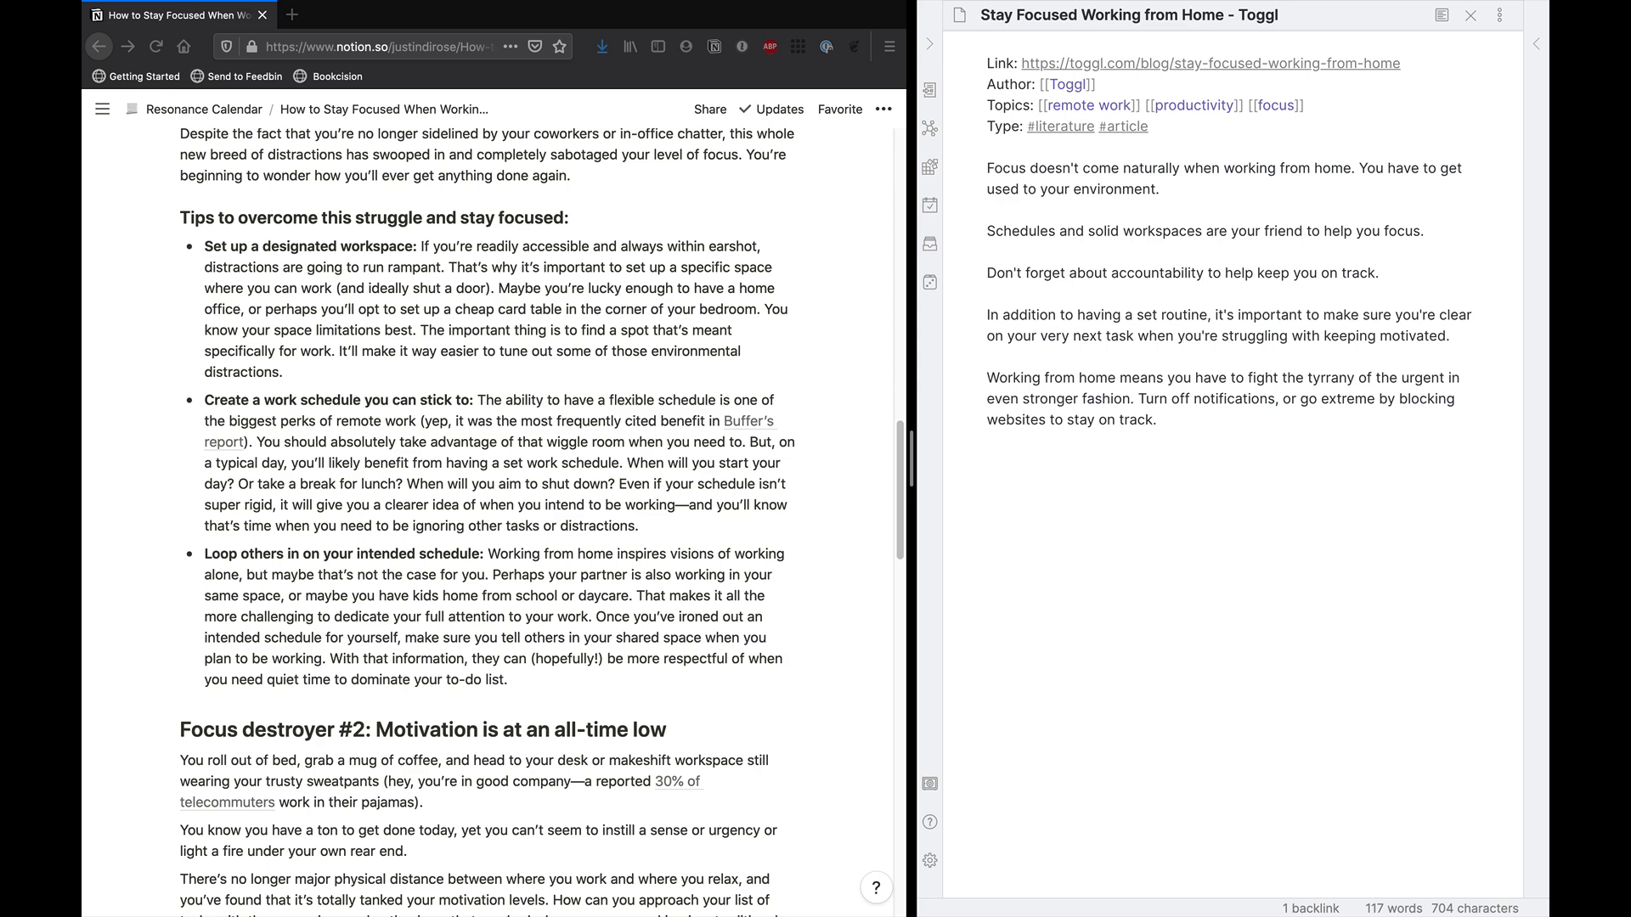
left_click(1378, 272)
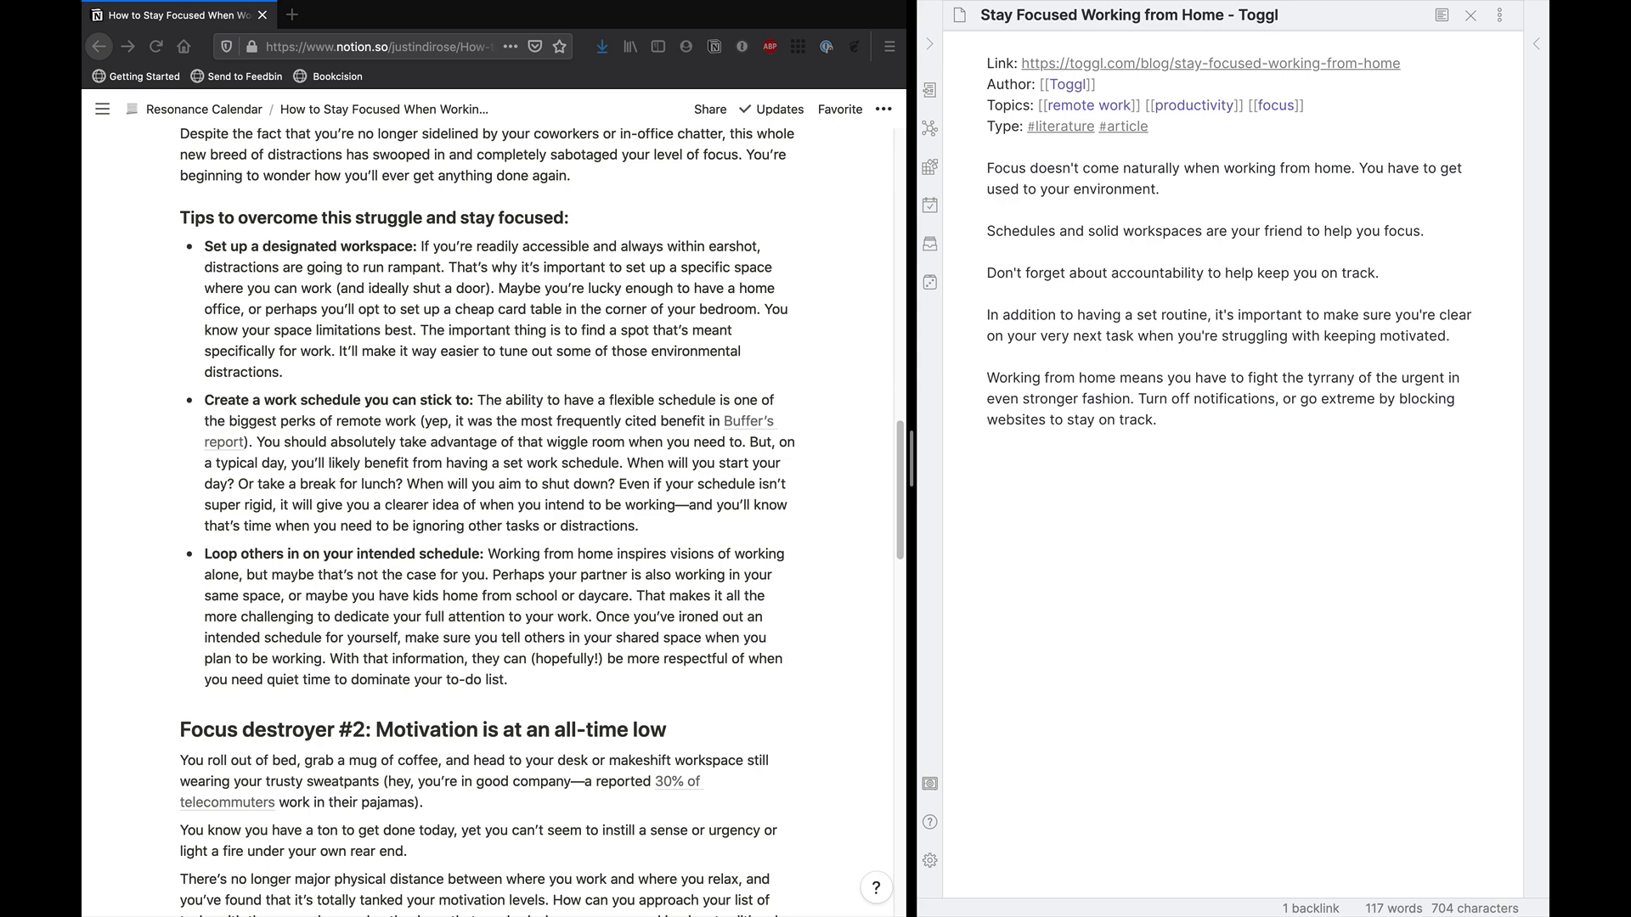
left_click(1379, 272)
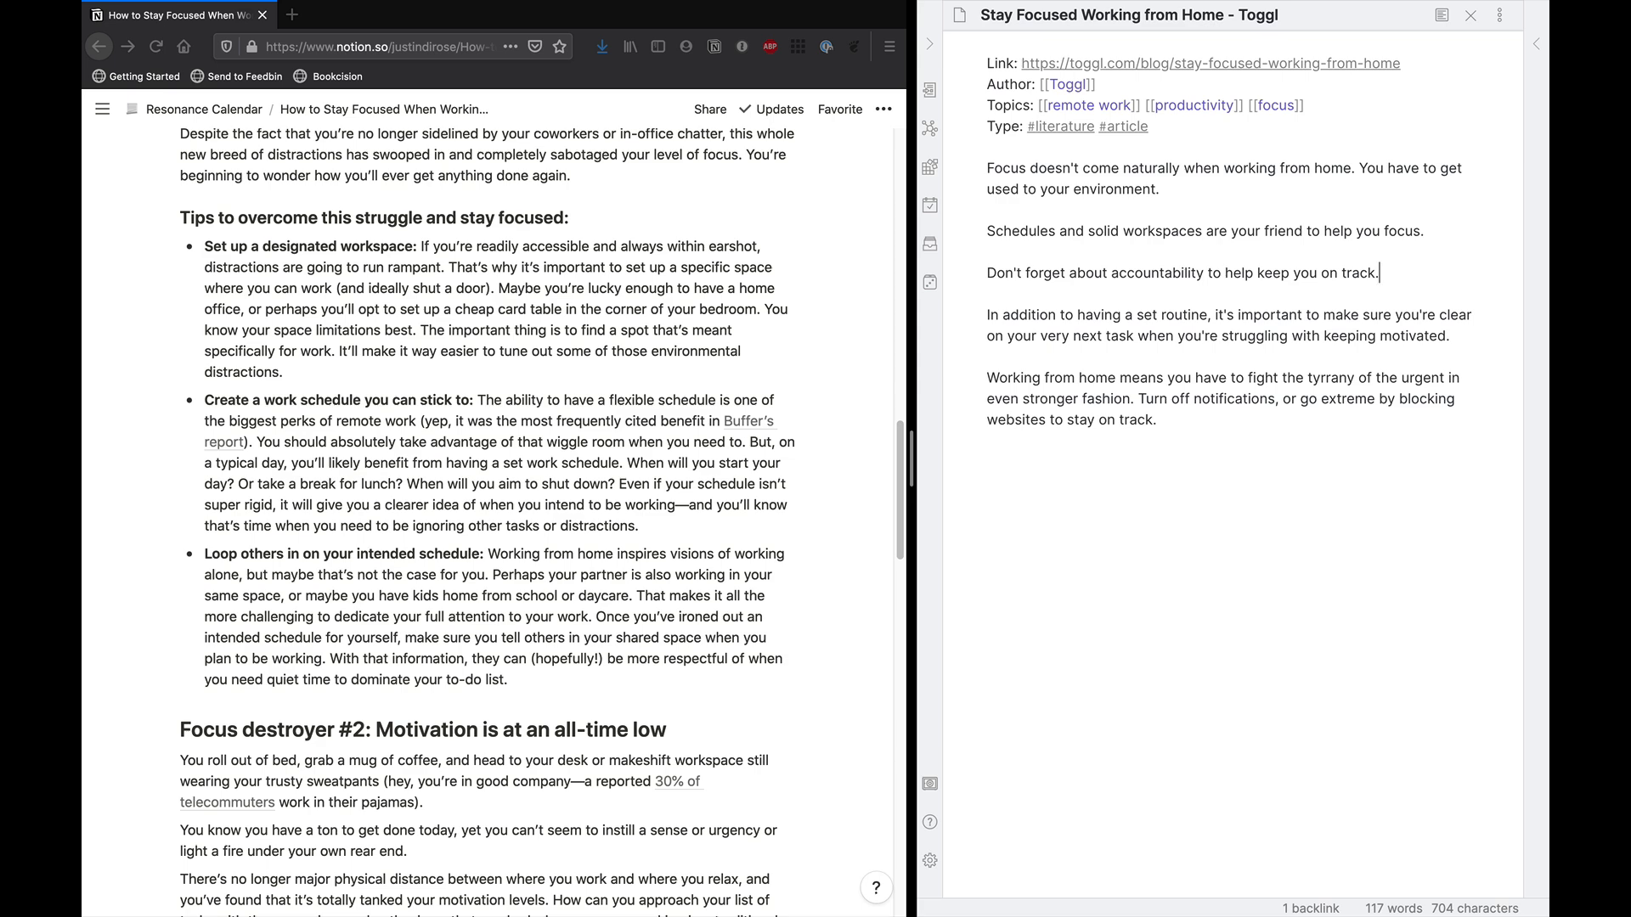
mouse_move(594, 268)
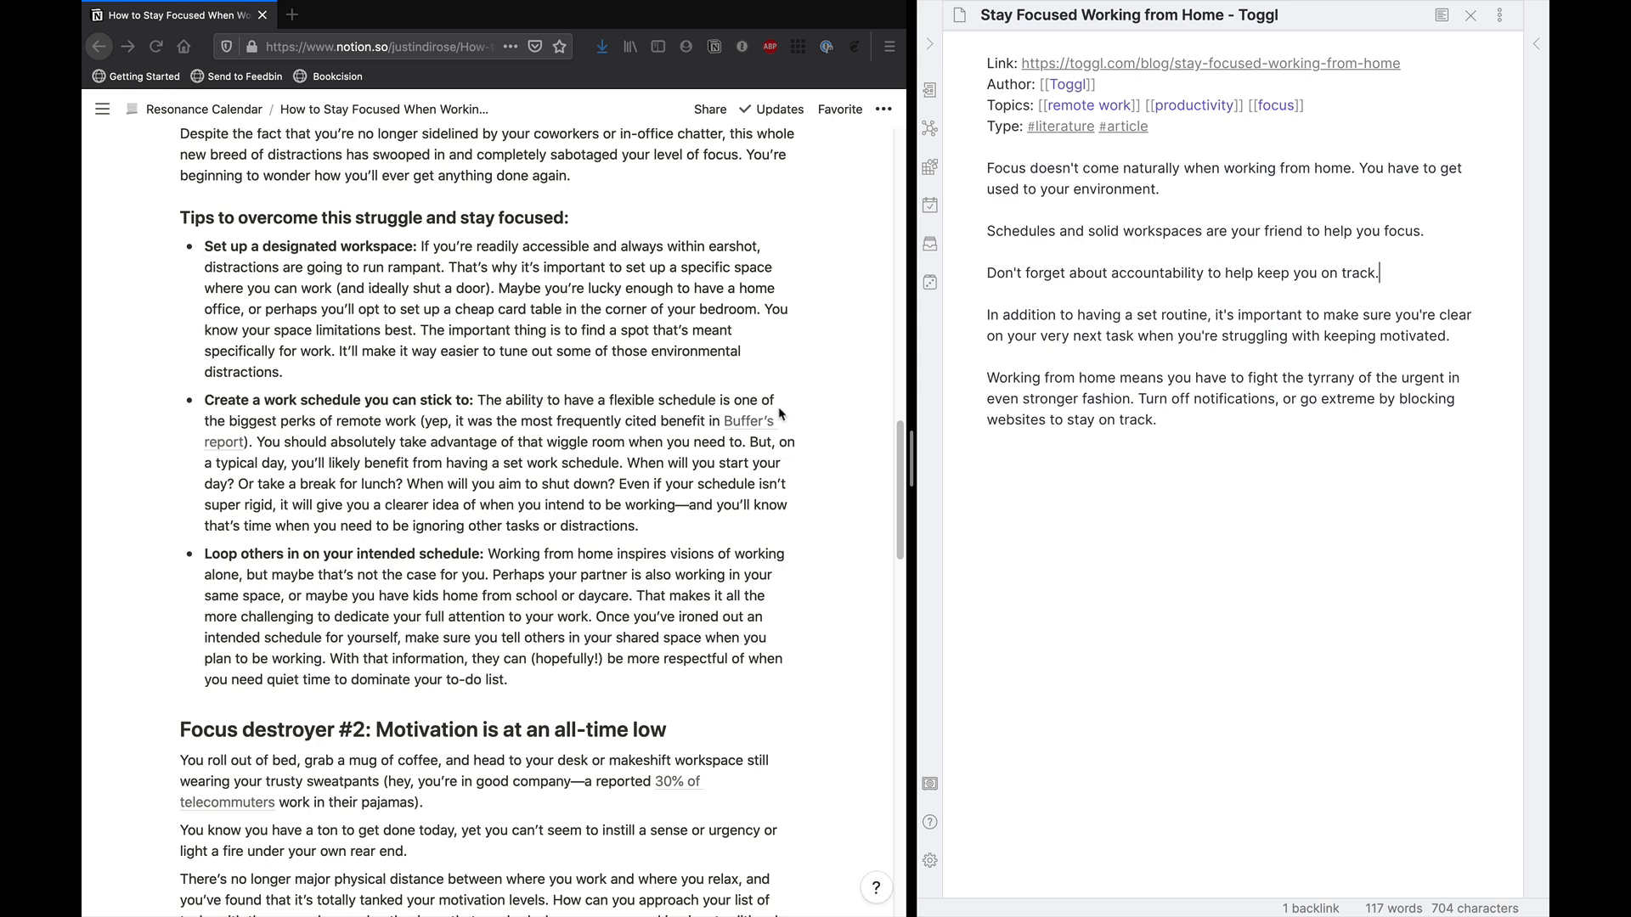
mouse_move(734, 325)
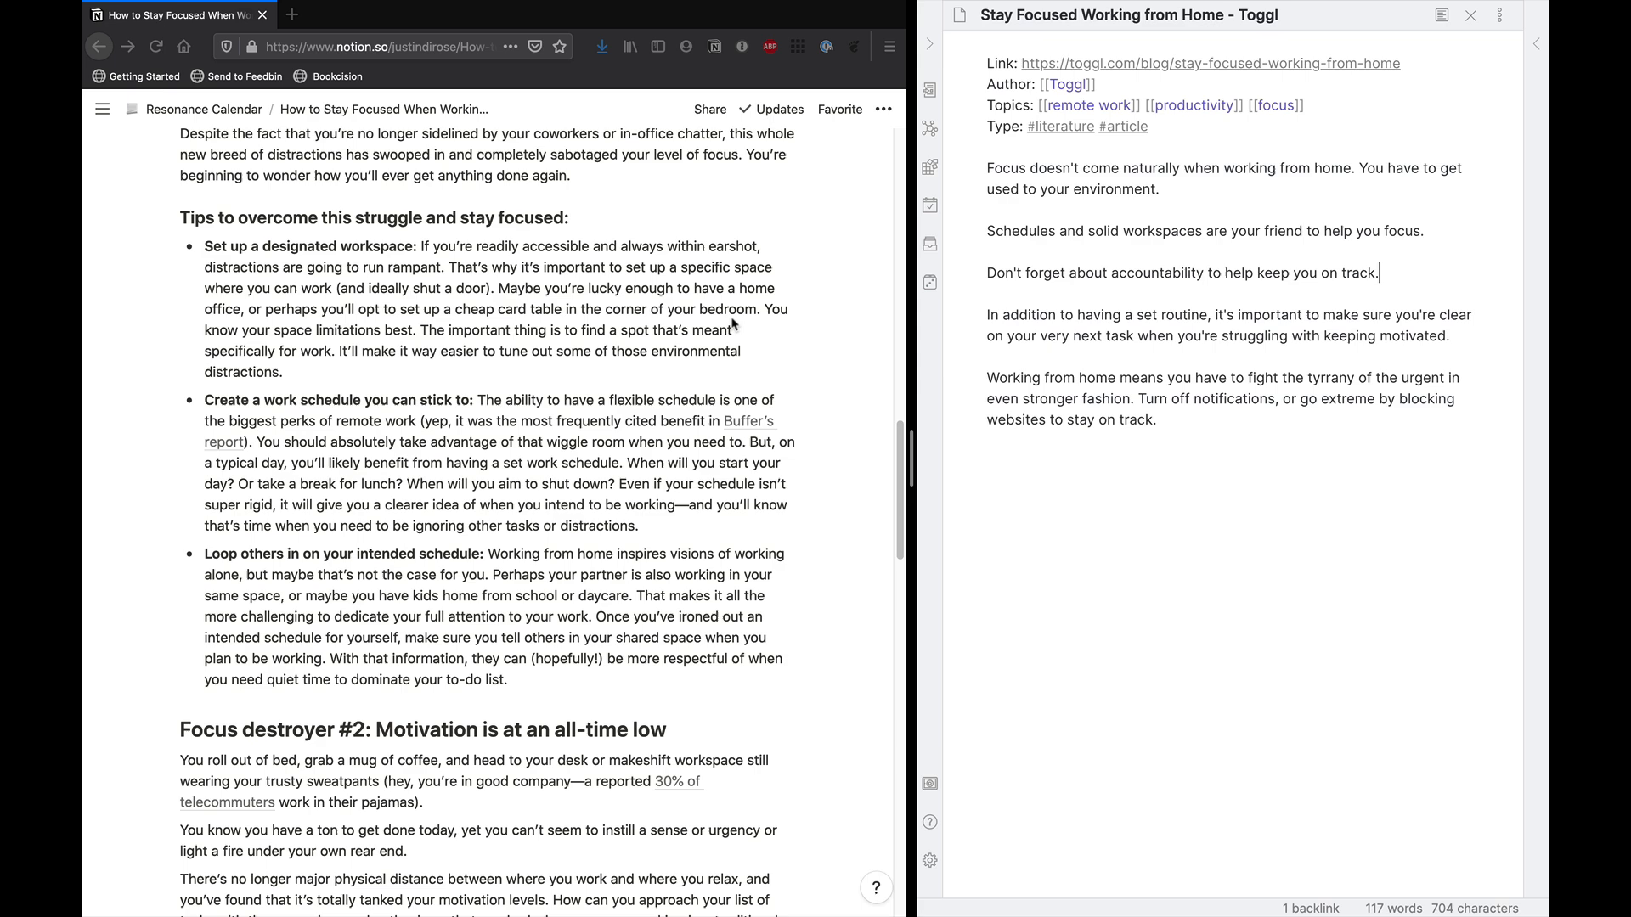
mouse_move(1138, 418)
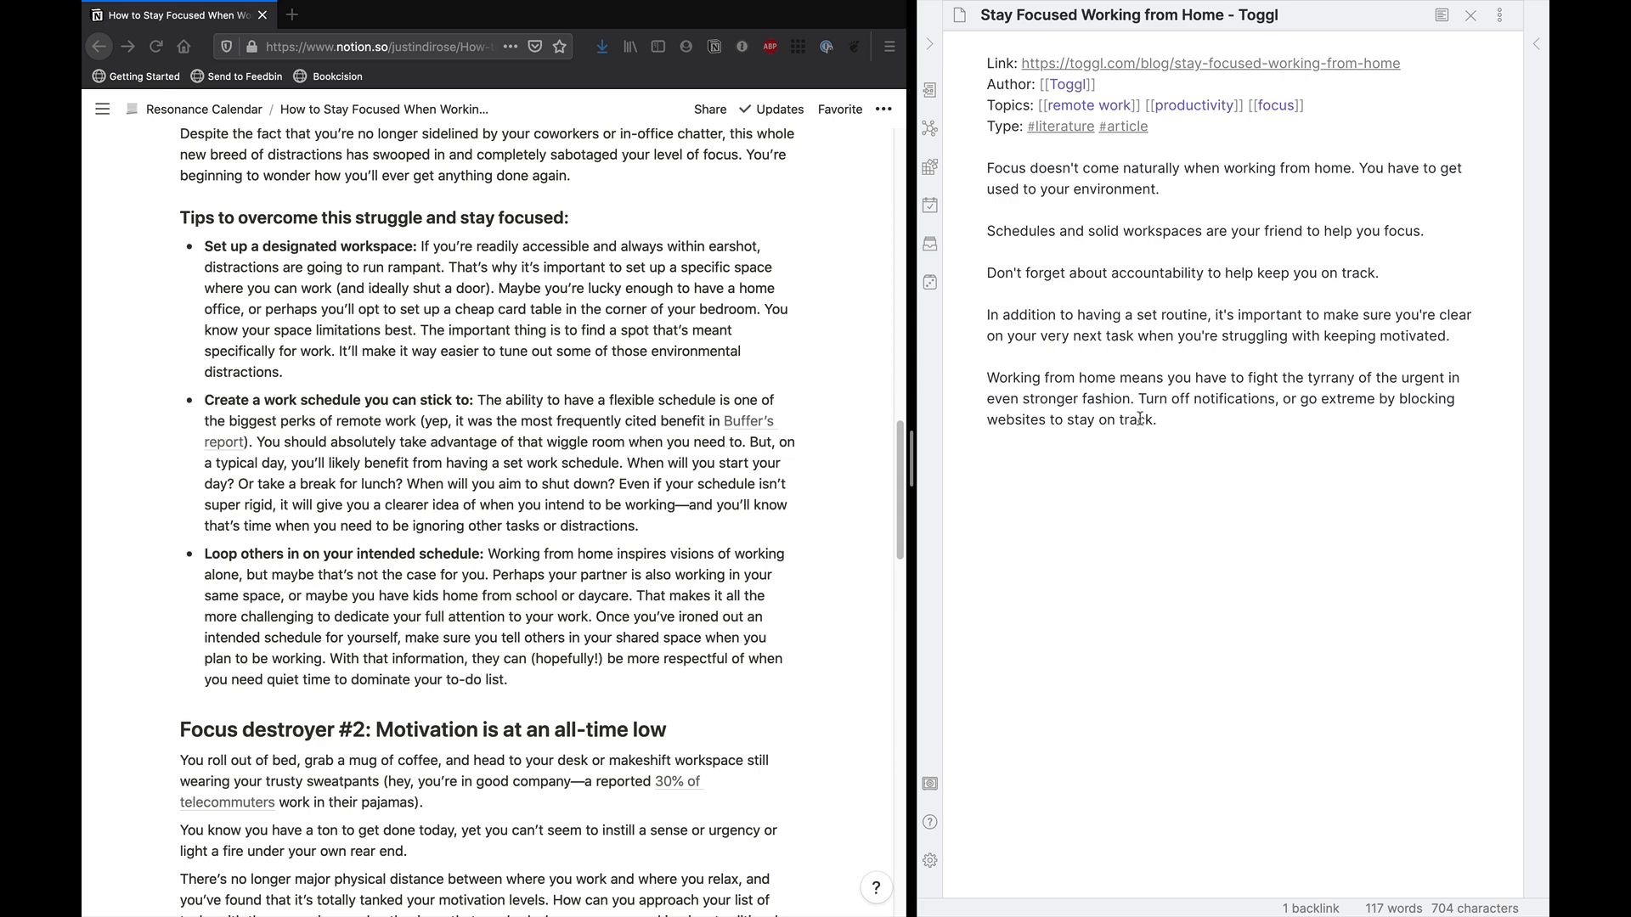
triple_click(1183, 272)
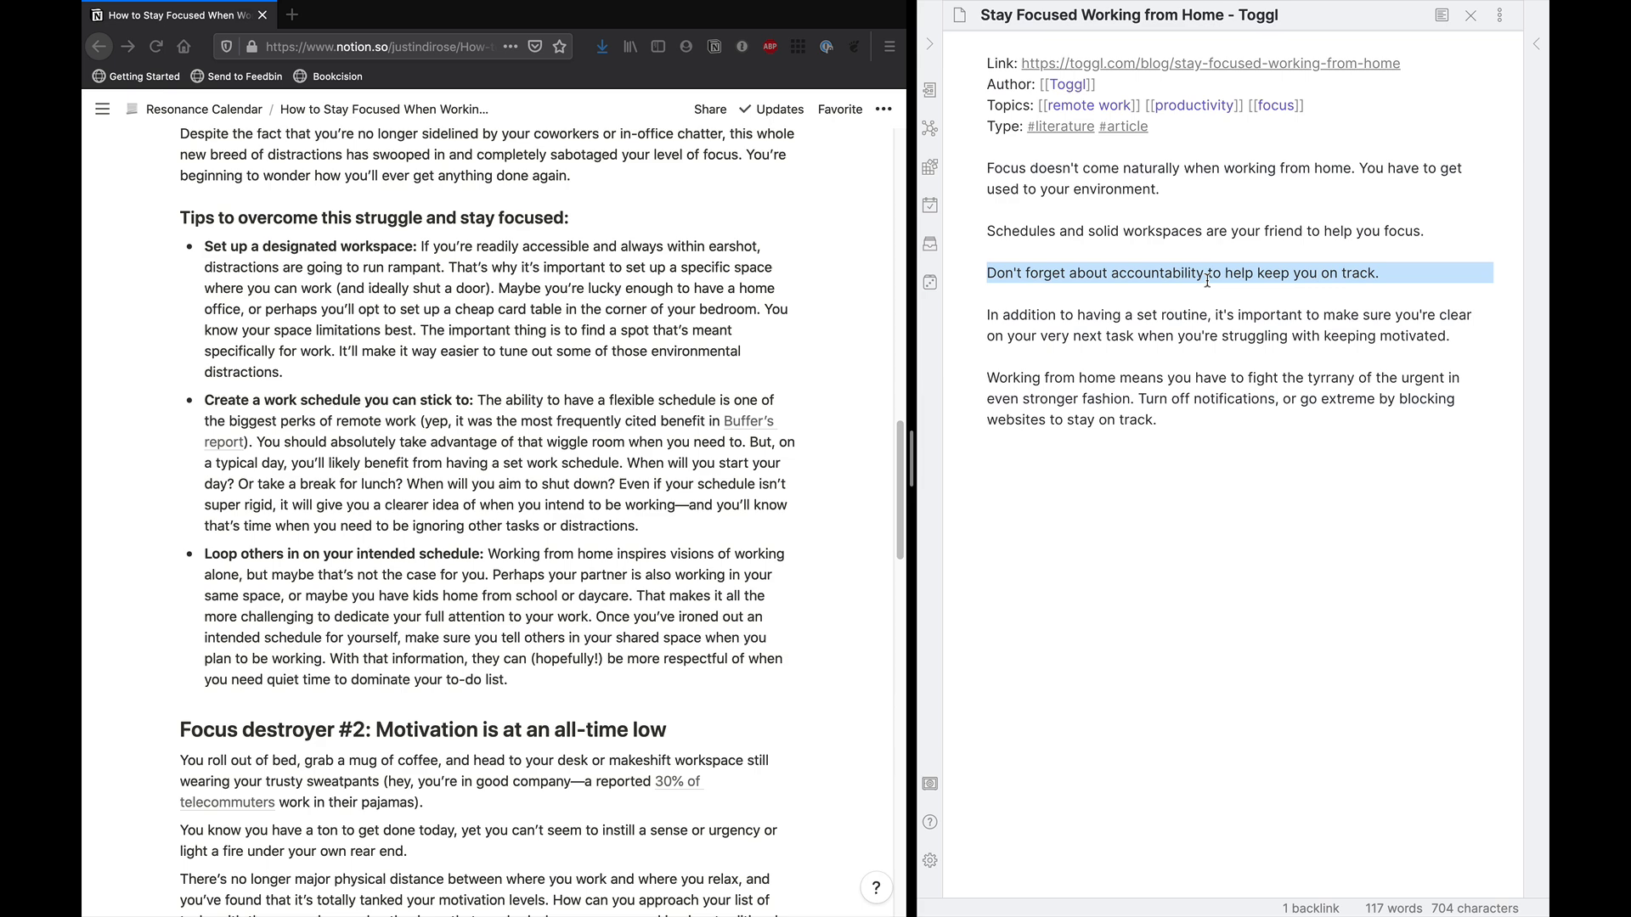
left_click(1213, 272)
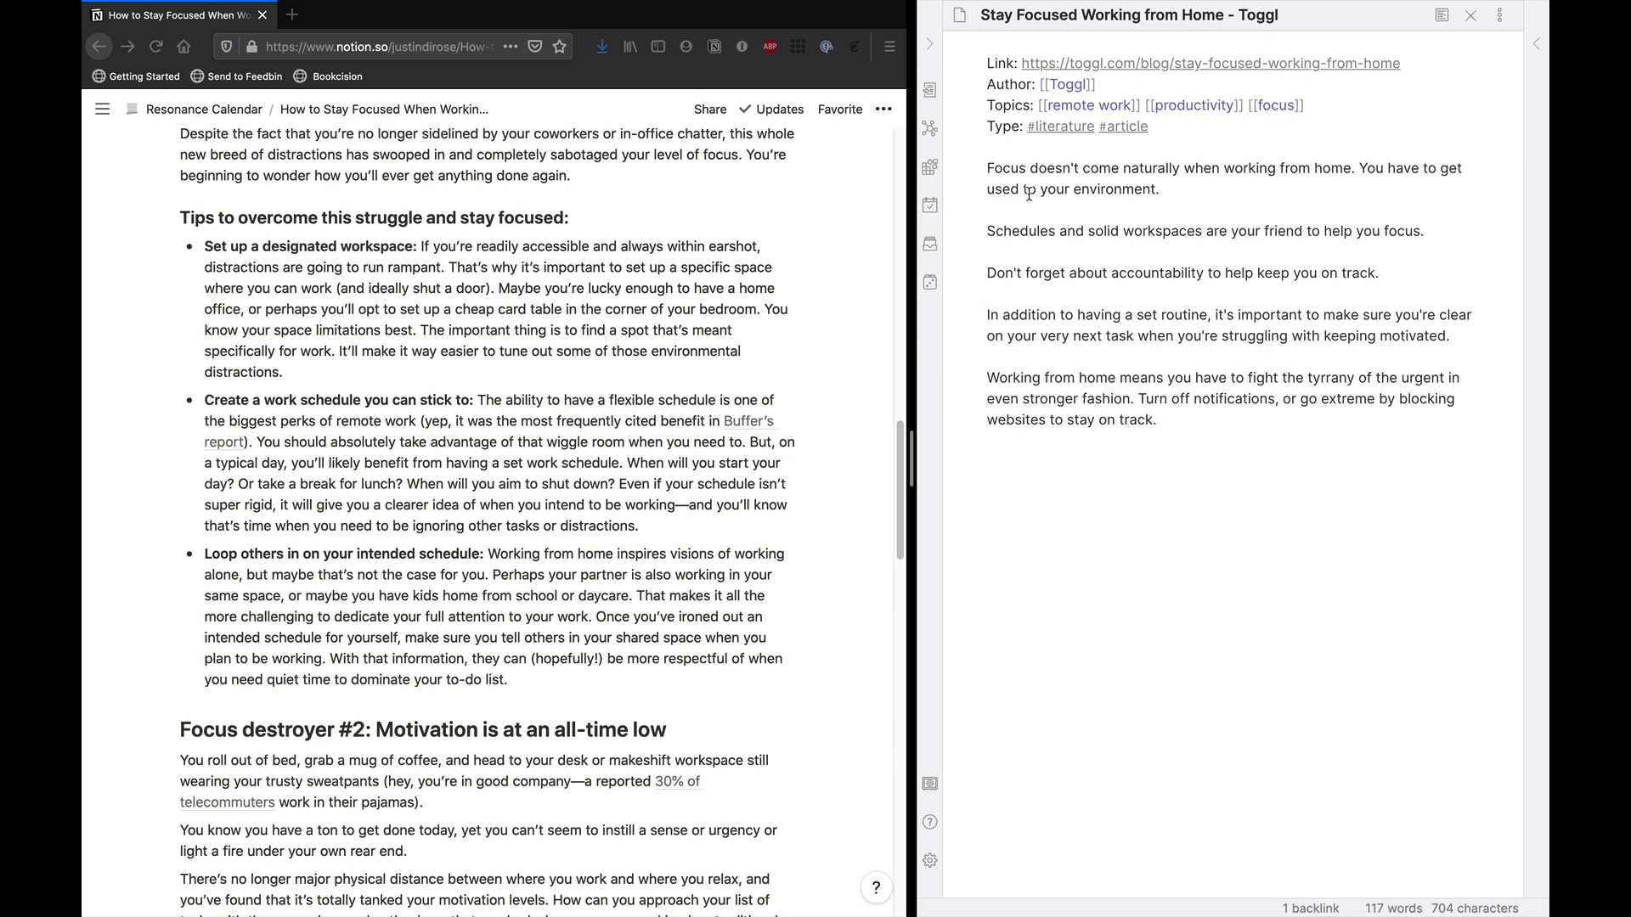
left_click(989, 294)
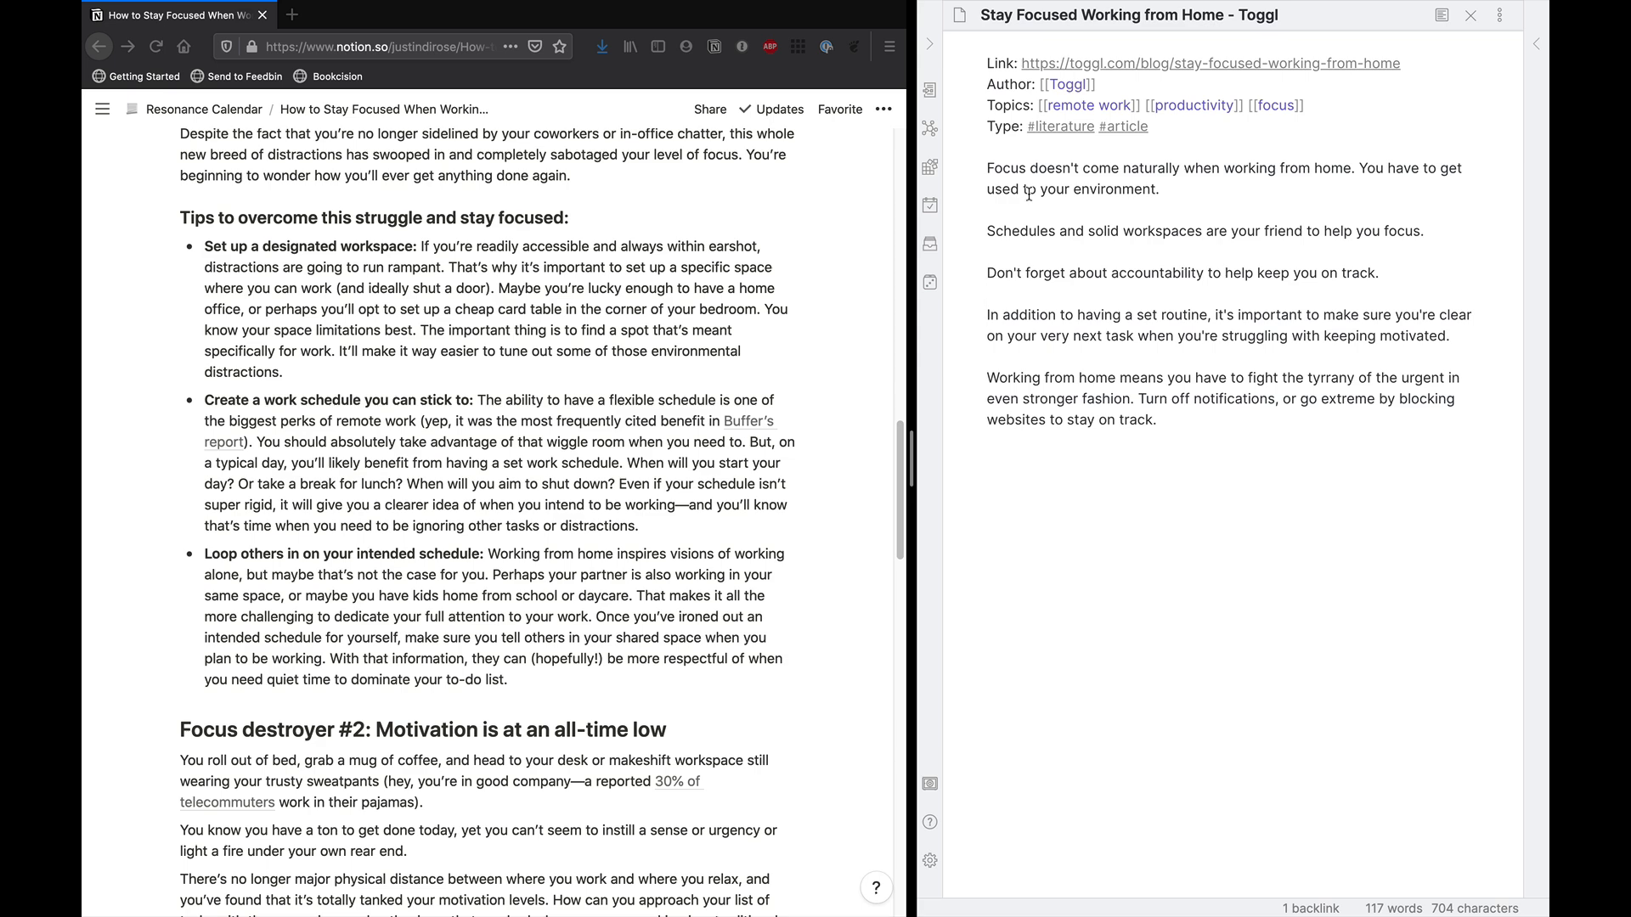
left_click(987, 294)
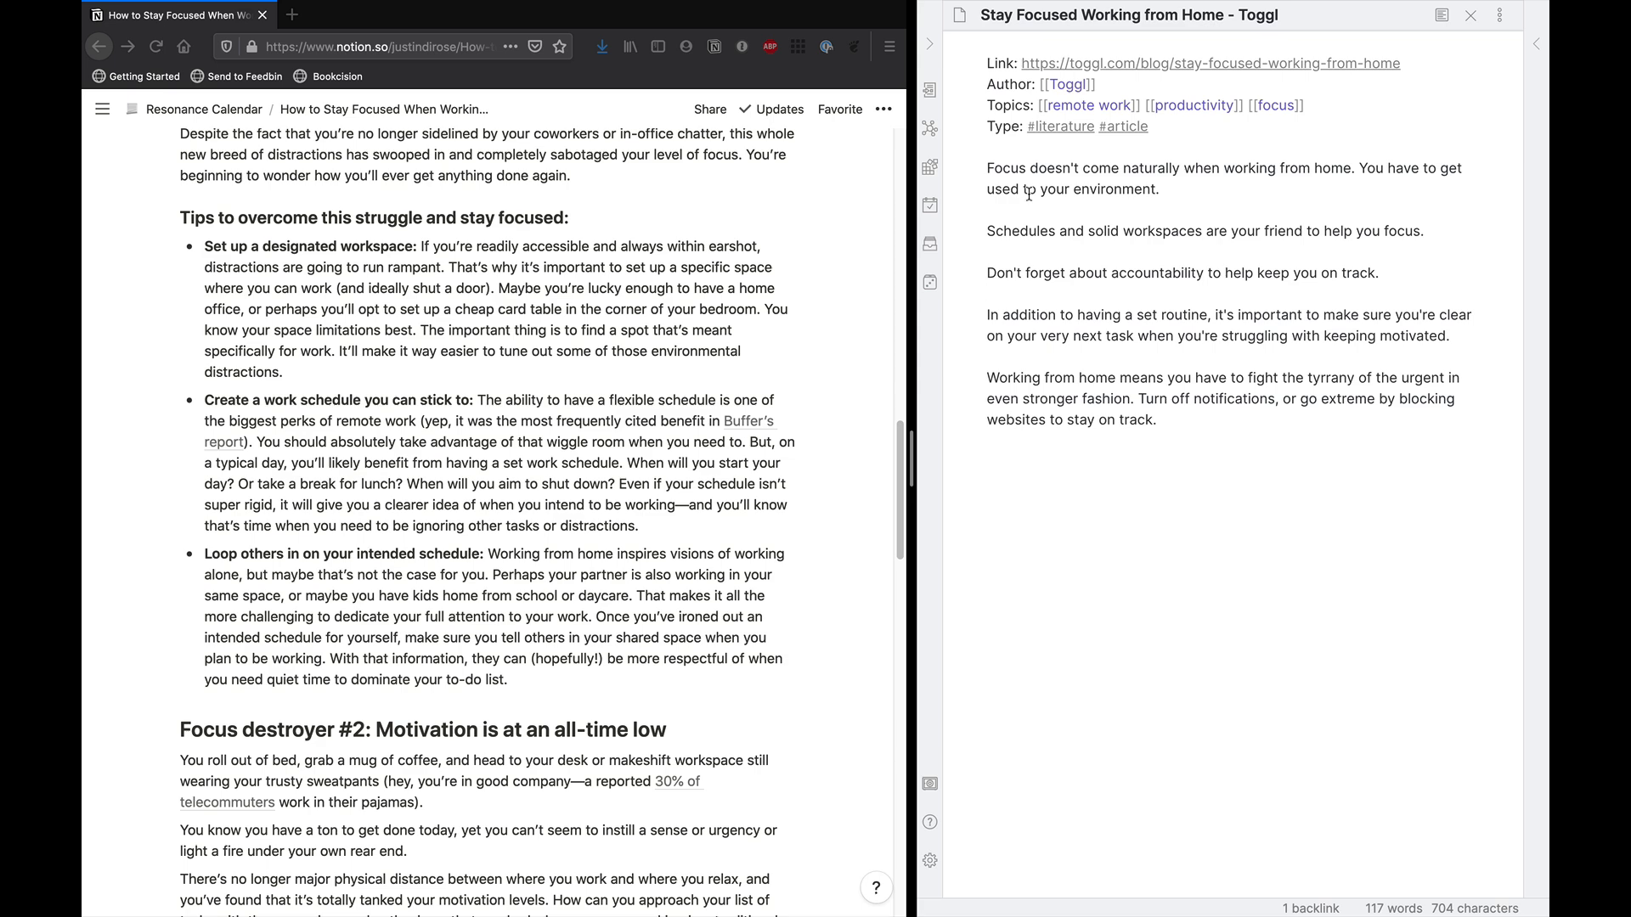
left_click(988, 293)
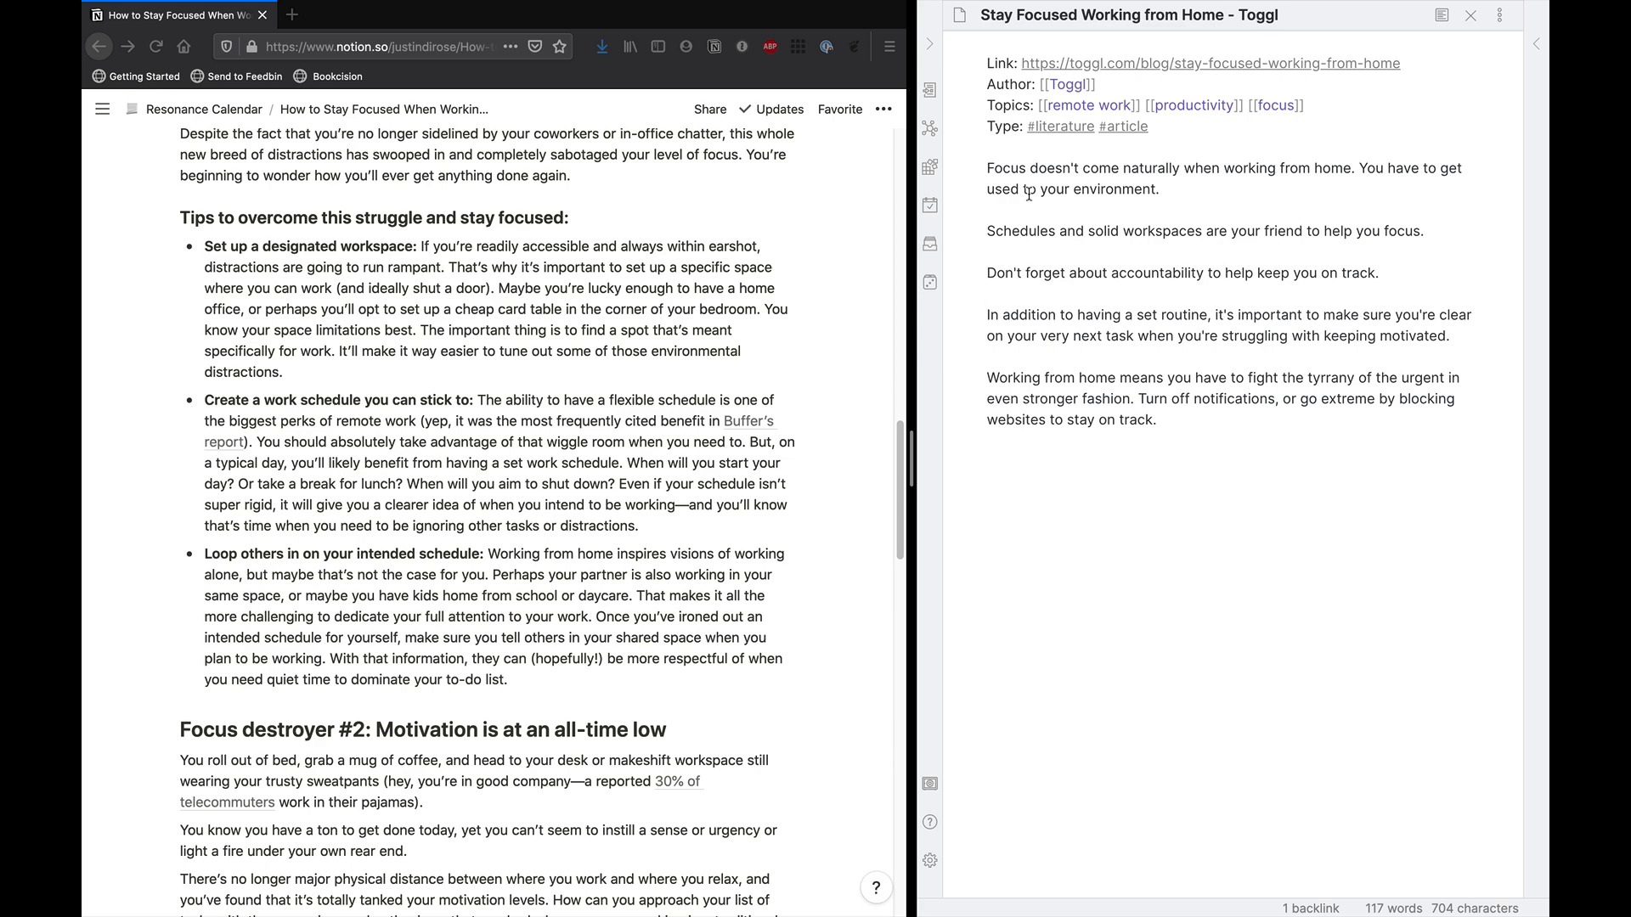
left_click(986, 294)
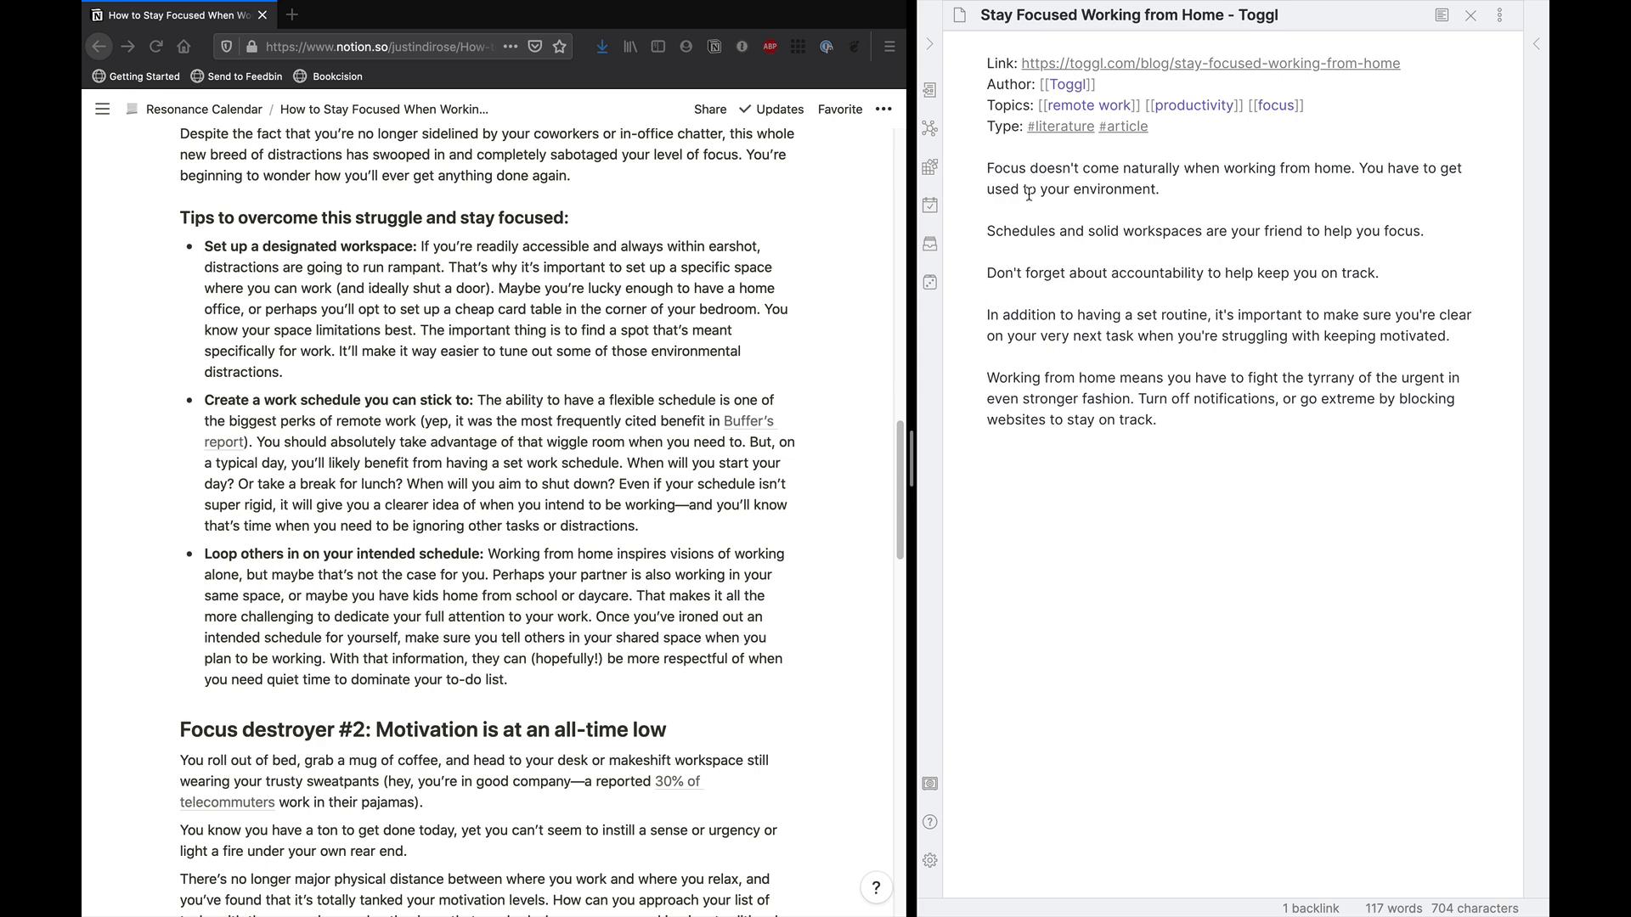
left_click(989, 294)
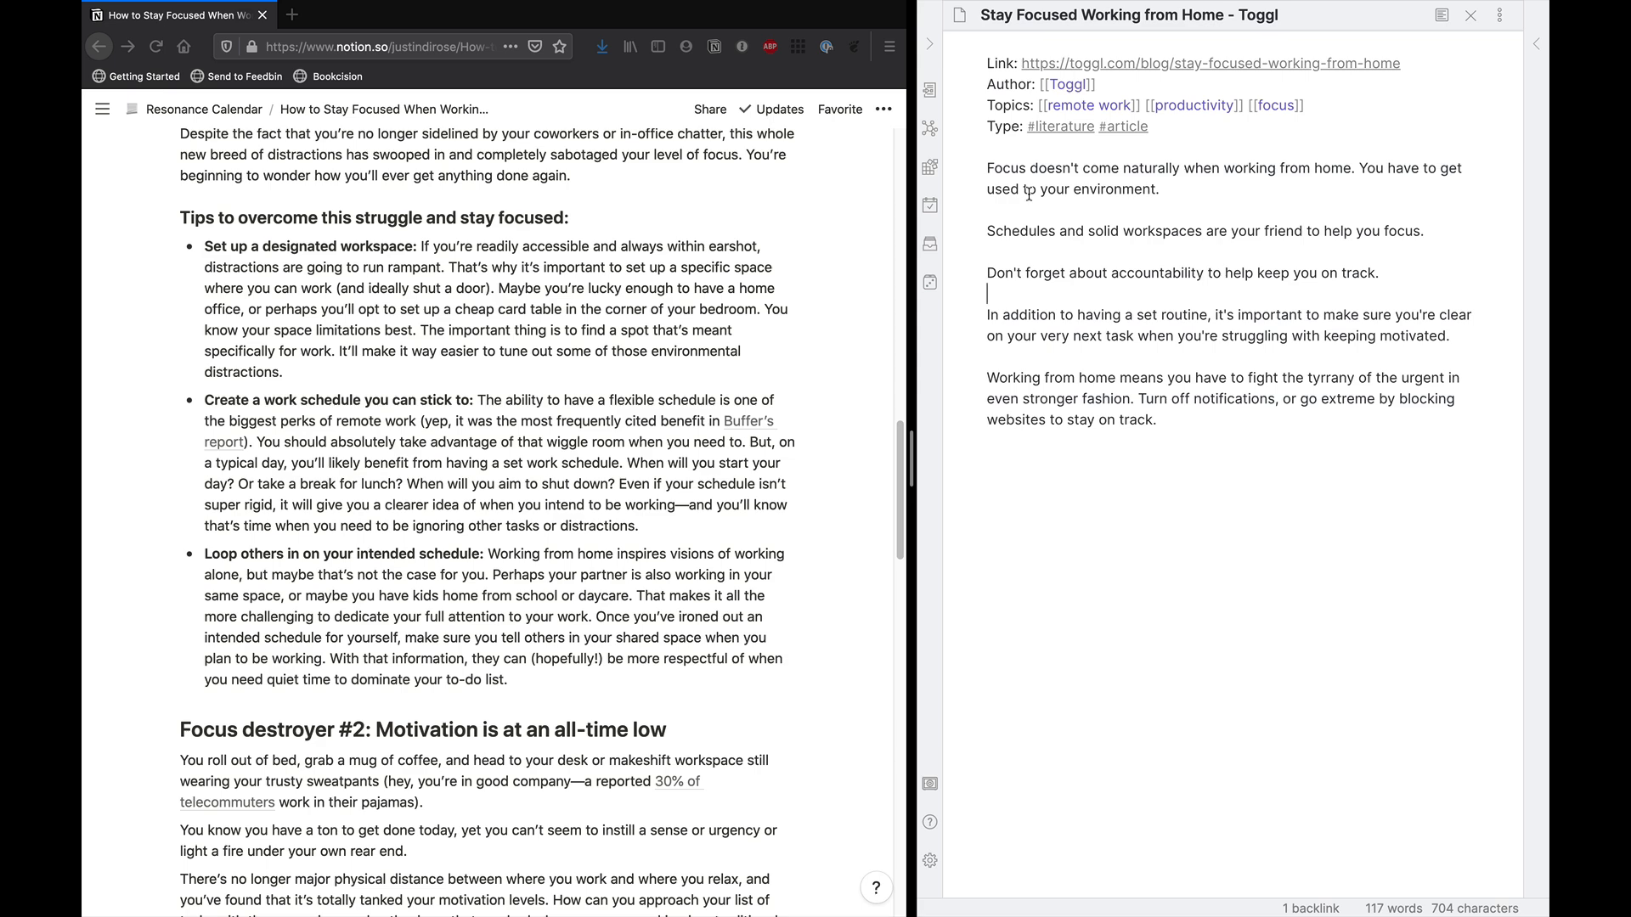